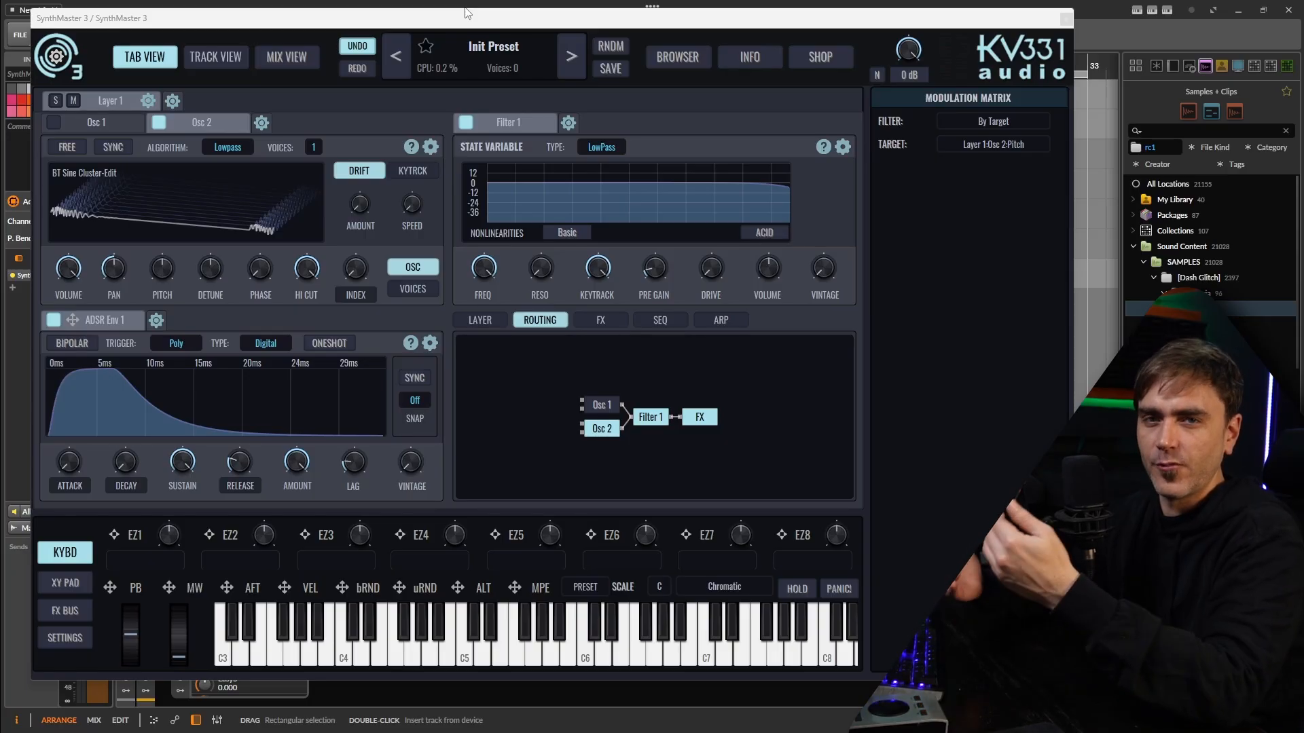
Load the Init preset, leaving a single sawtooth oscillator into the lowpass filter.
click(493, 47)
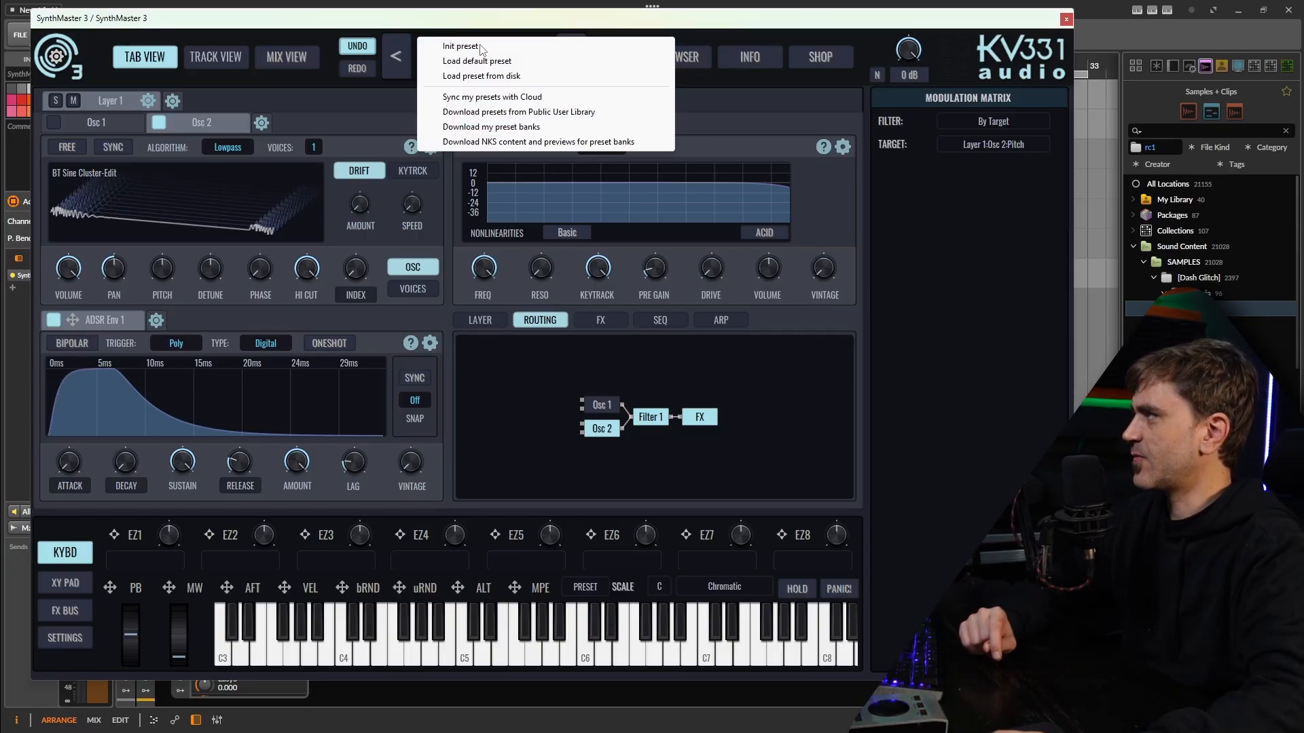
click(457, 46)
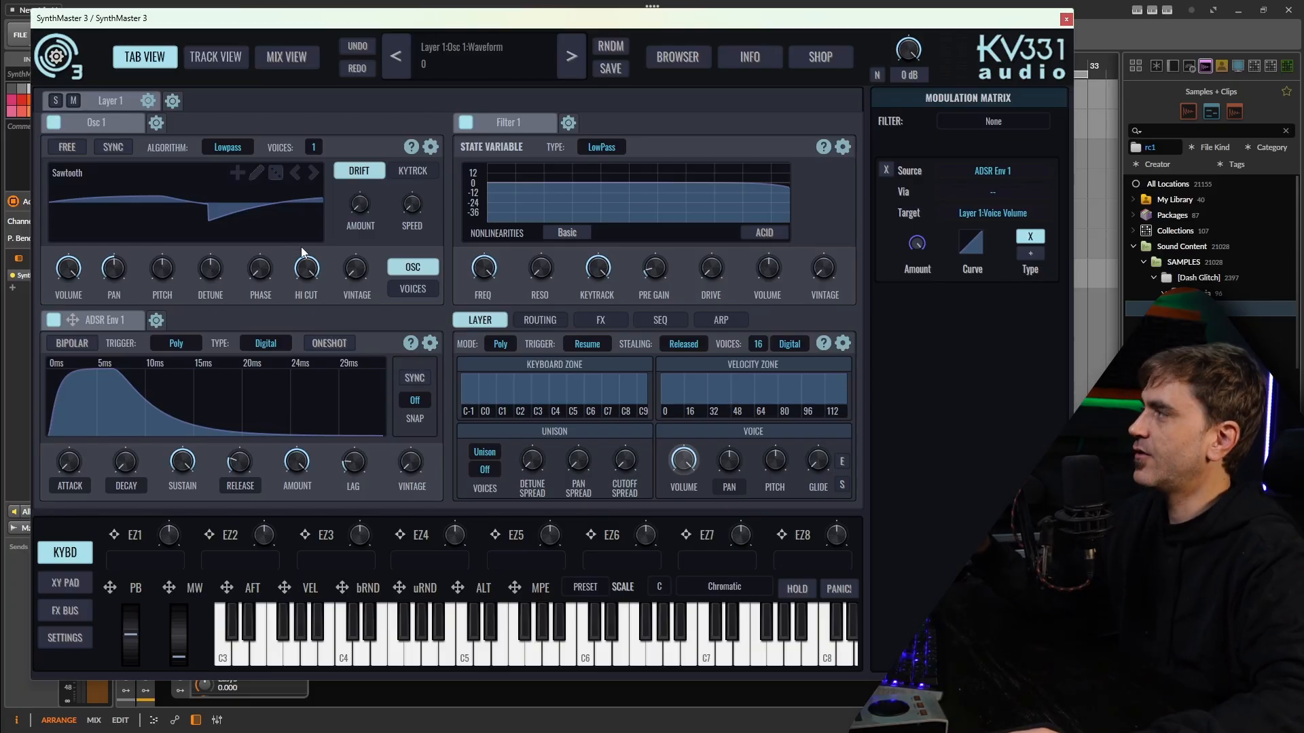
mouse_move(278, 227)
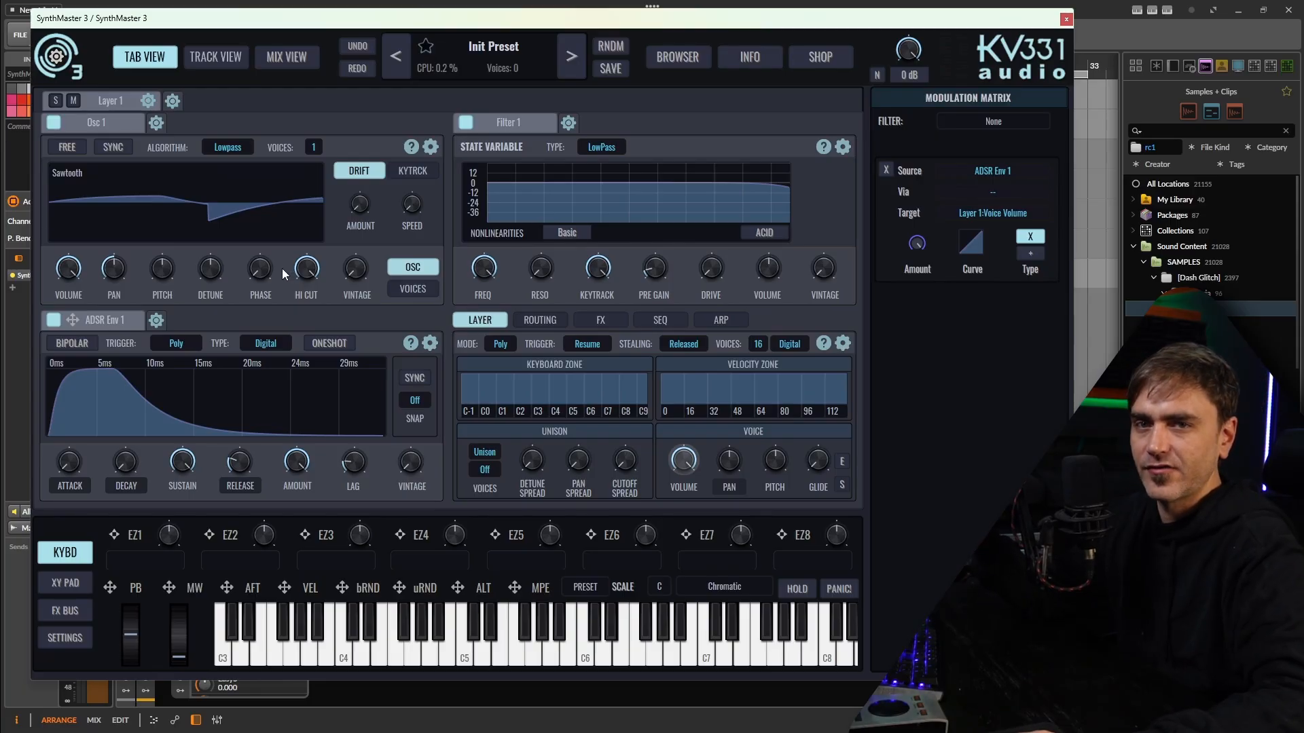
click(227, 146)
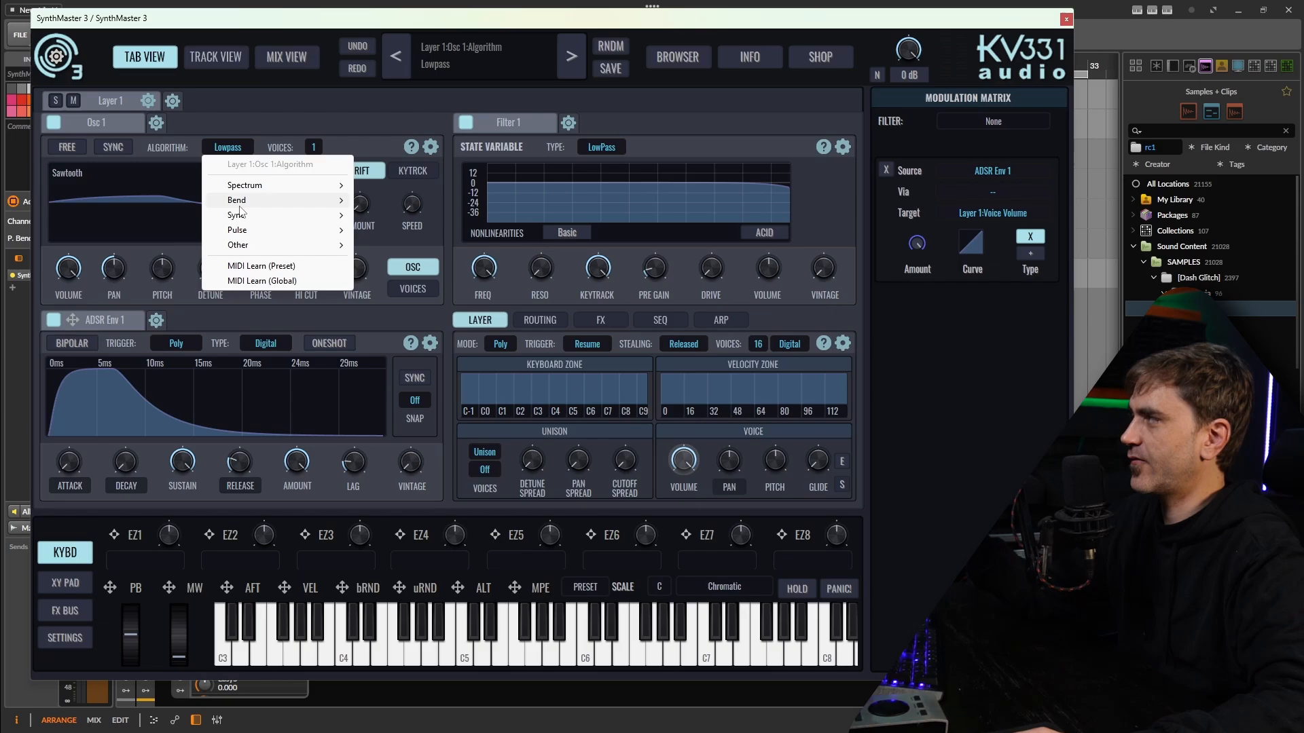
click(237, 199)
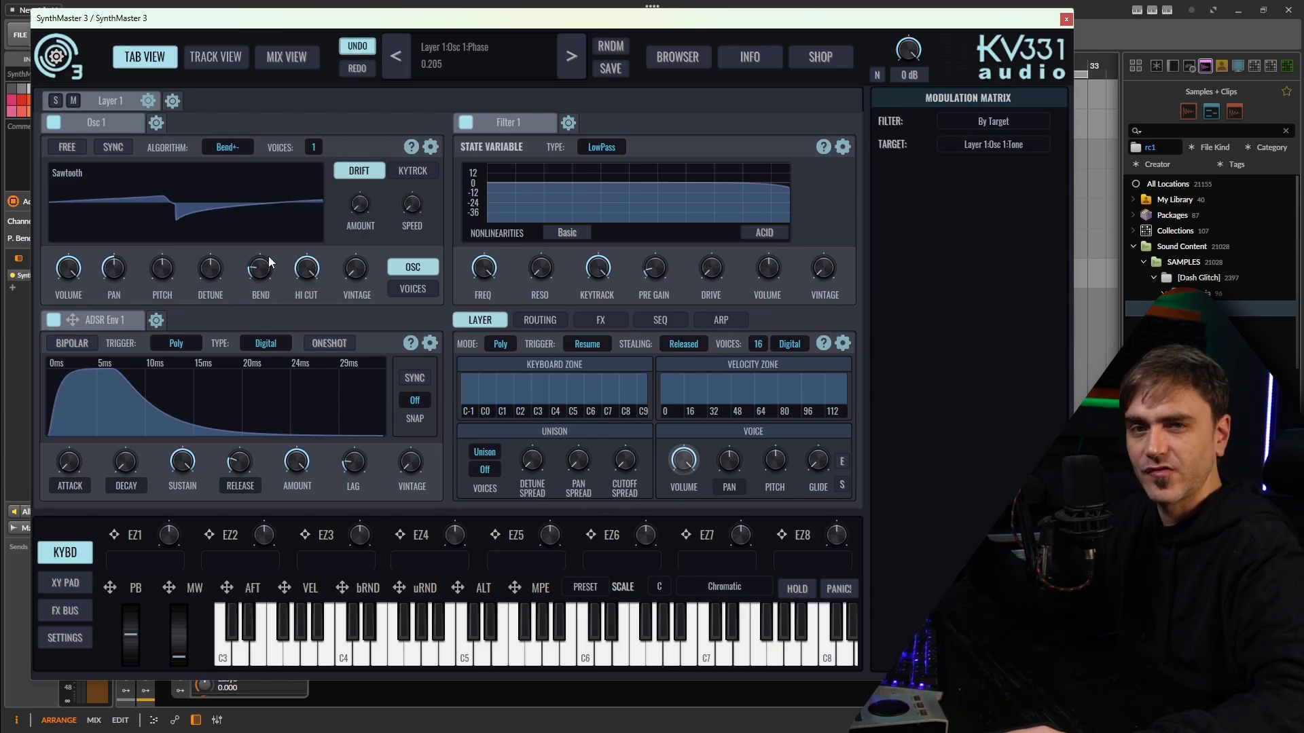
click(227, 147)
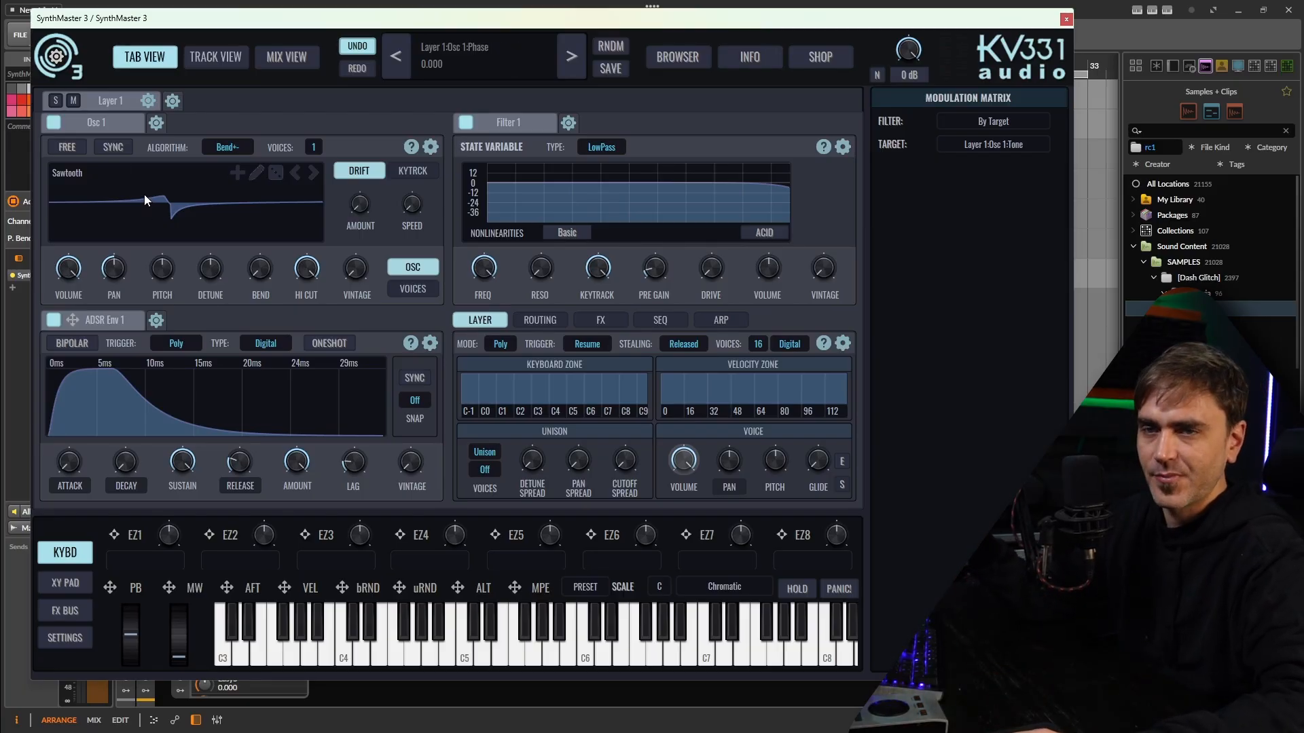
drag(261, 270, 260, 259)
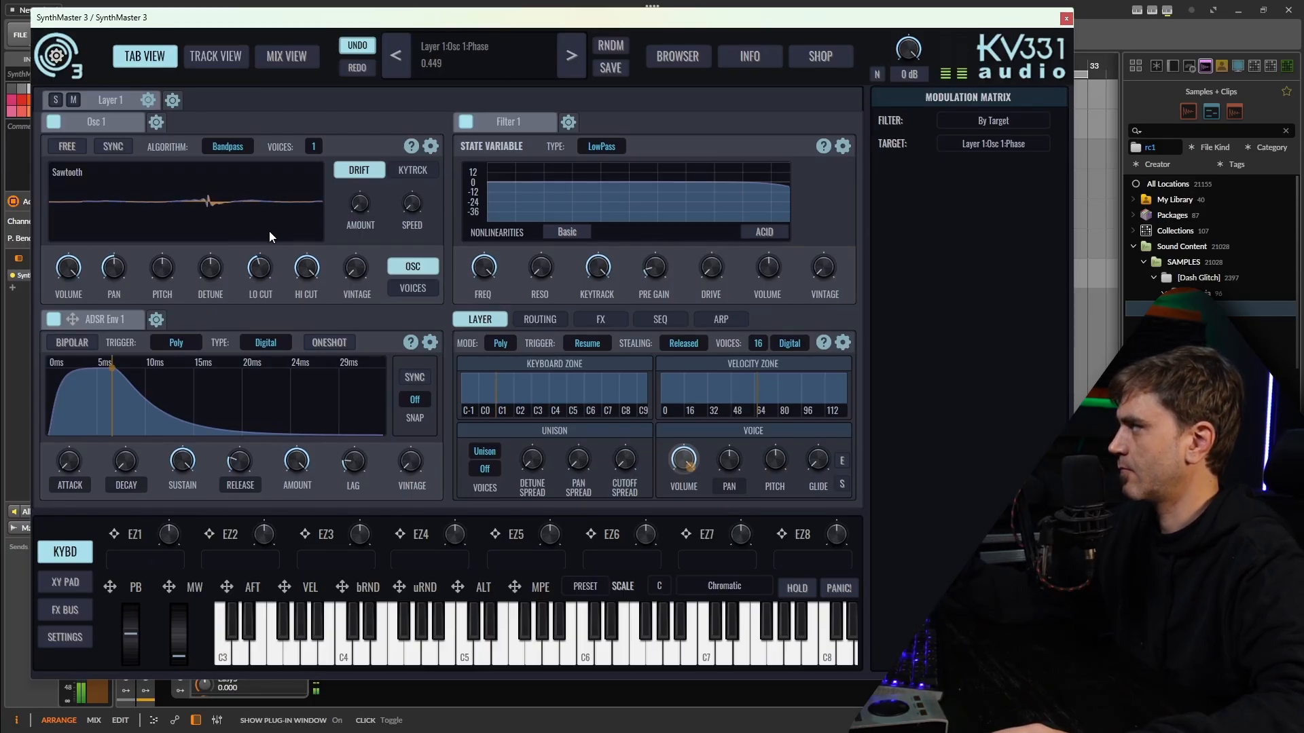
click(227, 146)
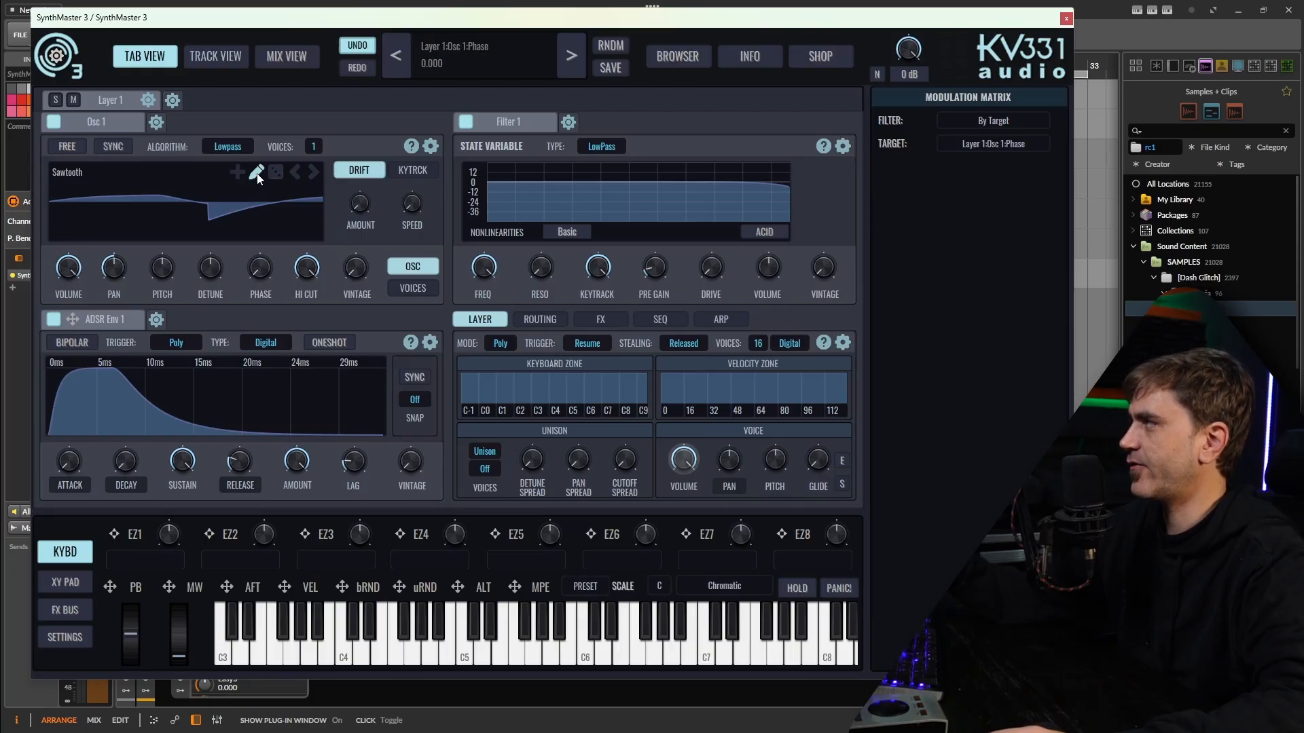
Create a new single-cycle waveform for Osc 1 and drag curve points to reshape it.
click(257, 172)
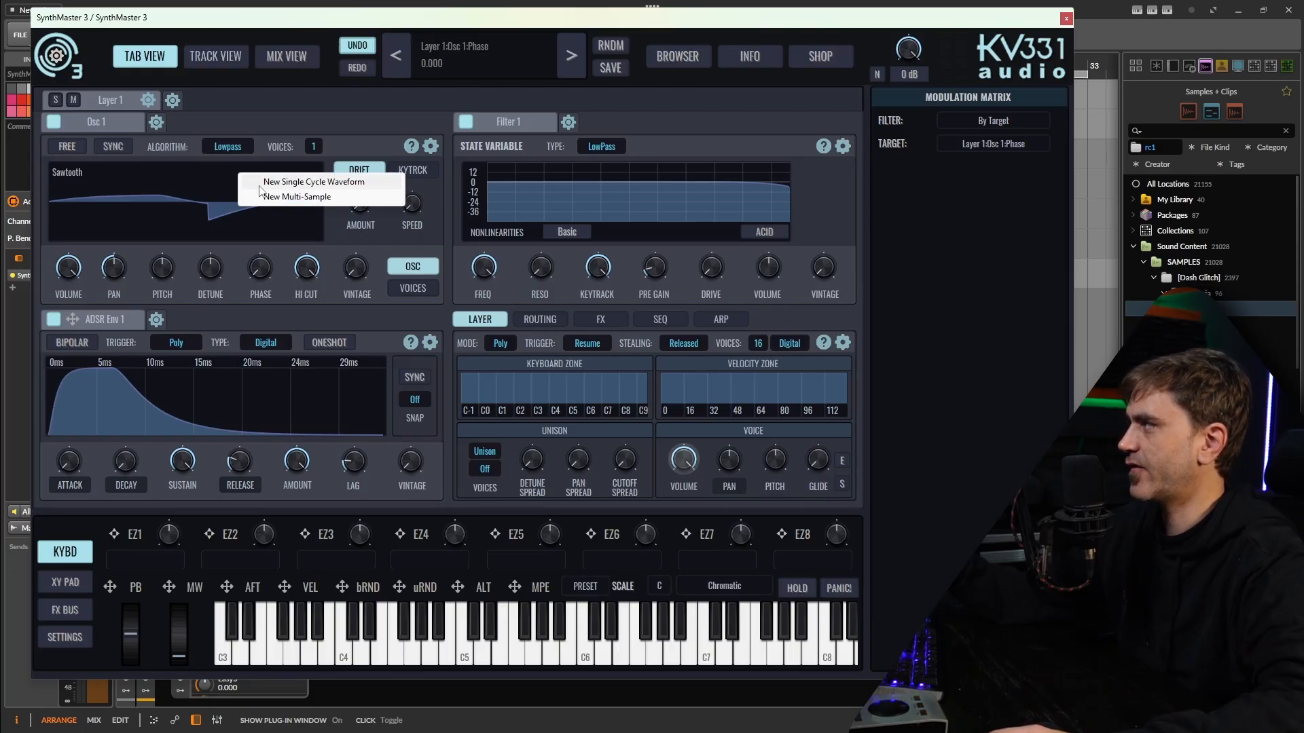
click(313, 182)
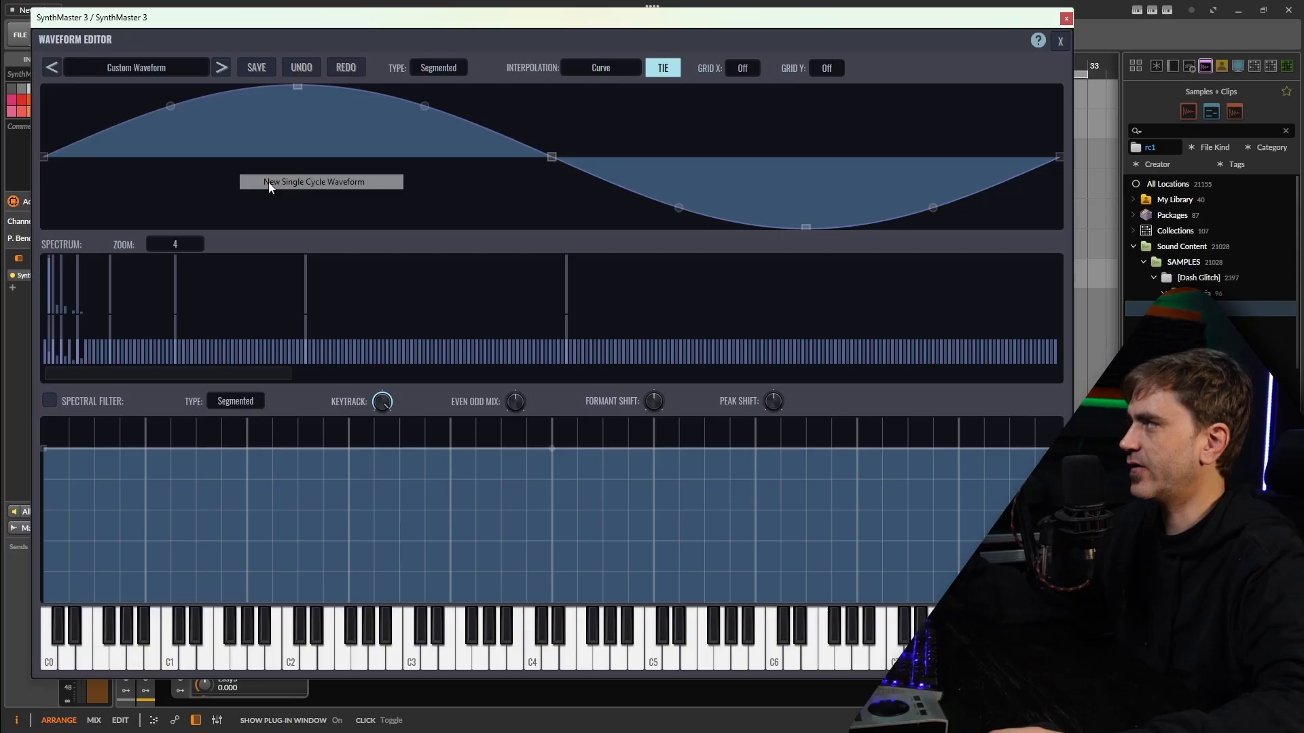
mouse_move(243, 195)
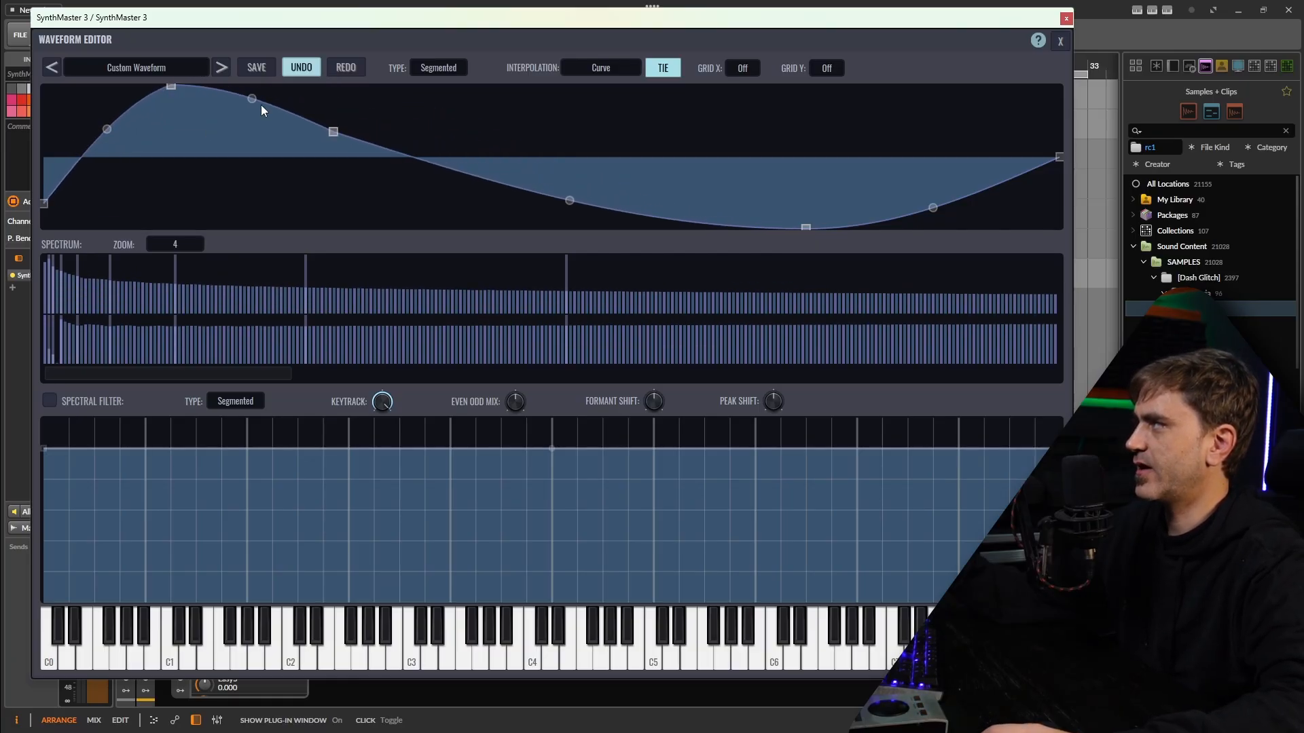
drag(569, 200, 569, 175)
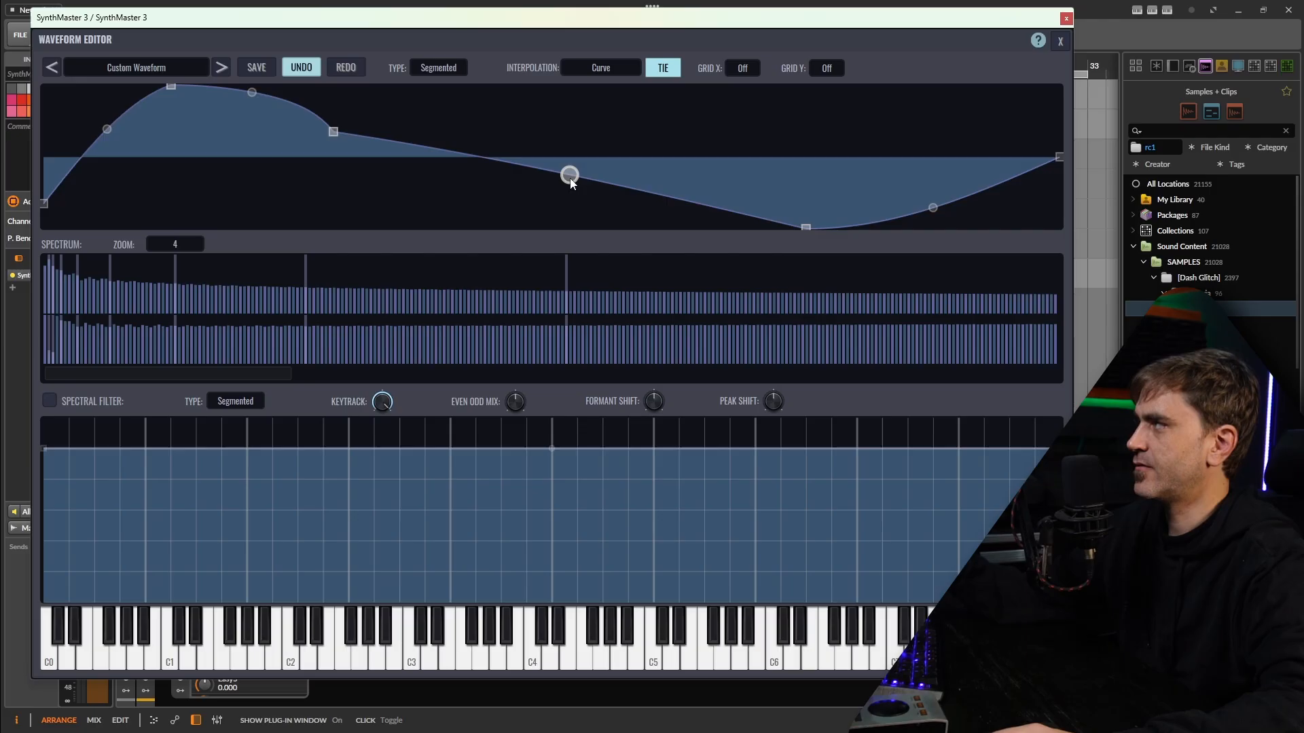
drag(569, 174, 569, 226)
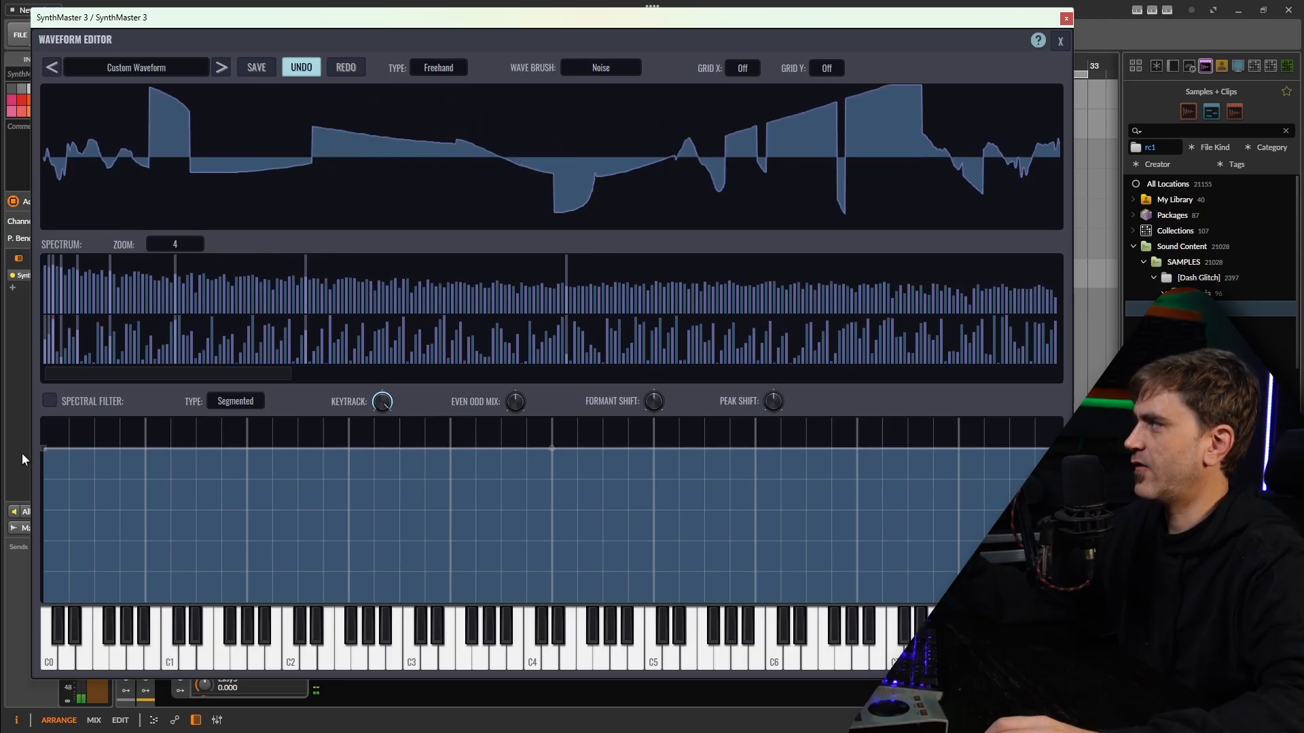
mouse_move(896, 472)
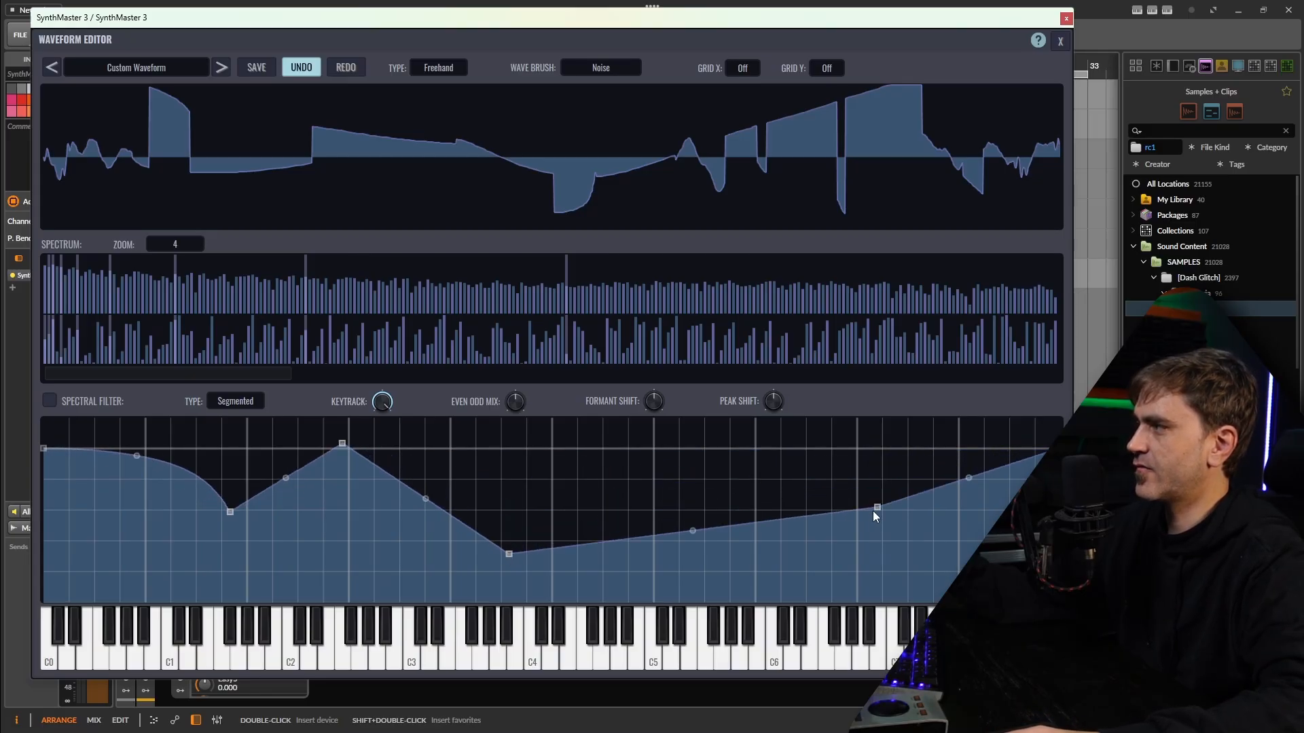
Enable the spectral filter and drag its curve points to smooth the jagged waveform.
drag(877, 507, 964, 460)
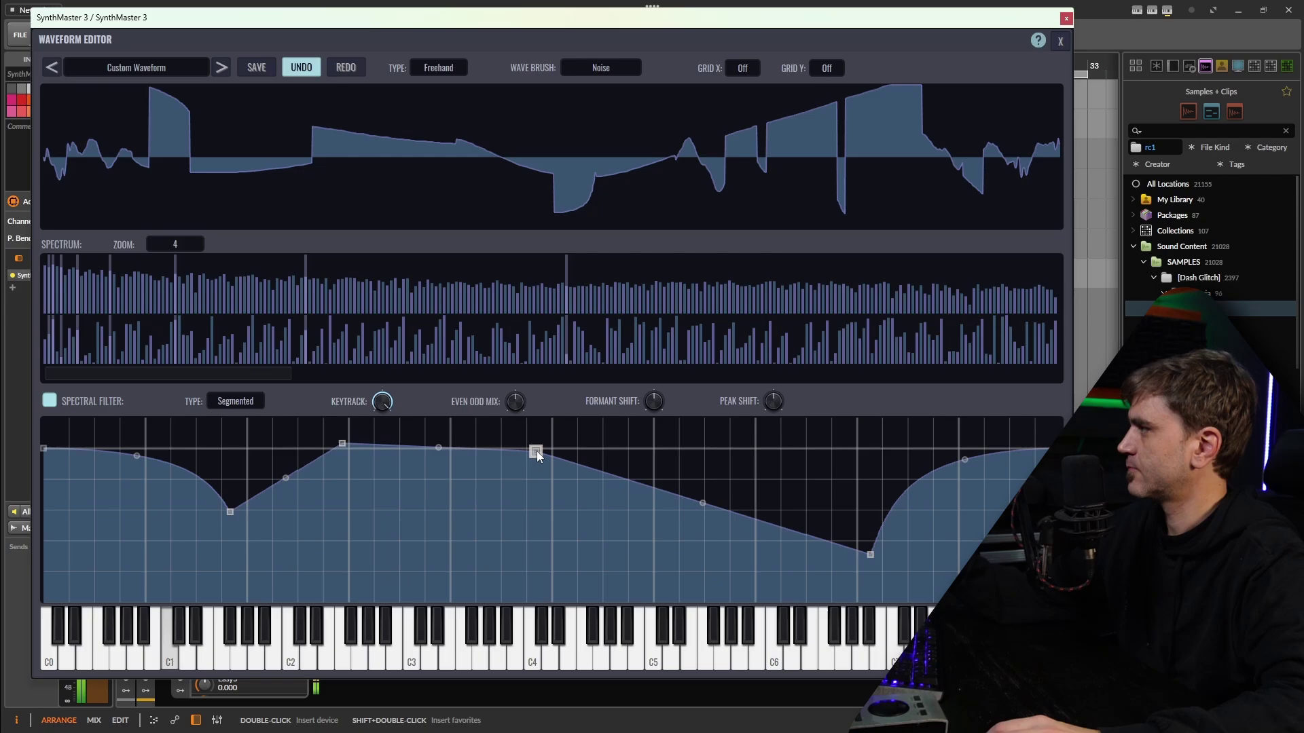
drag(536, 453, 544, 473)
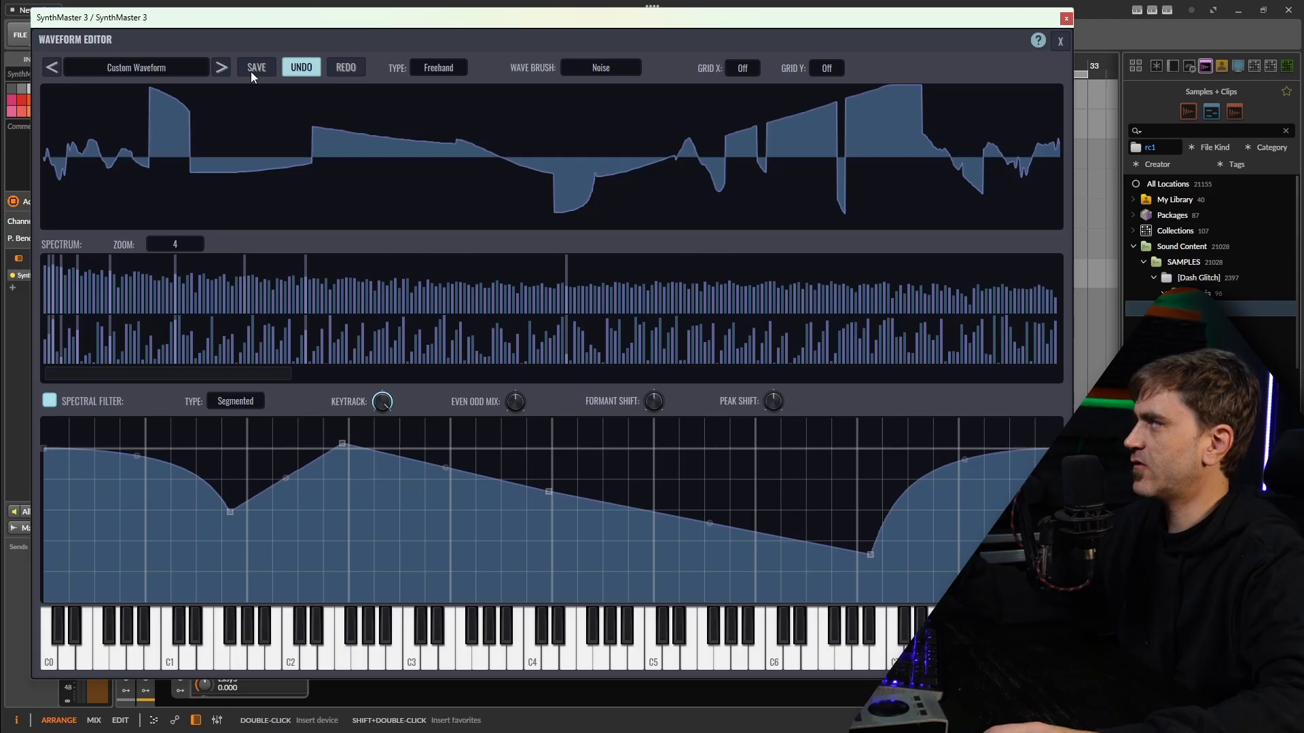
click(256, 67)
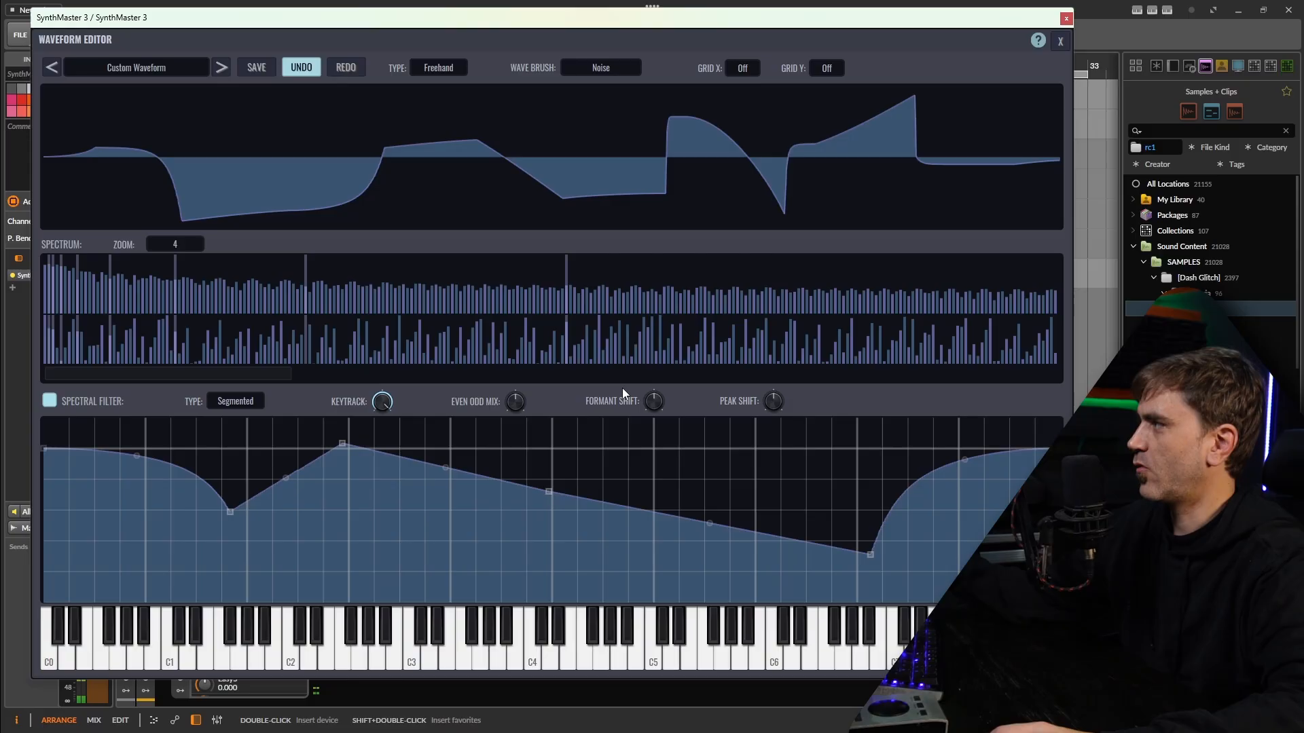
mouse_move(654, 420)
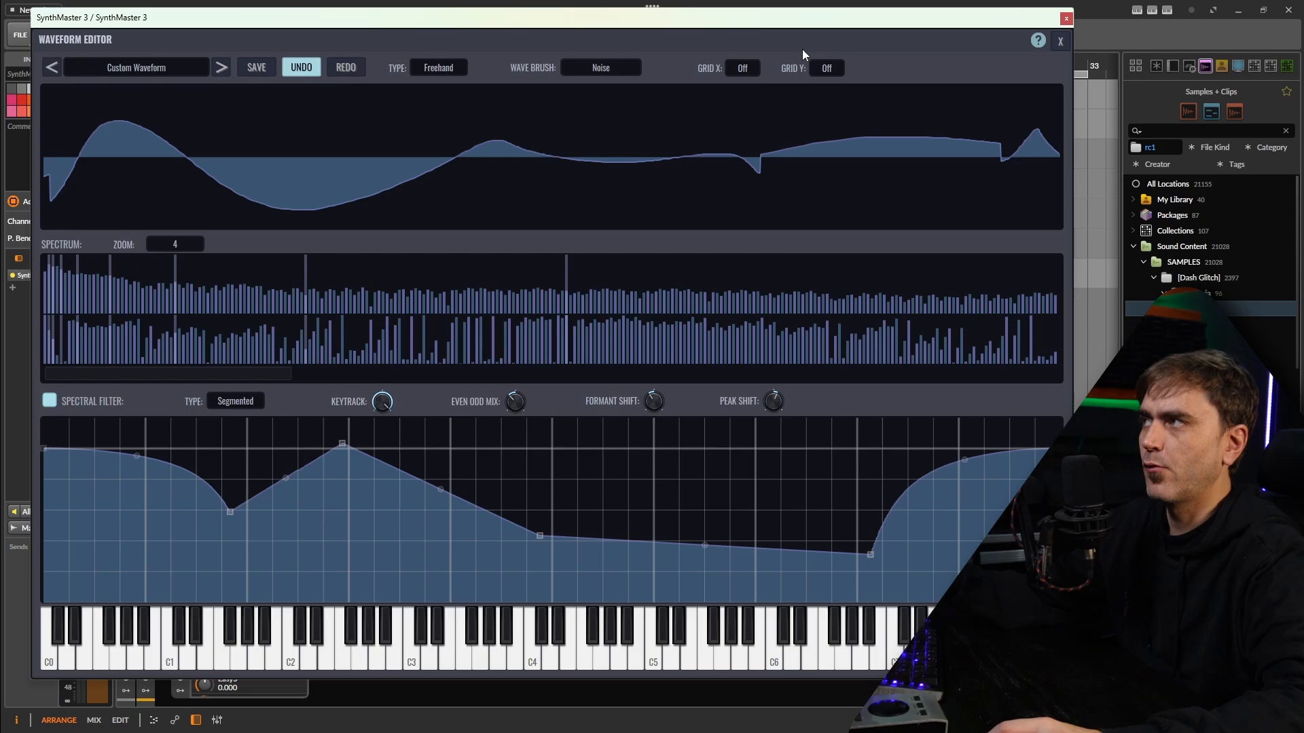
Turn on the 32-step grid, pick the Sin Saw Up brush, and draw stepped segments.
click(743, 67)
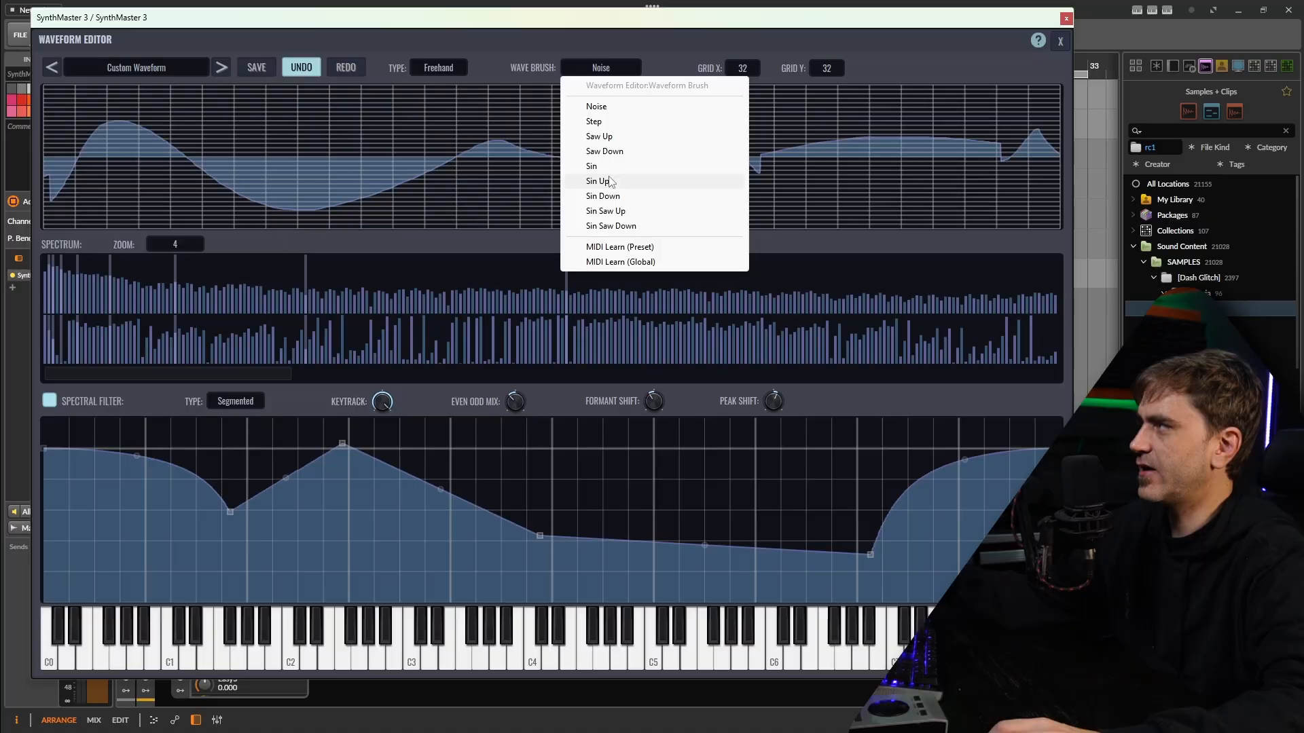
mouse_move(603, 115)
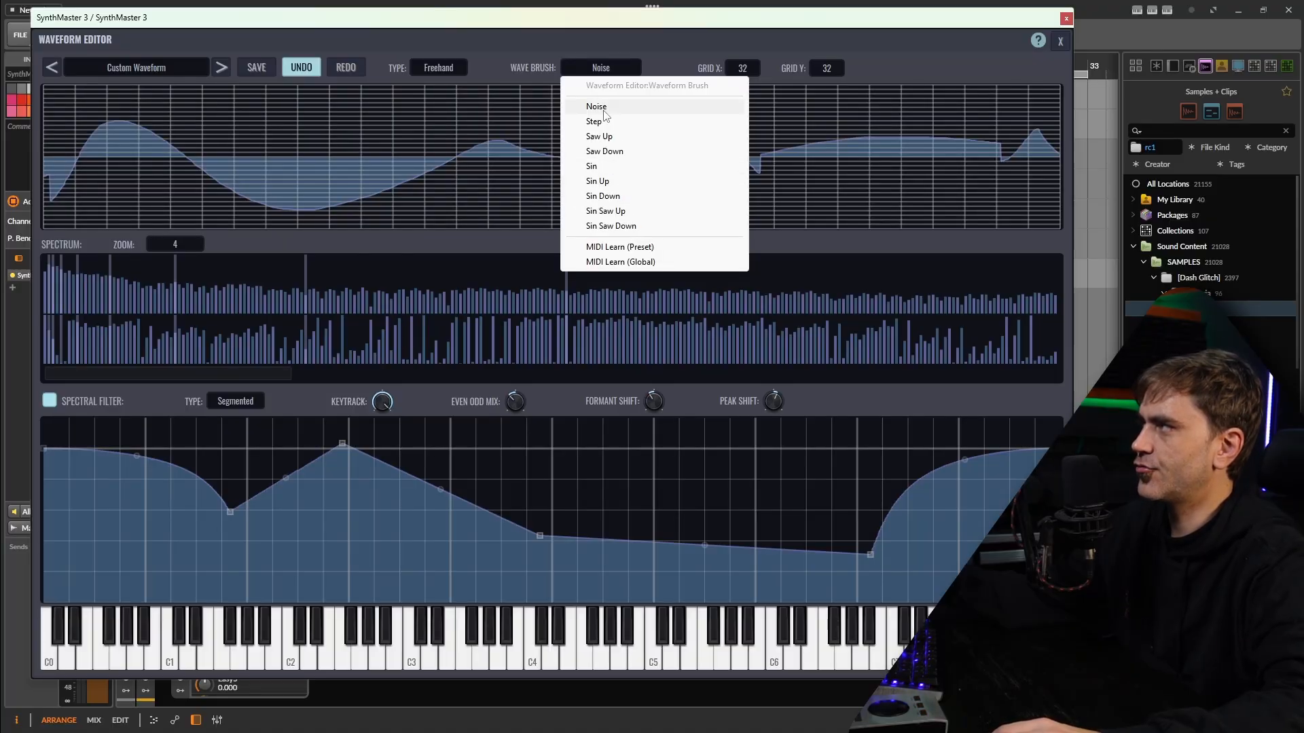
click(592, 121)
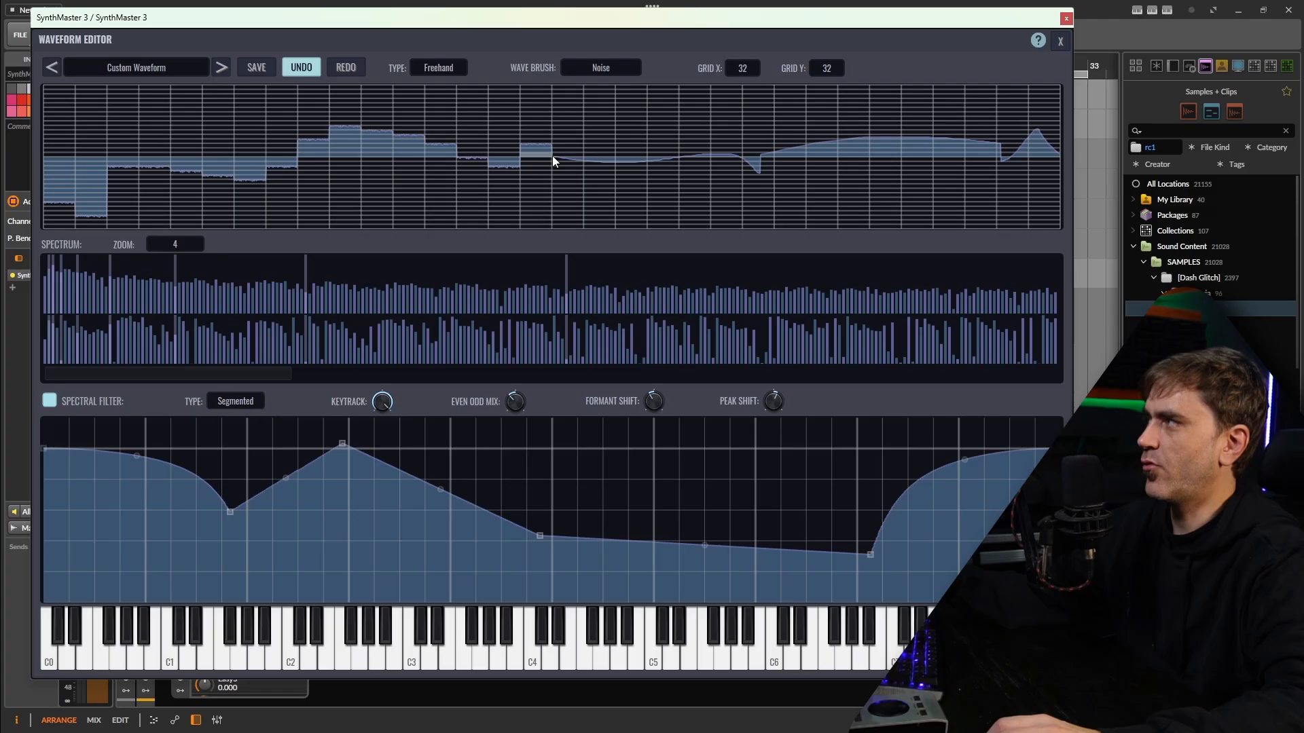
click(601, 67)
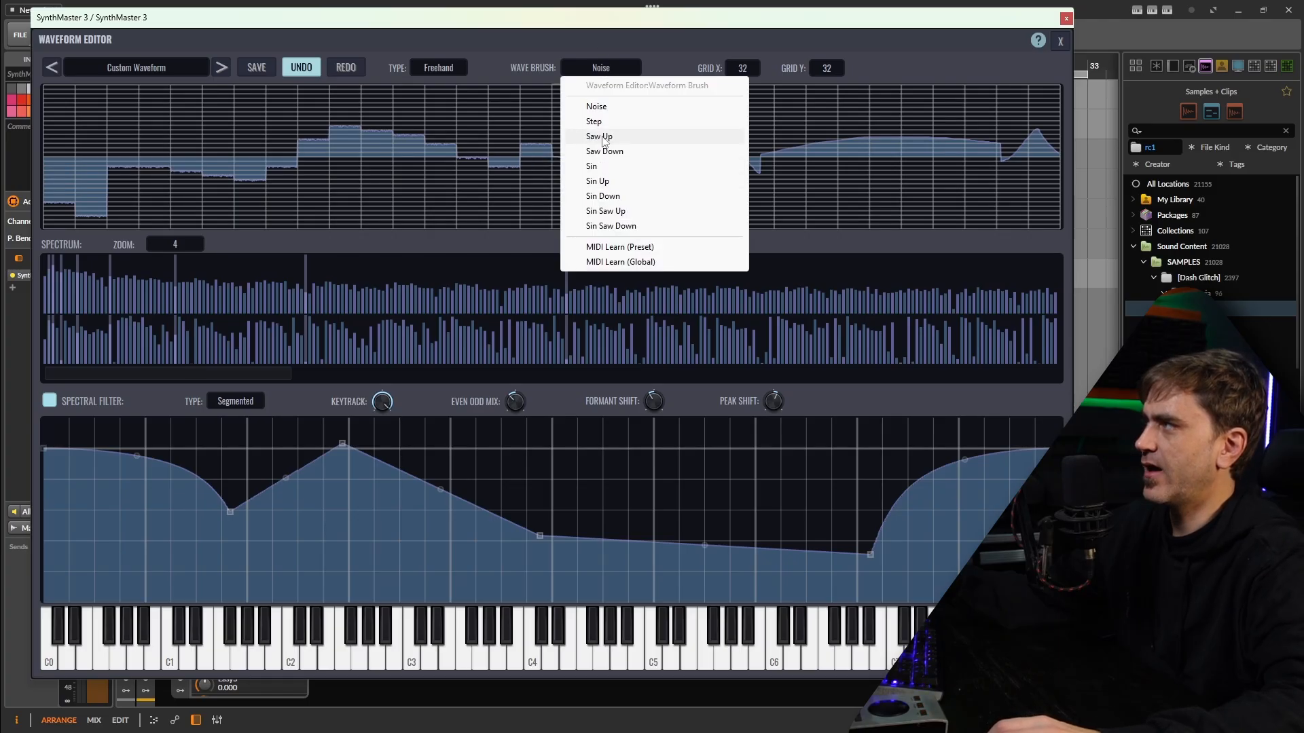
click(599, 135)
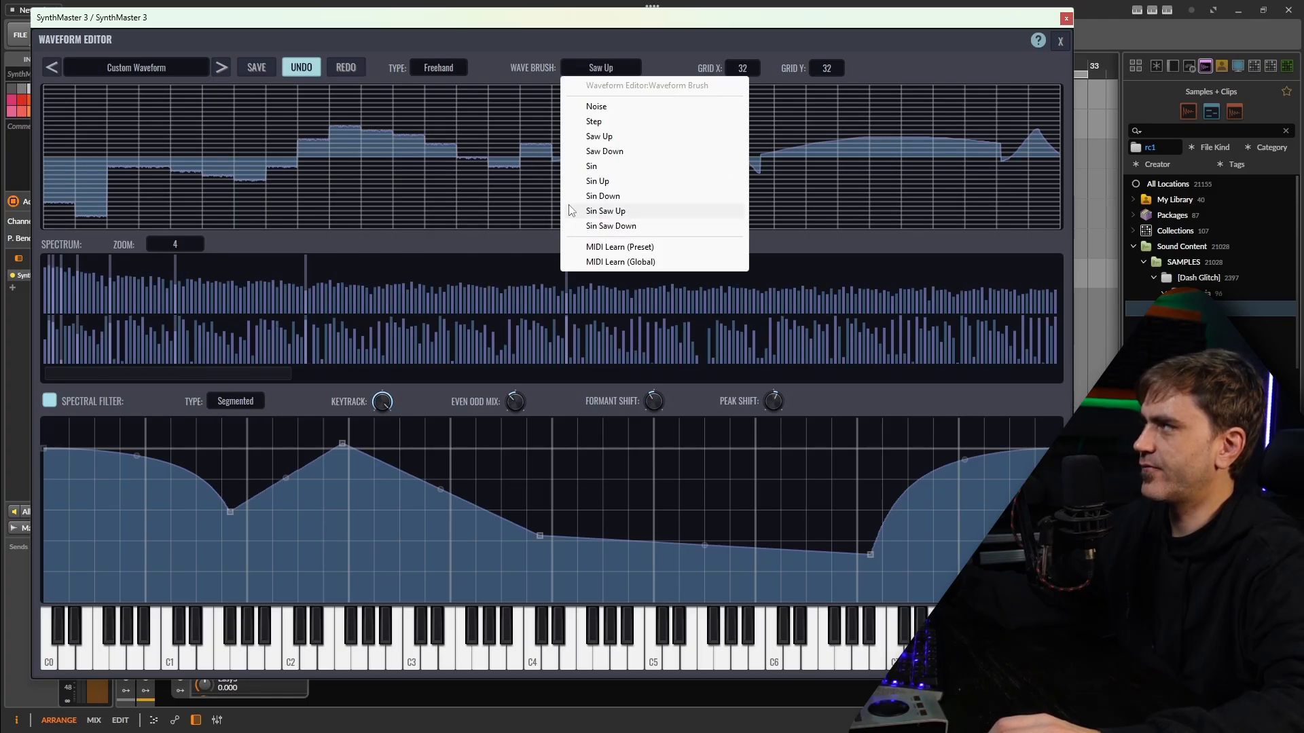
click(605, 211)
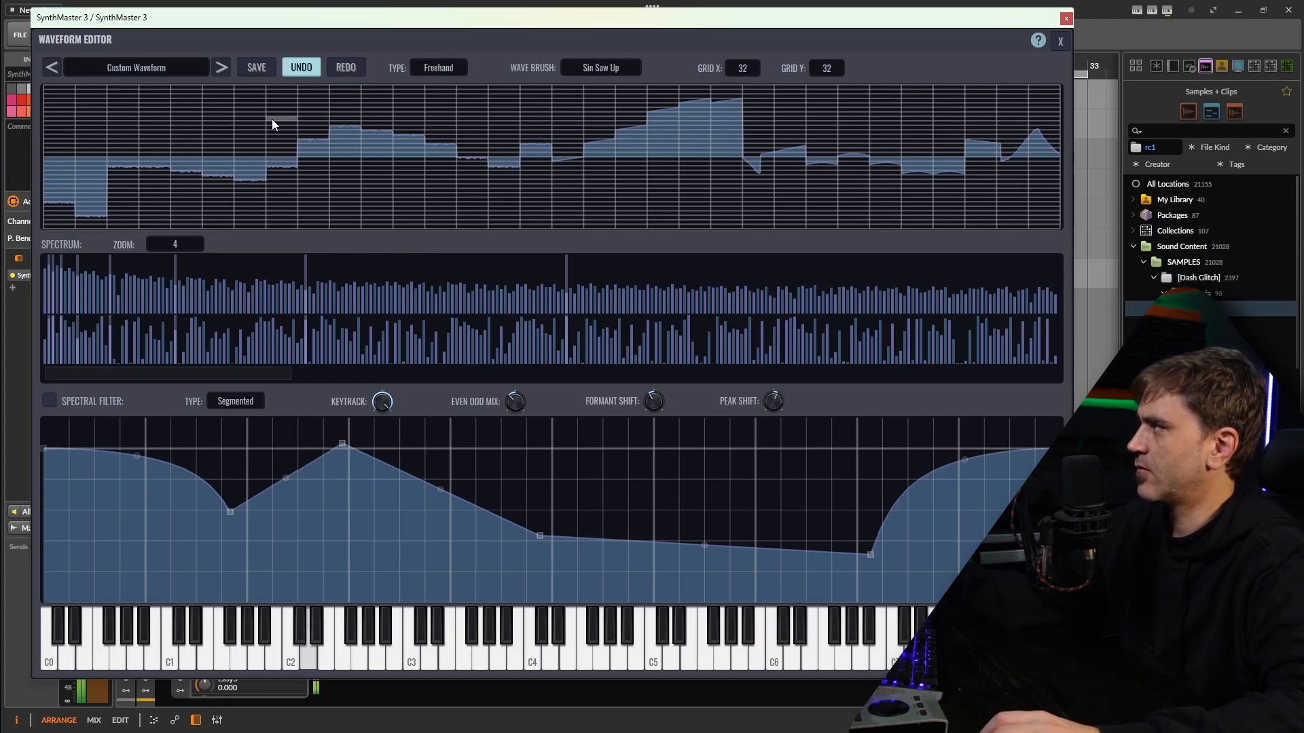
click(256, 67)
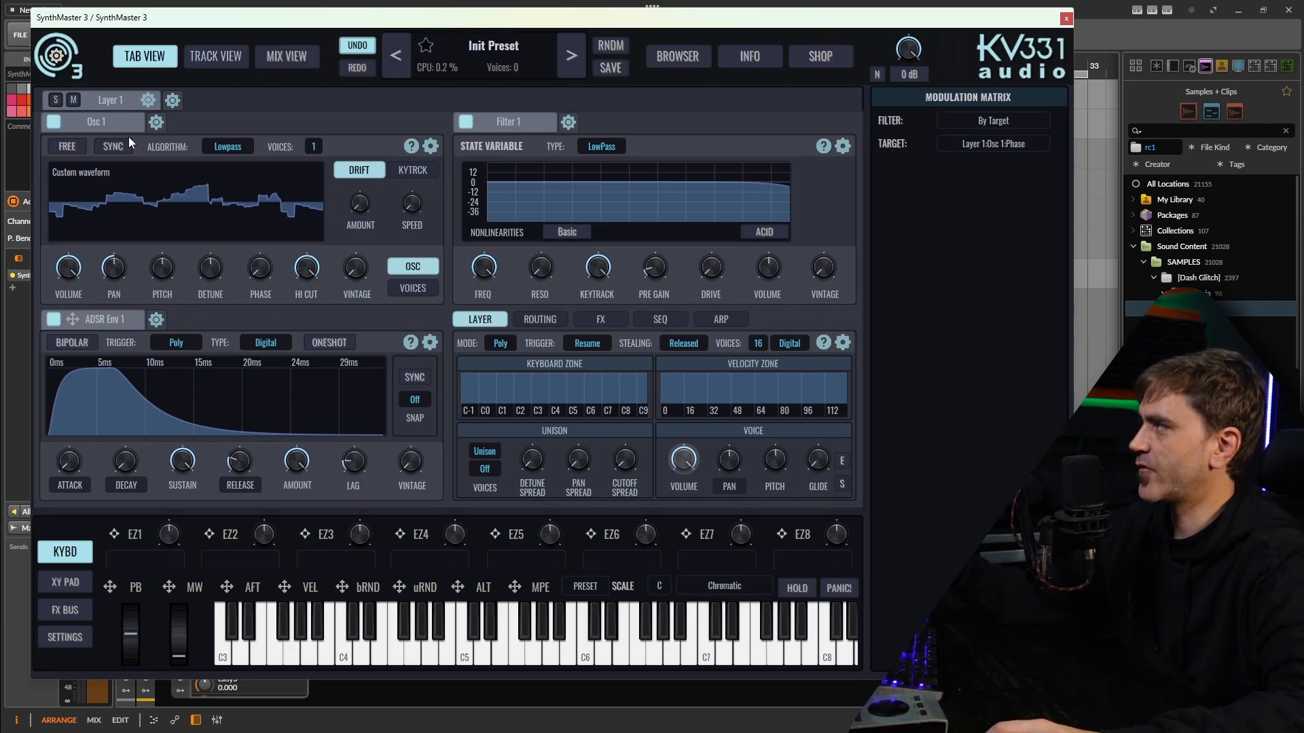
Switch off Osc 1 and add a BT Sine Cluster wavetable oscillator to Layer 1.
click(53, 122)
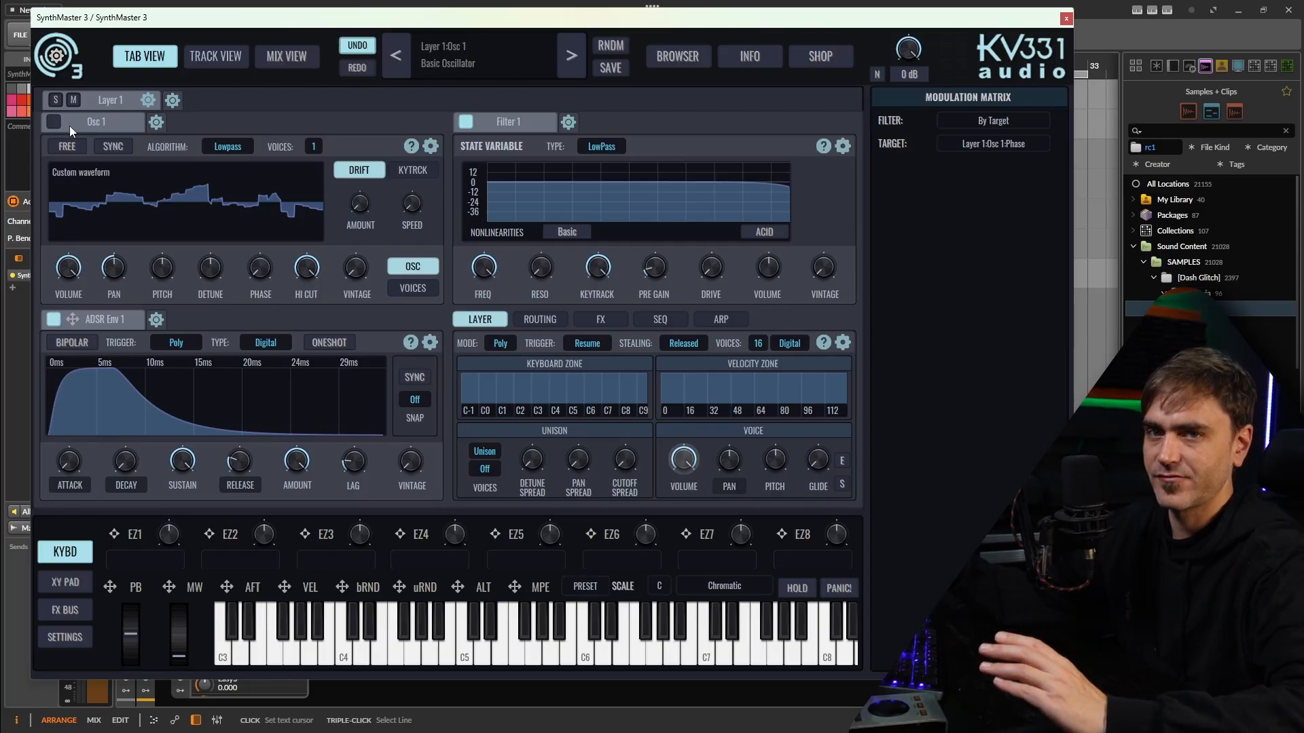
click(156, 122)
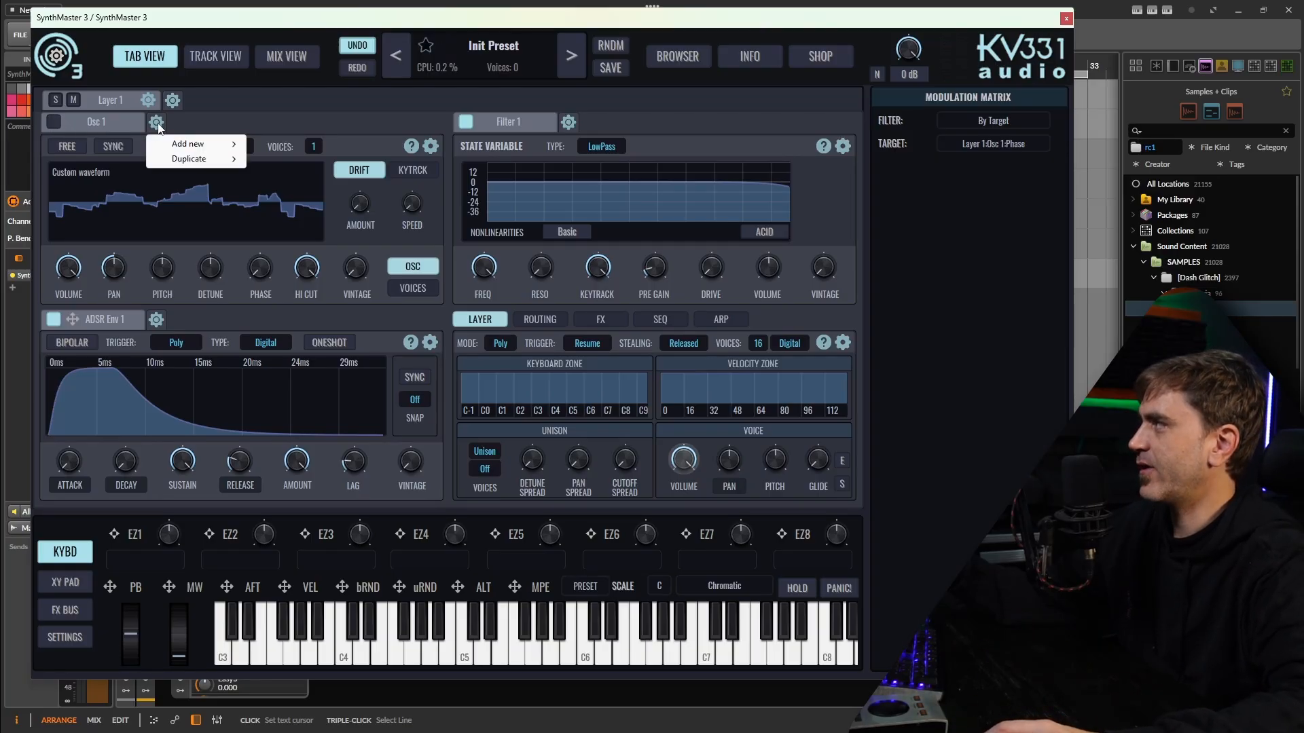
mouse_move(185, 145)
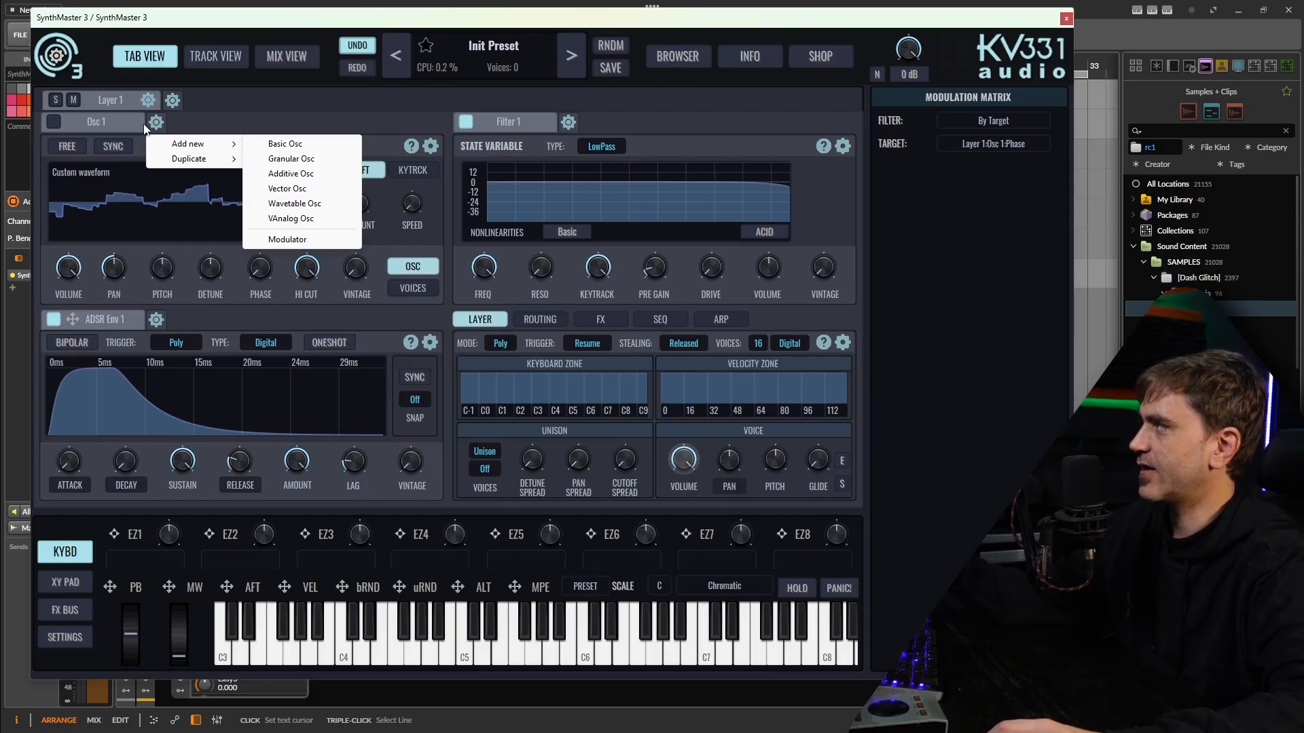
mouse_move(302, 211)
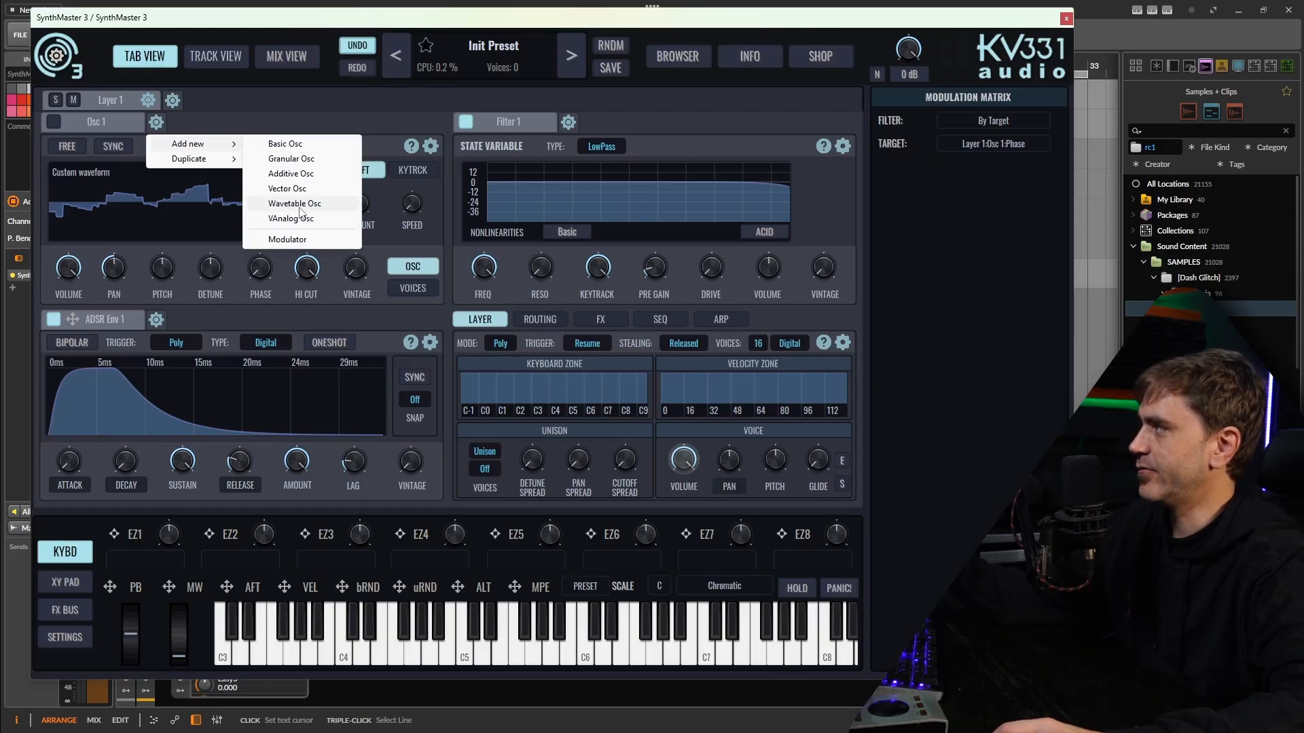
click(294, 203)
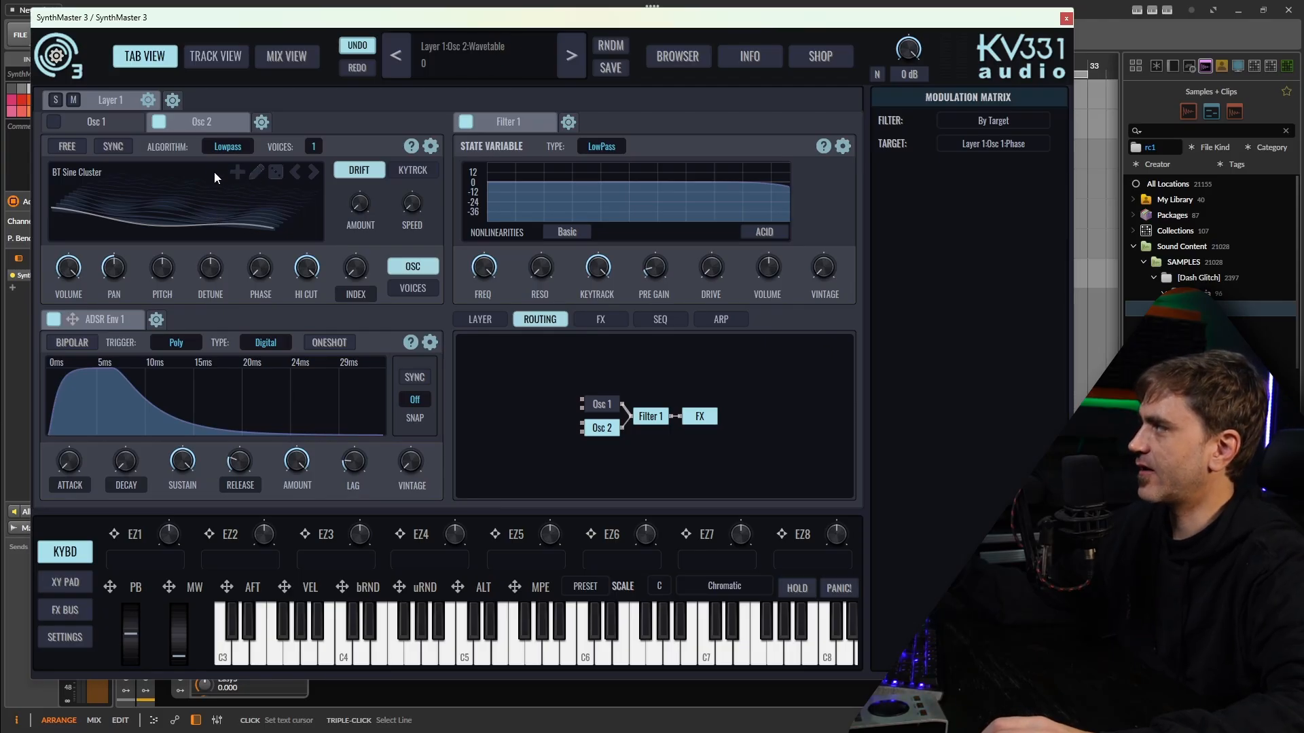
mouse_move(226, 219)
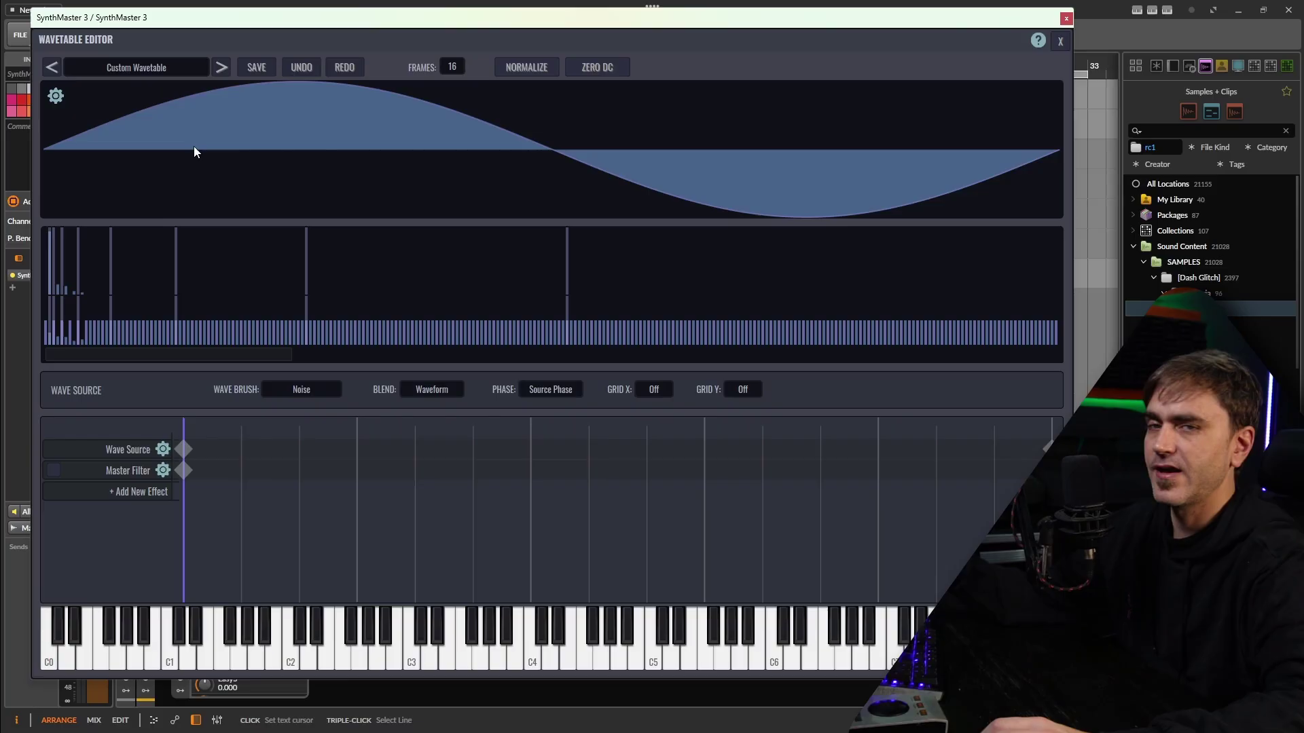
mouse_move(197, 133)
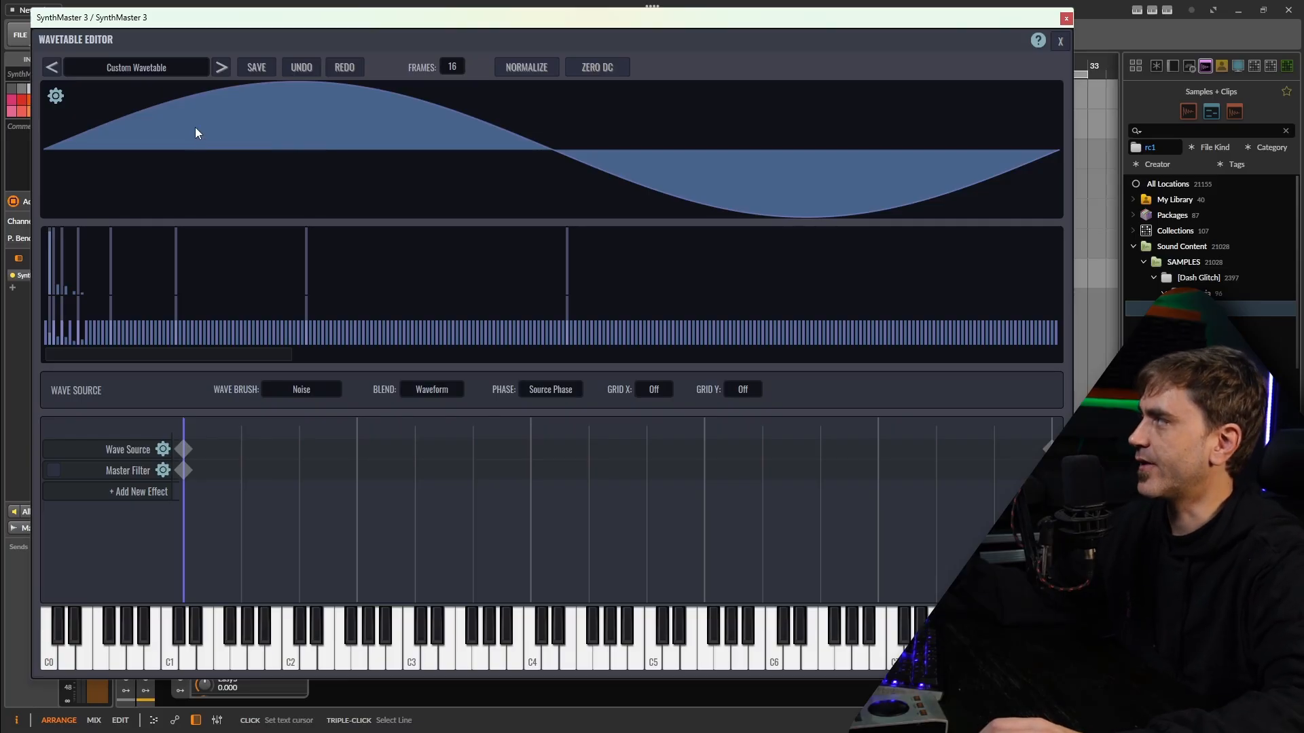
mouse_move(163, 424)
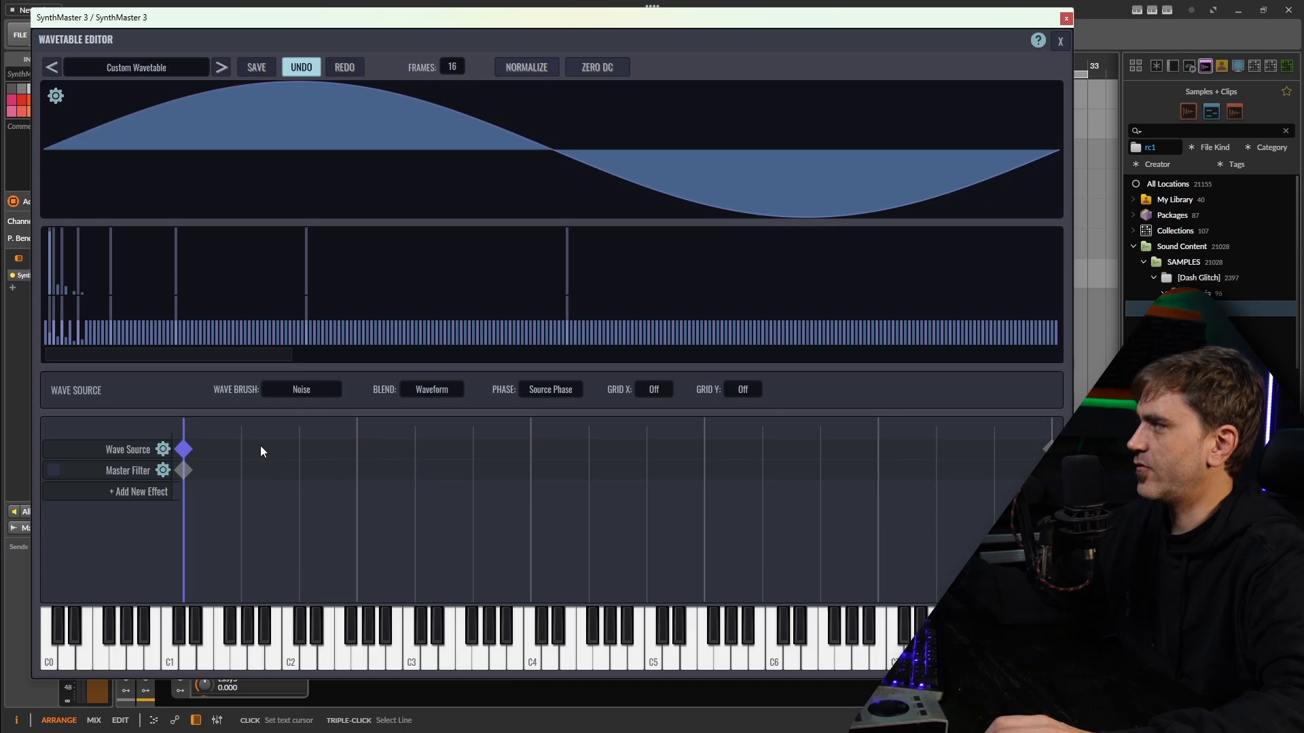
mouse_move(193, 453)
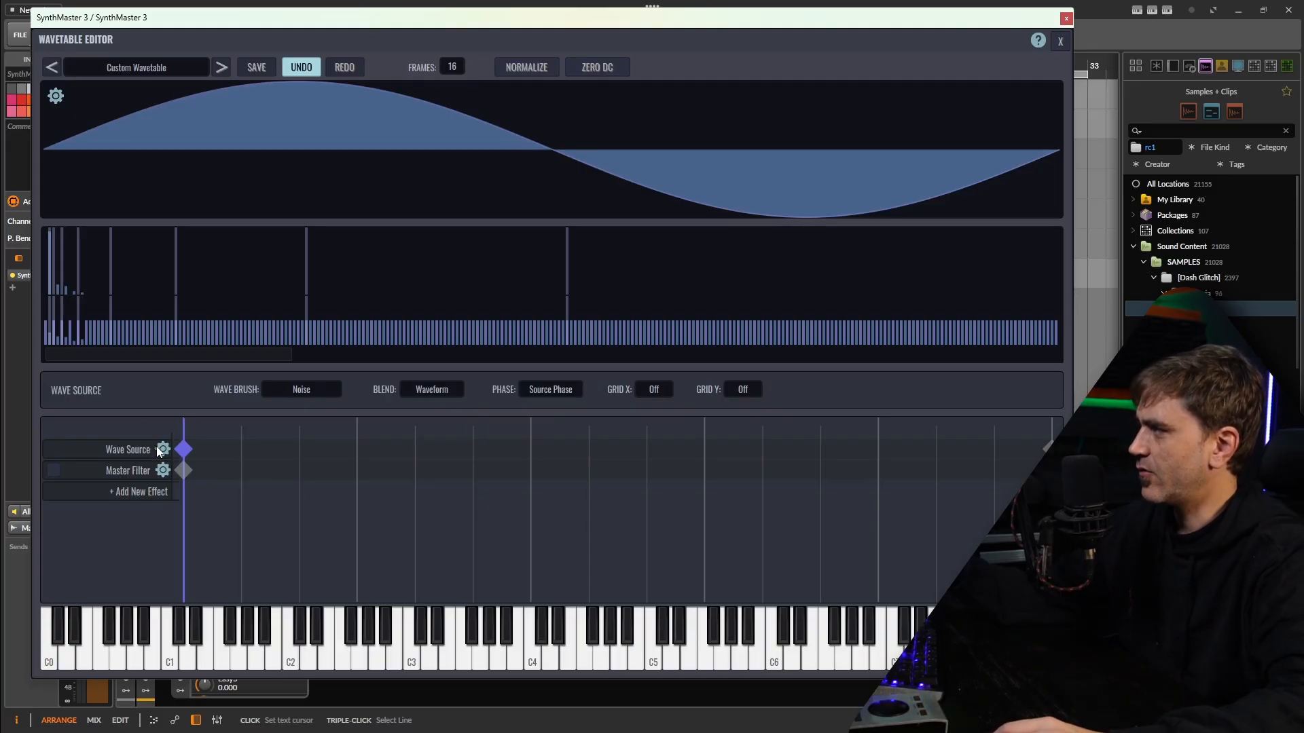
Browse the wavetable effect and source options, then import a sample into the custom wavetable.
click(137, 492)
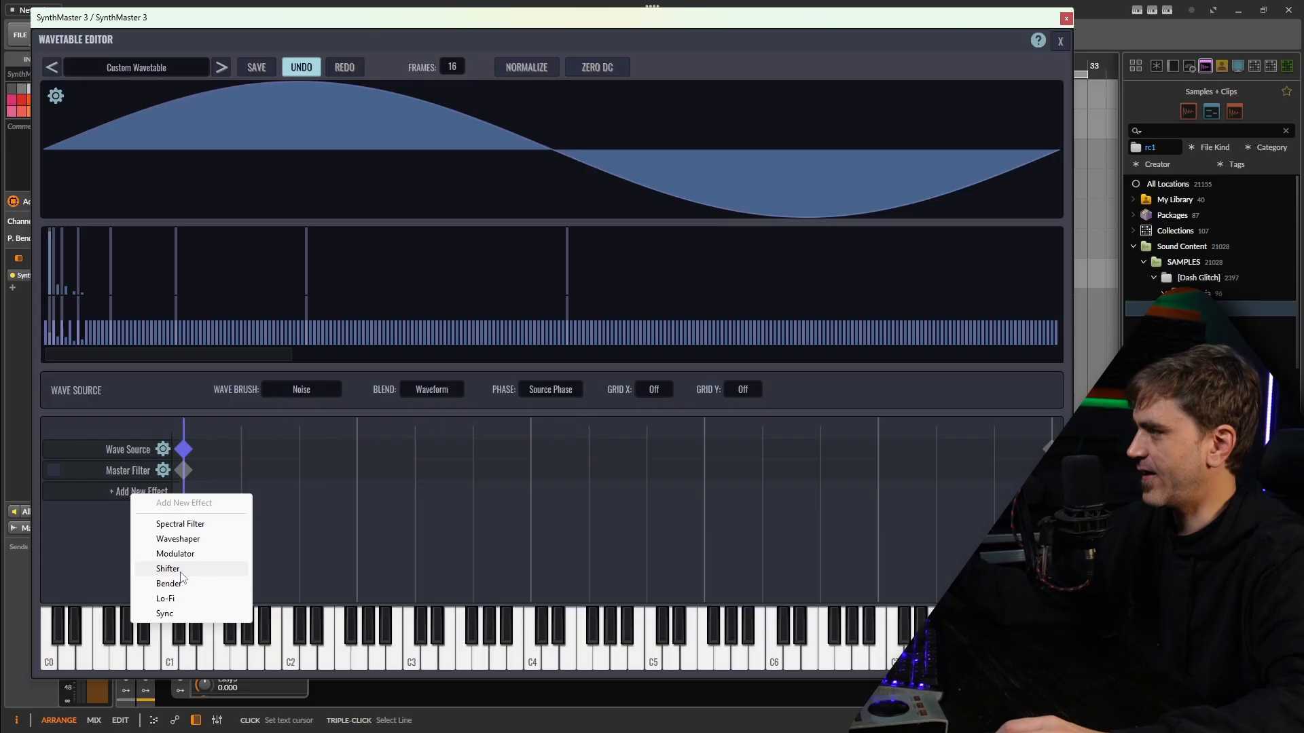
click(281, 460)
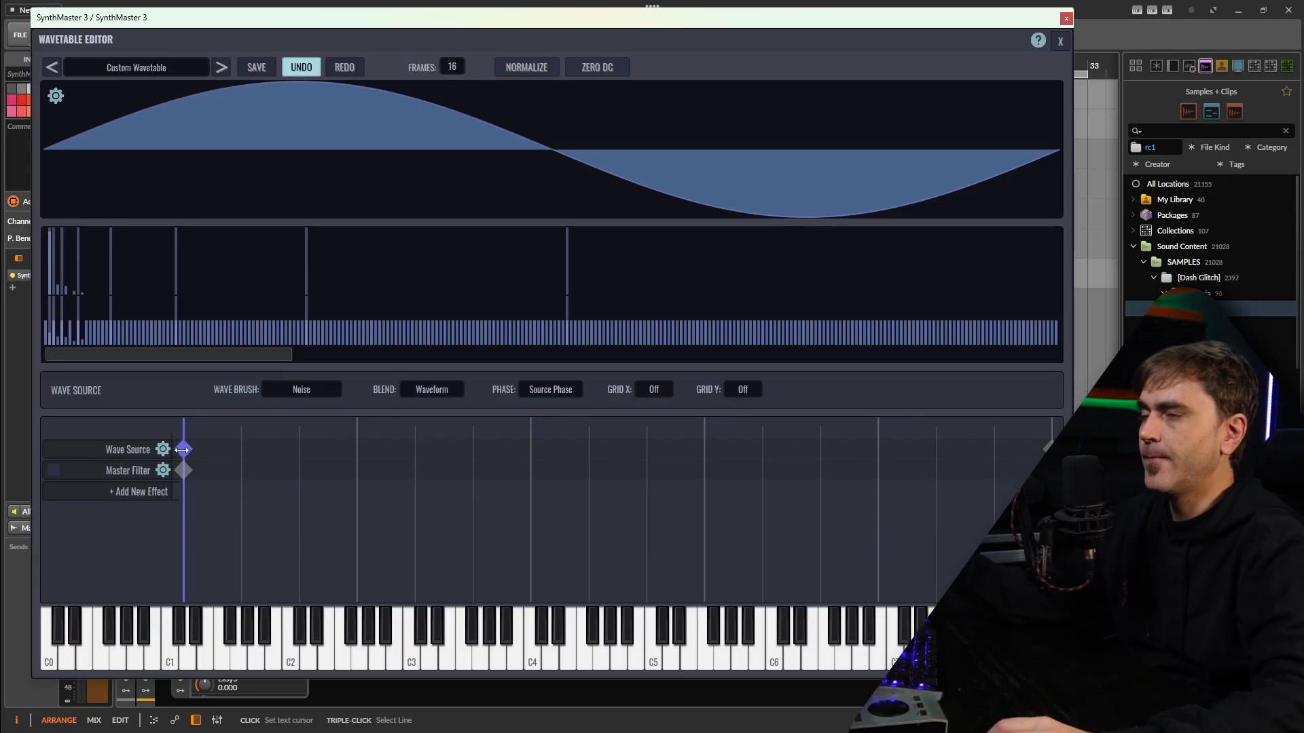
click(56, 96)
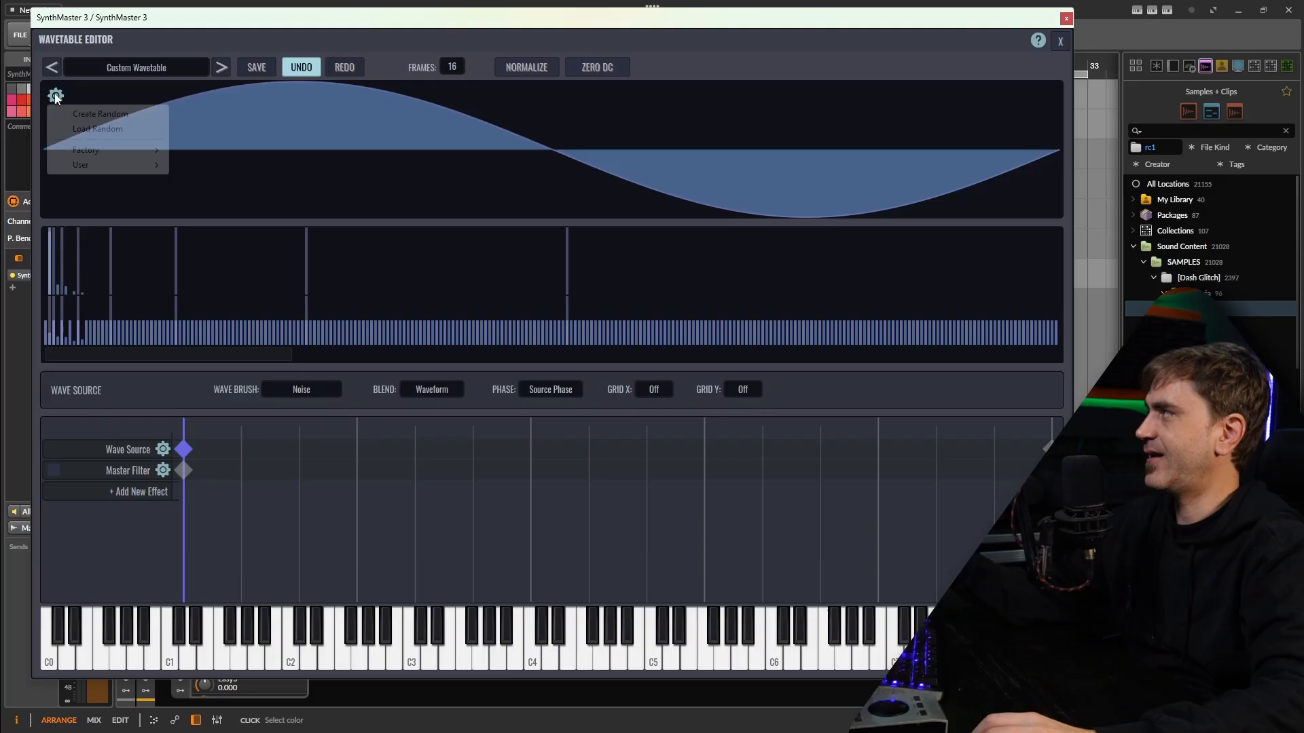
click(80, 164)
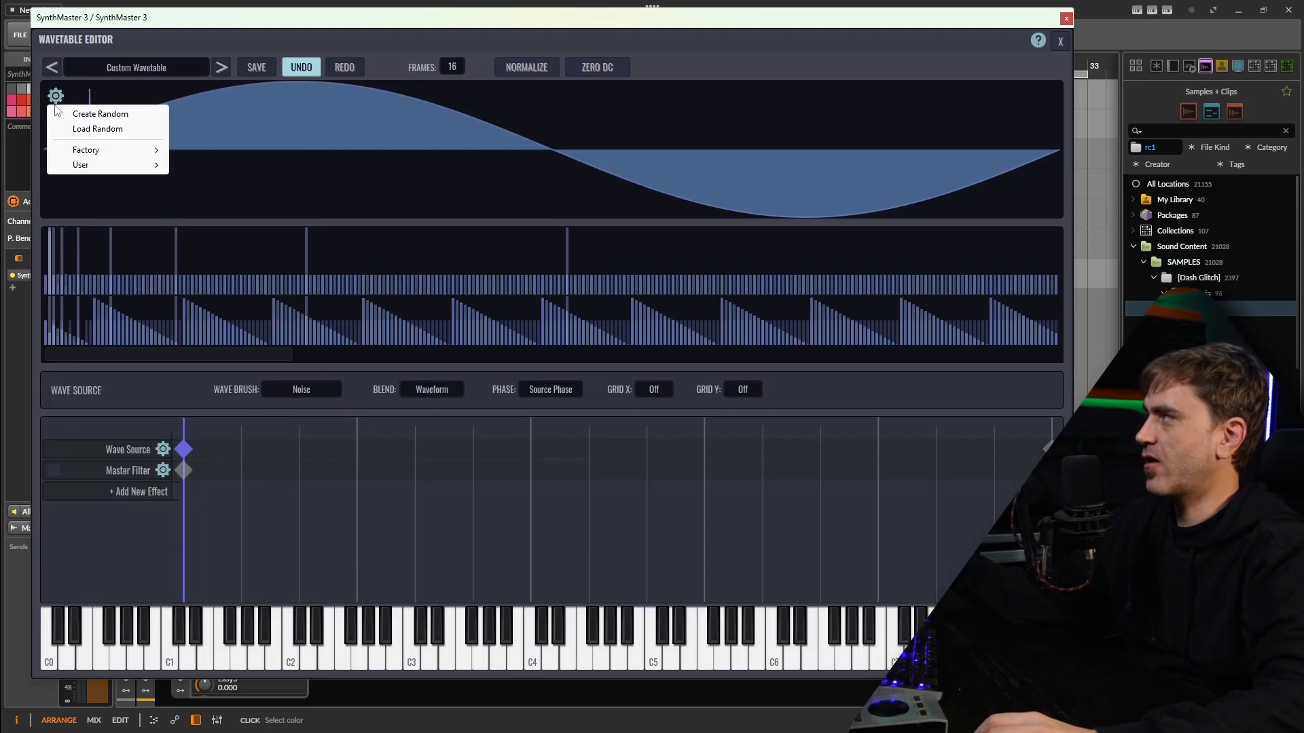
click(99, 113)
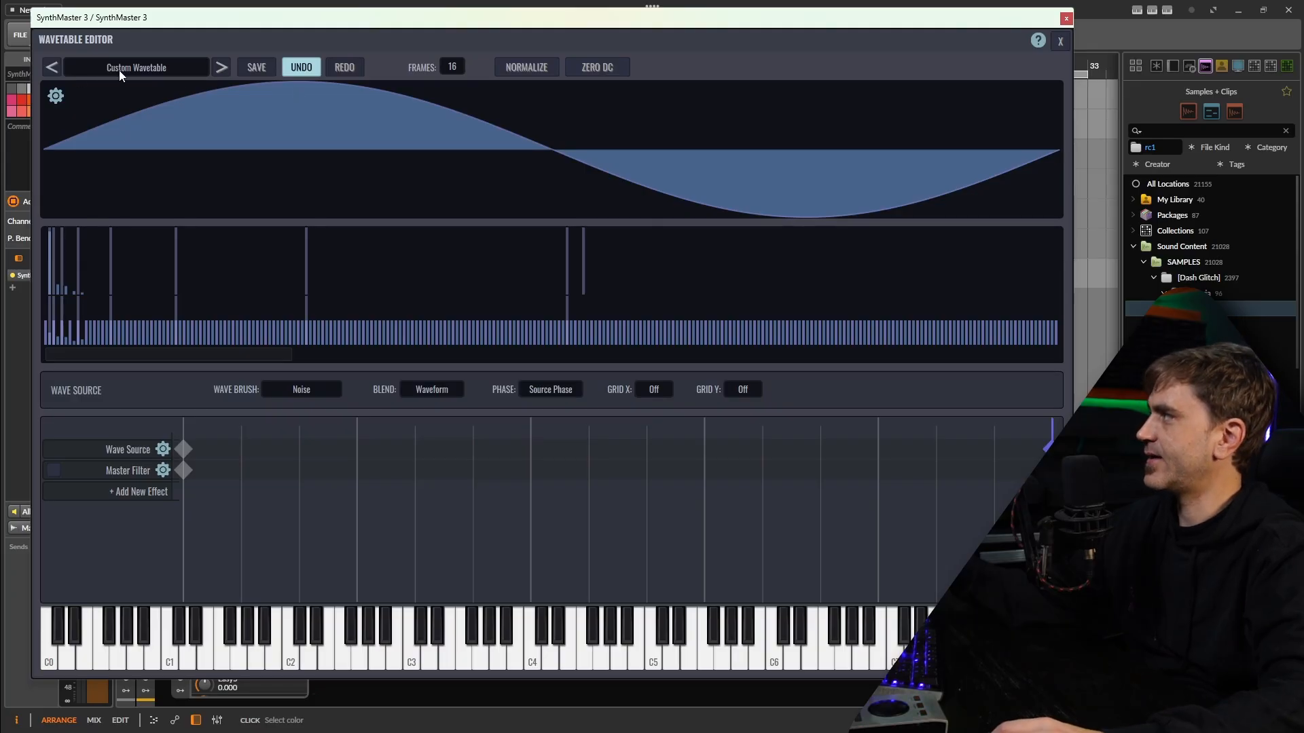
click(56, 96)
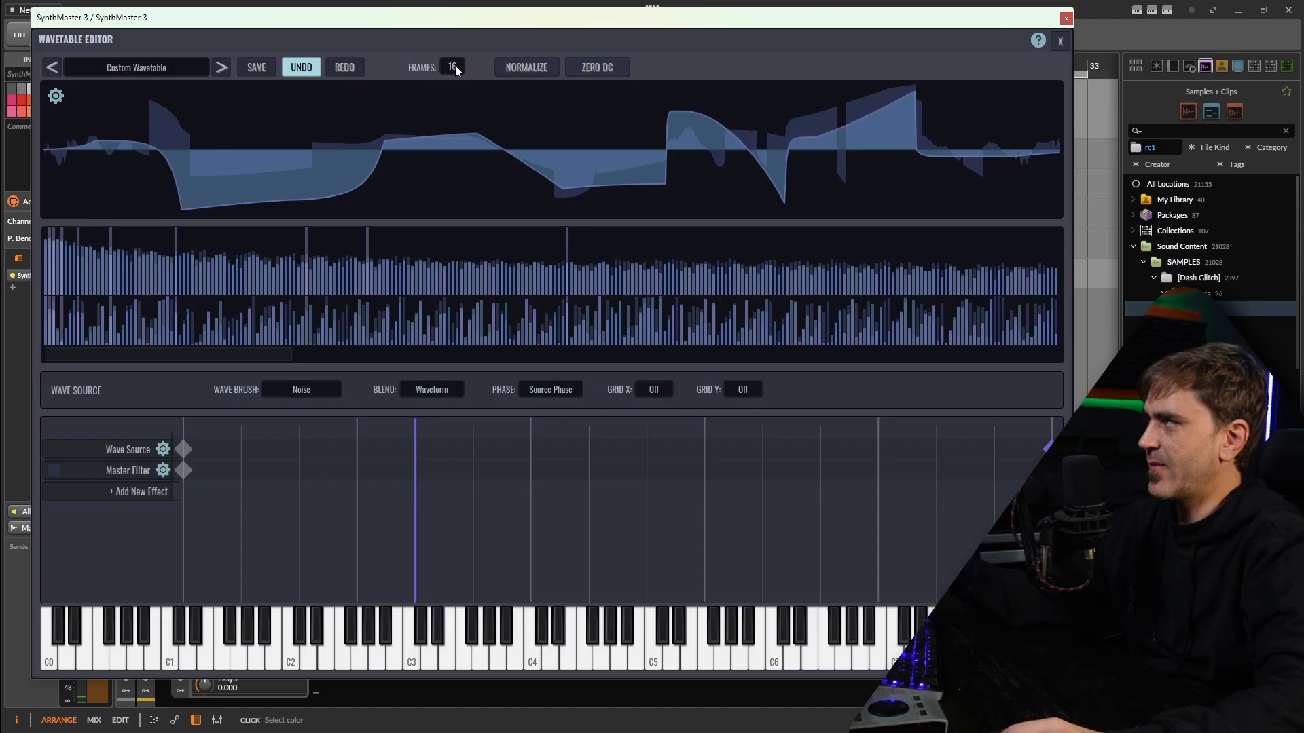
mouse_move(449, 92)
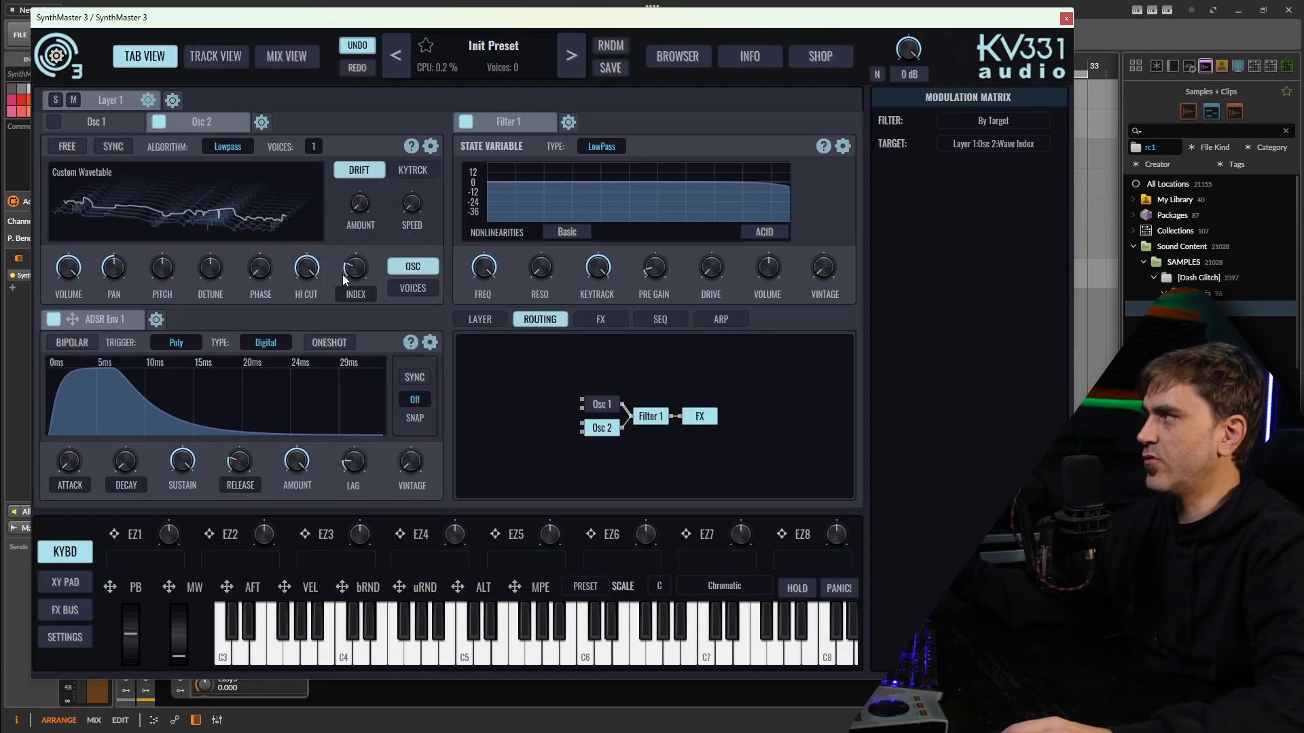
Sweep Osc 2's wave index through its frames, settling around the middle.
drag(355, 266, 355, 274)
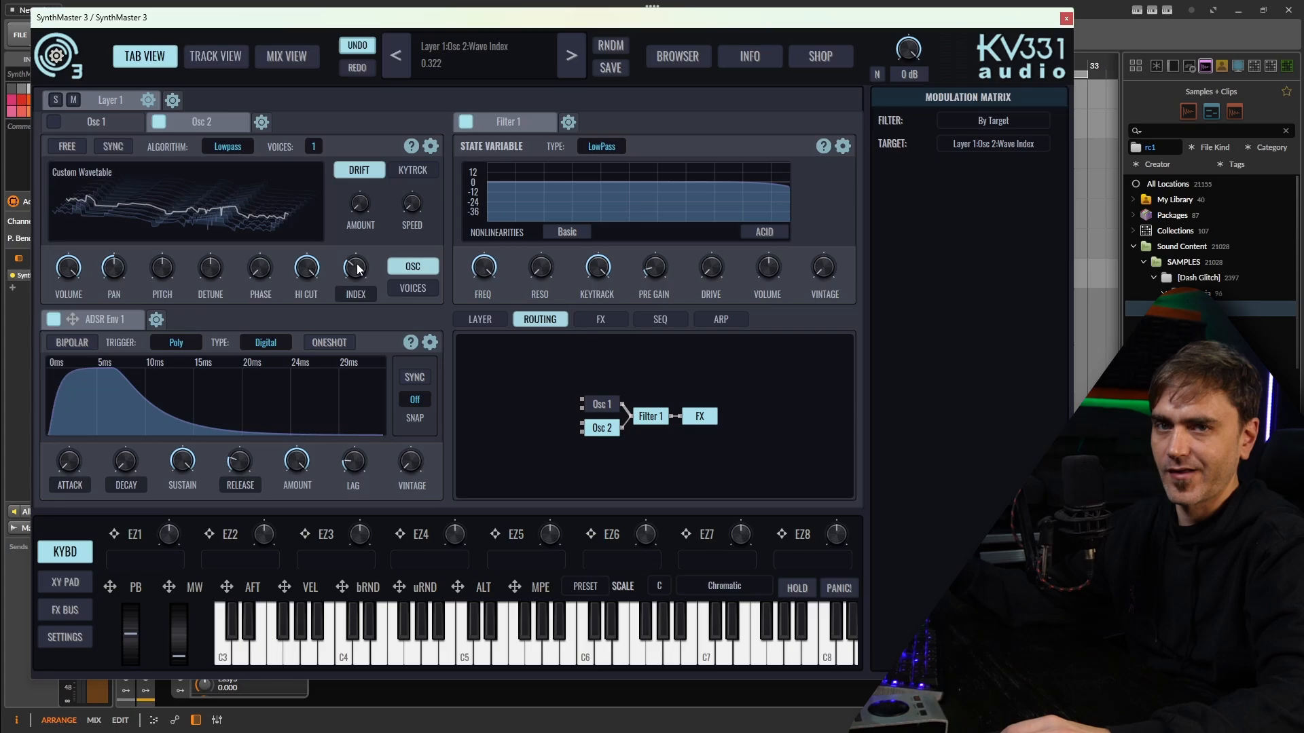
drag(356, 268, 355, 250)
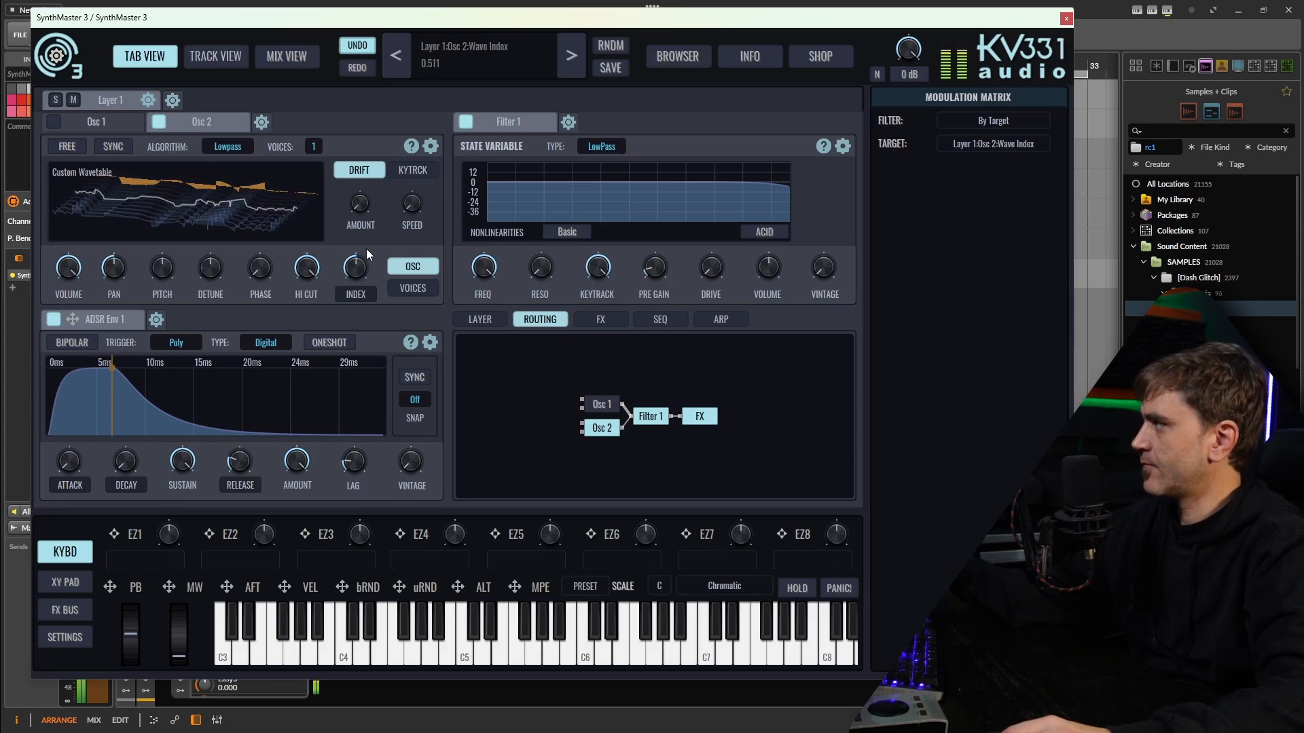
drag(355, 266, 355, 233)
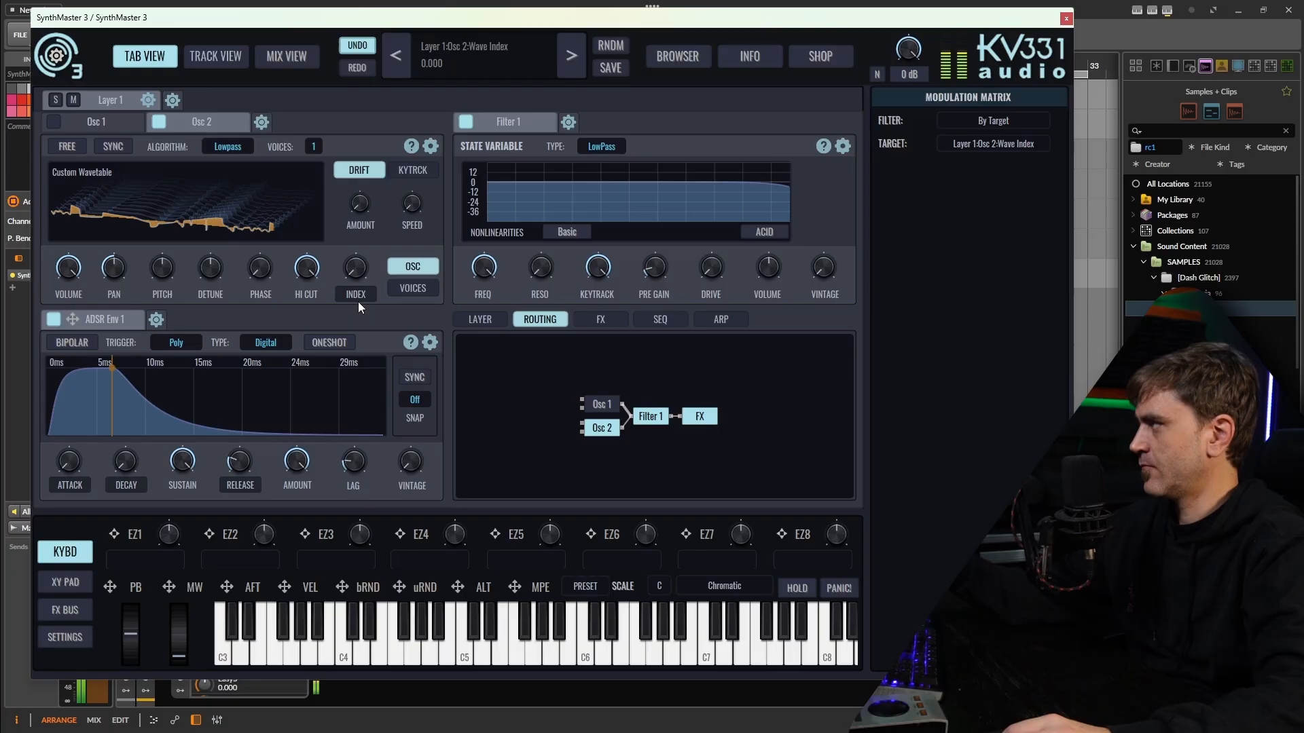
drag(355, 266, 356, 241)
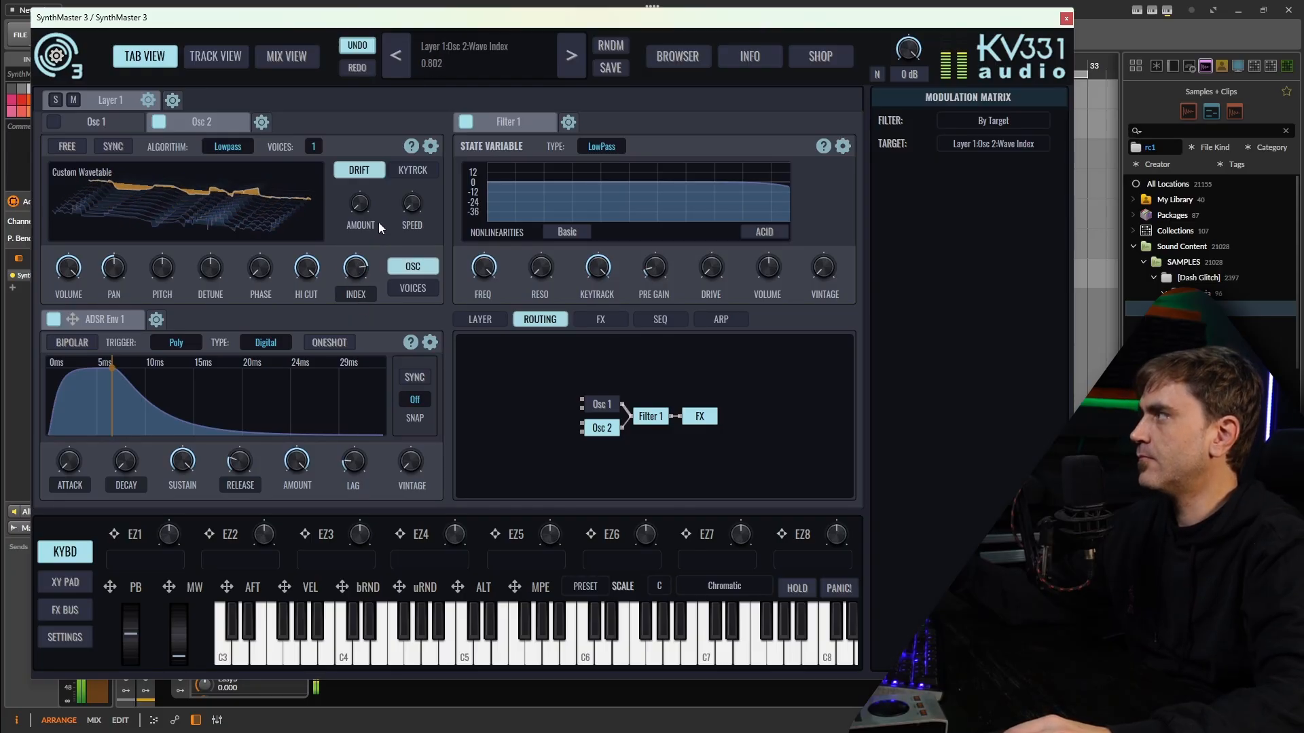
drag(356, 267, 356, 300)
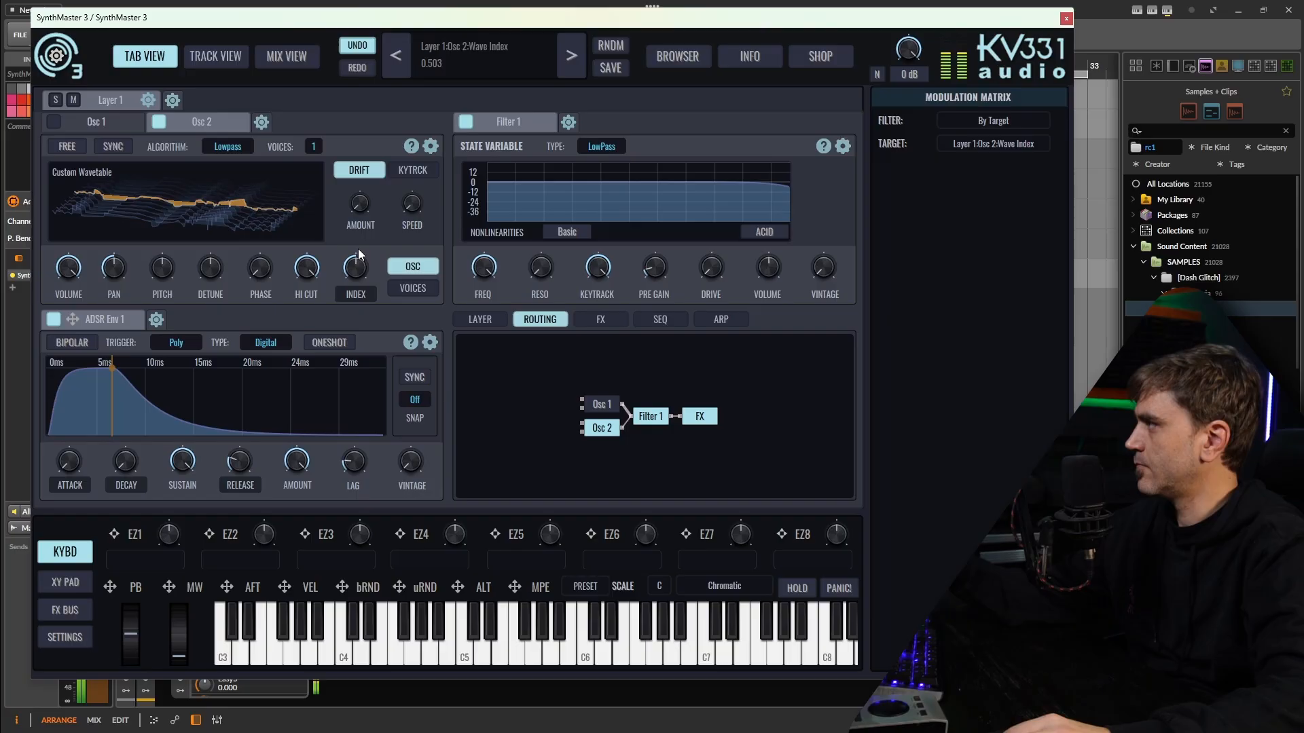
drag(354, 266, 355, 291)
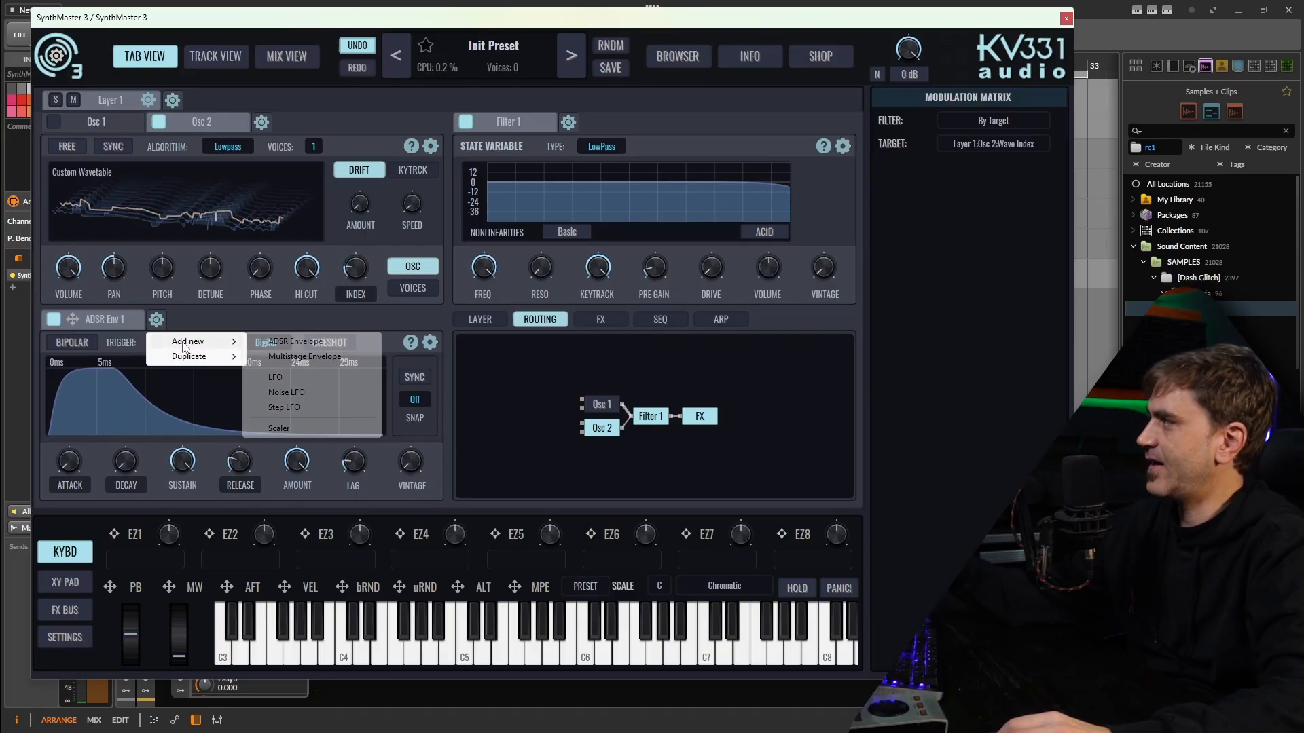
mouse_move(178, 341)
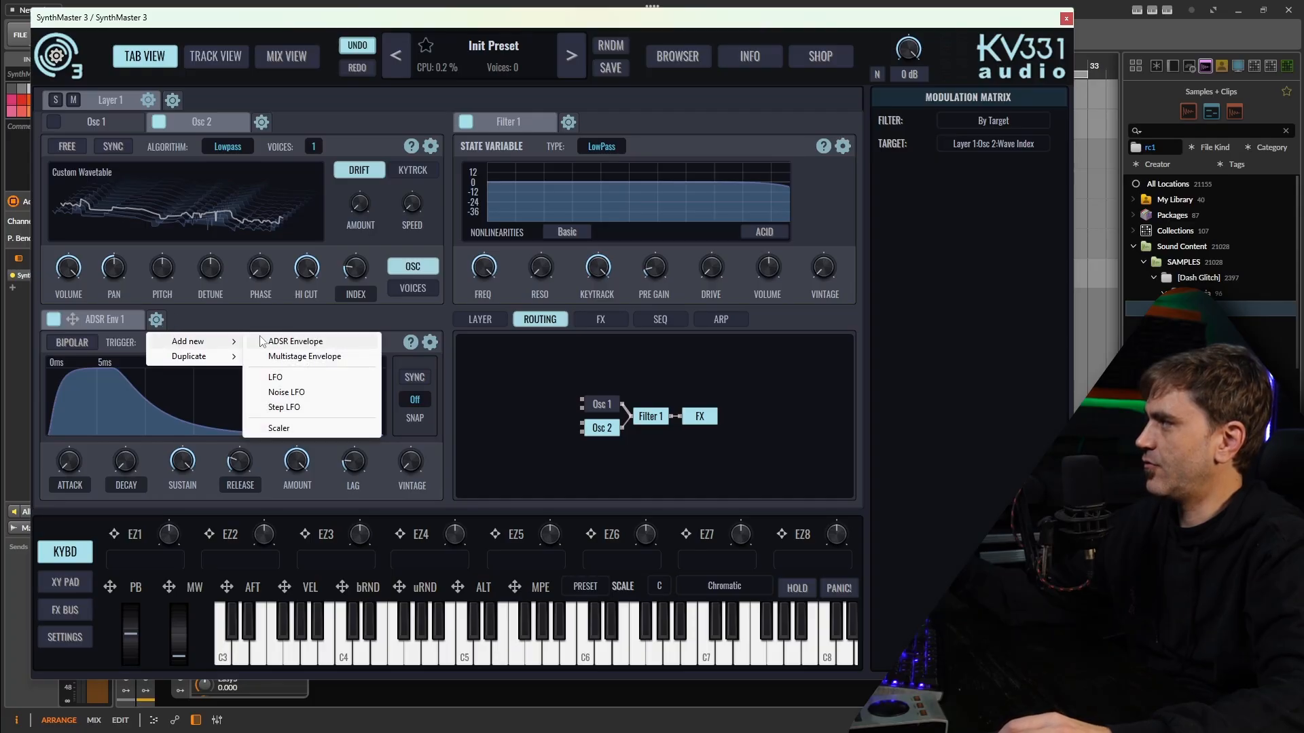
Add LFO 1, assign it to Osc 2's wave index, and tune its modulation amount.
click(273, 377)
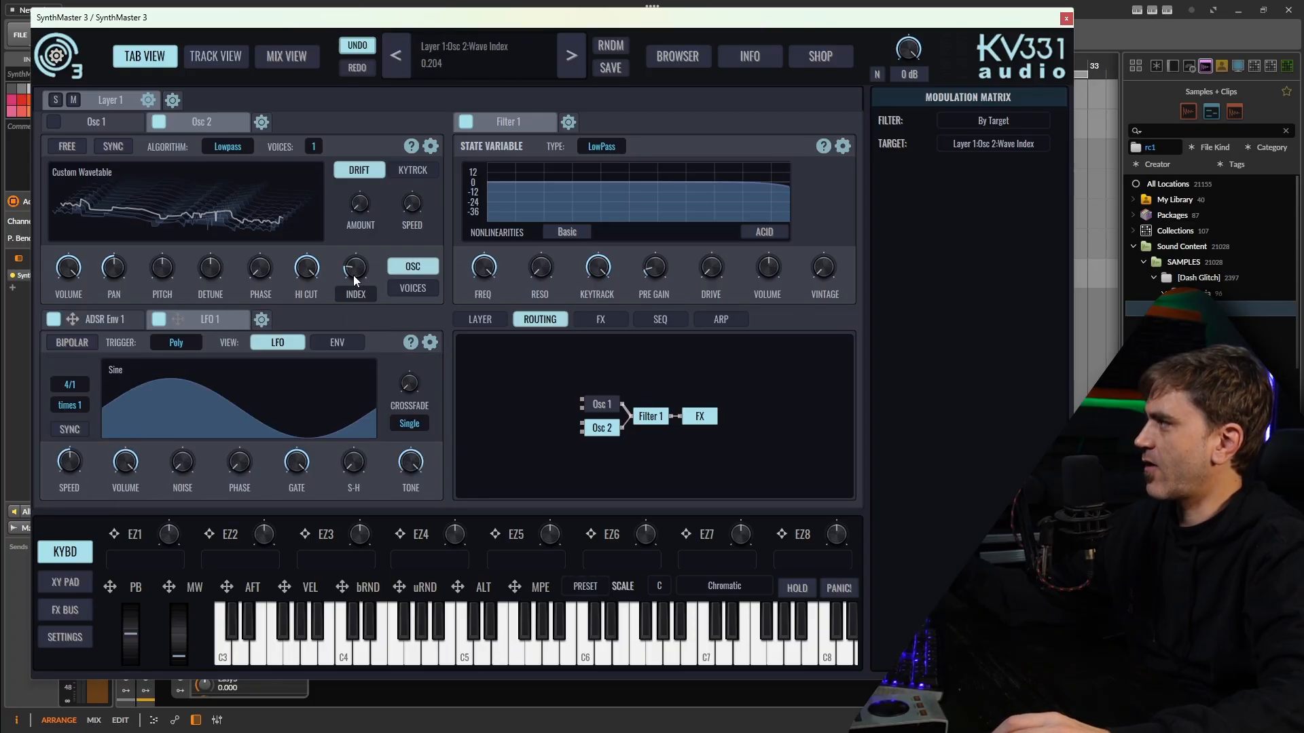
right_click(356, 271)
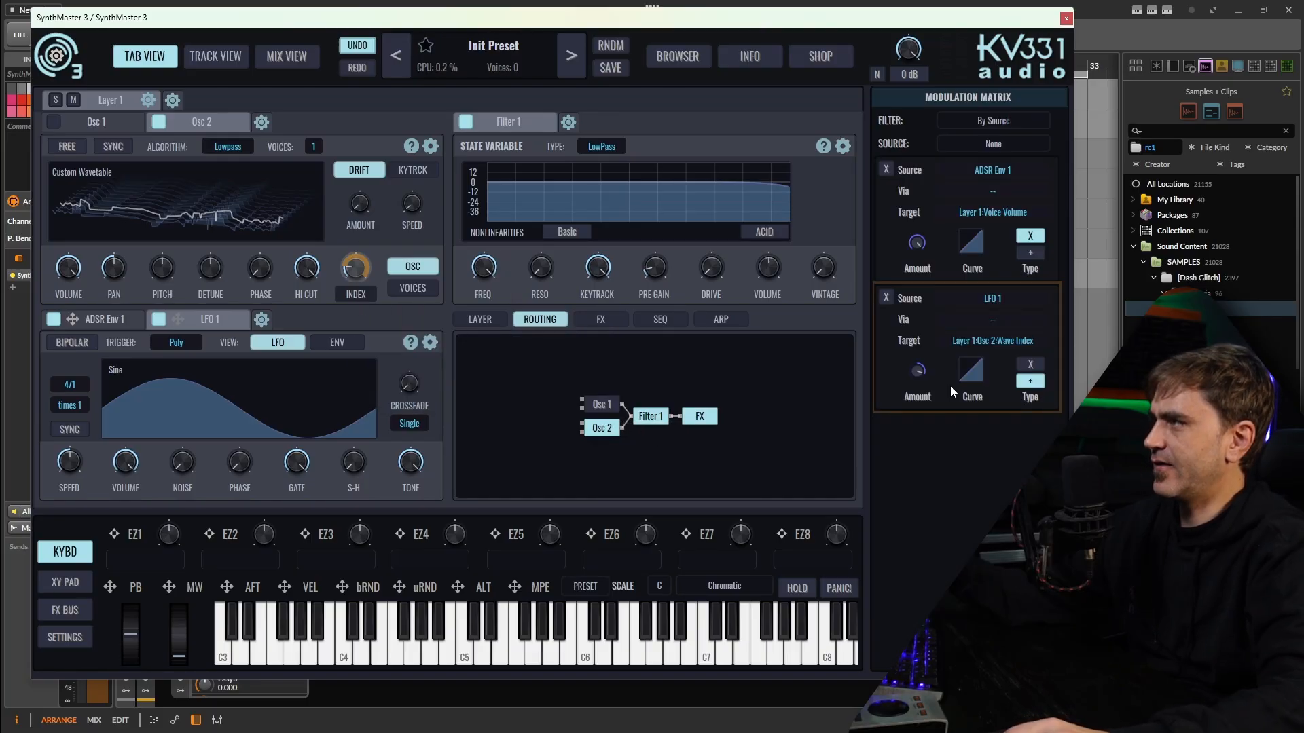
mouse_move(956, 388)
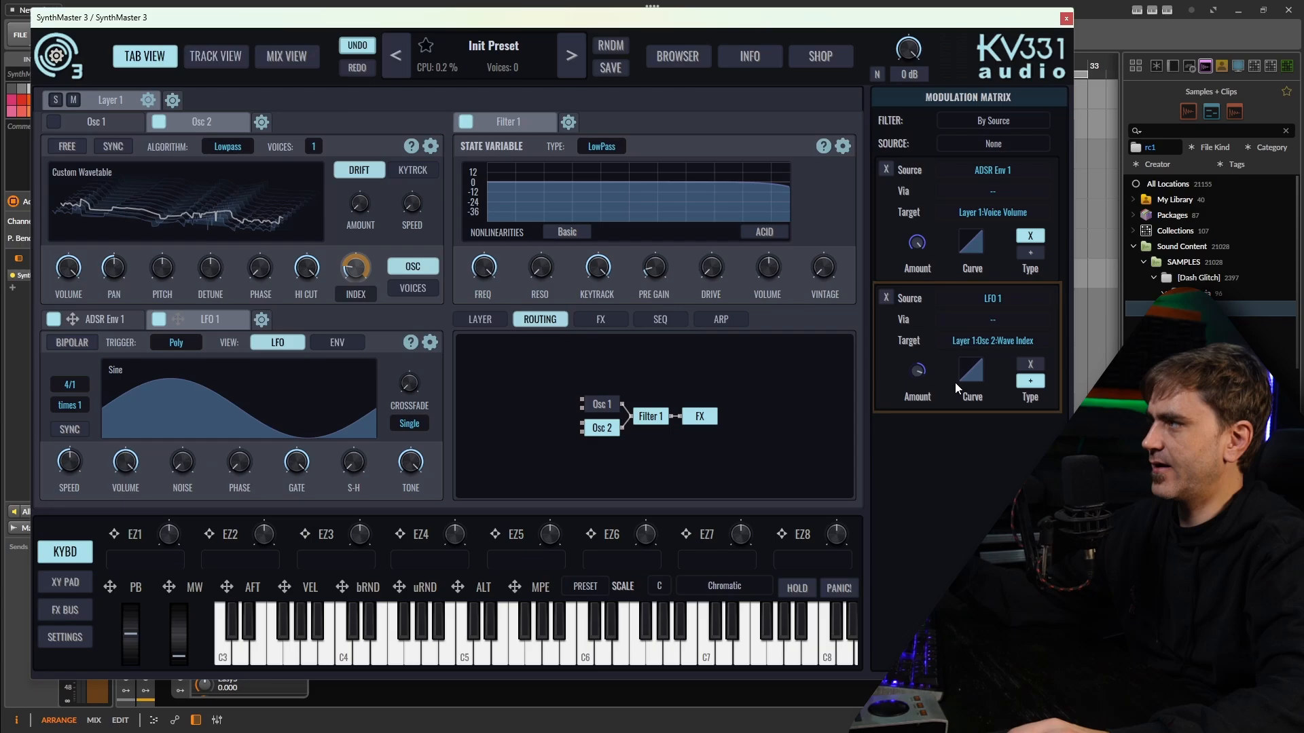
drag(917, 370, 917, 382)
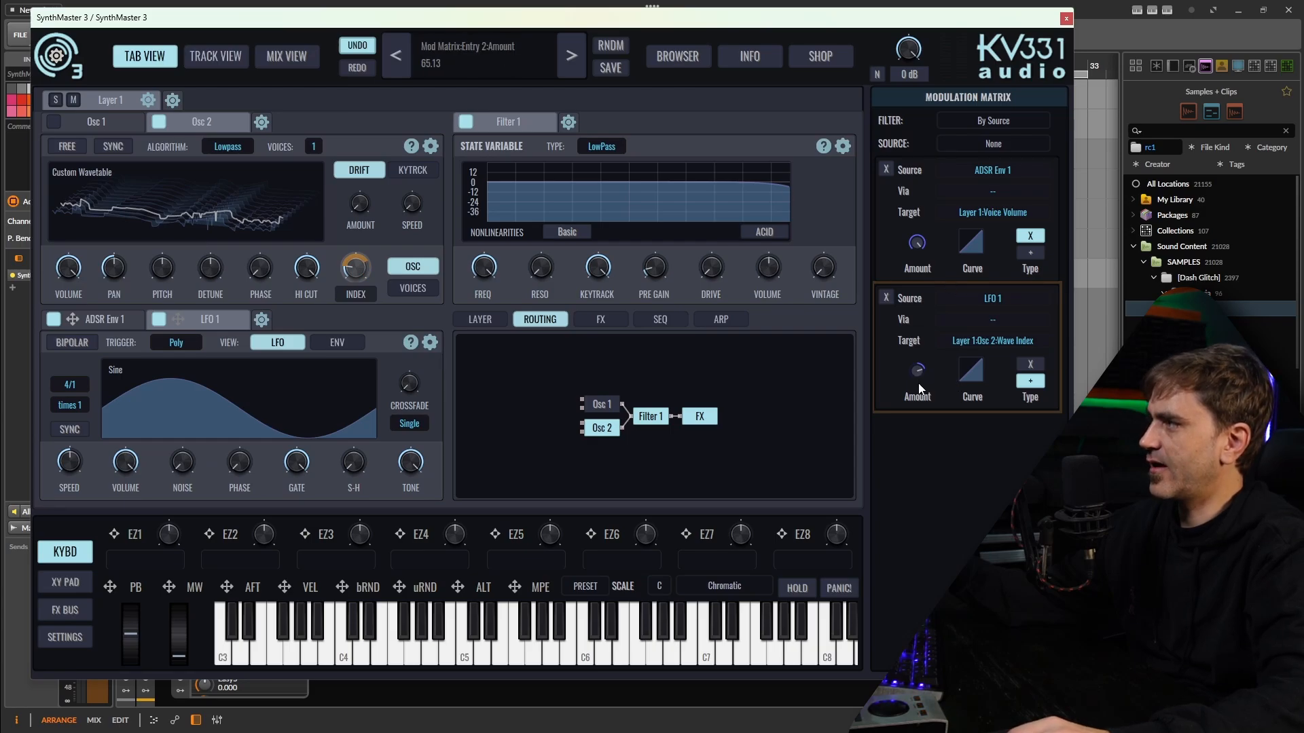
drag(918, 370, 917, 387)
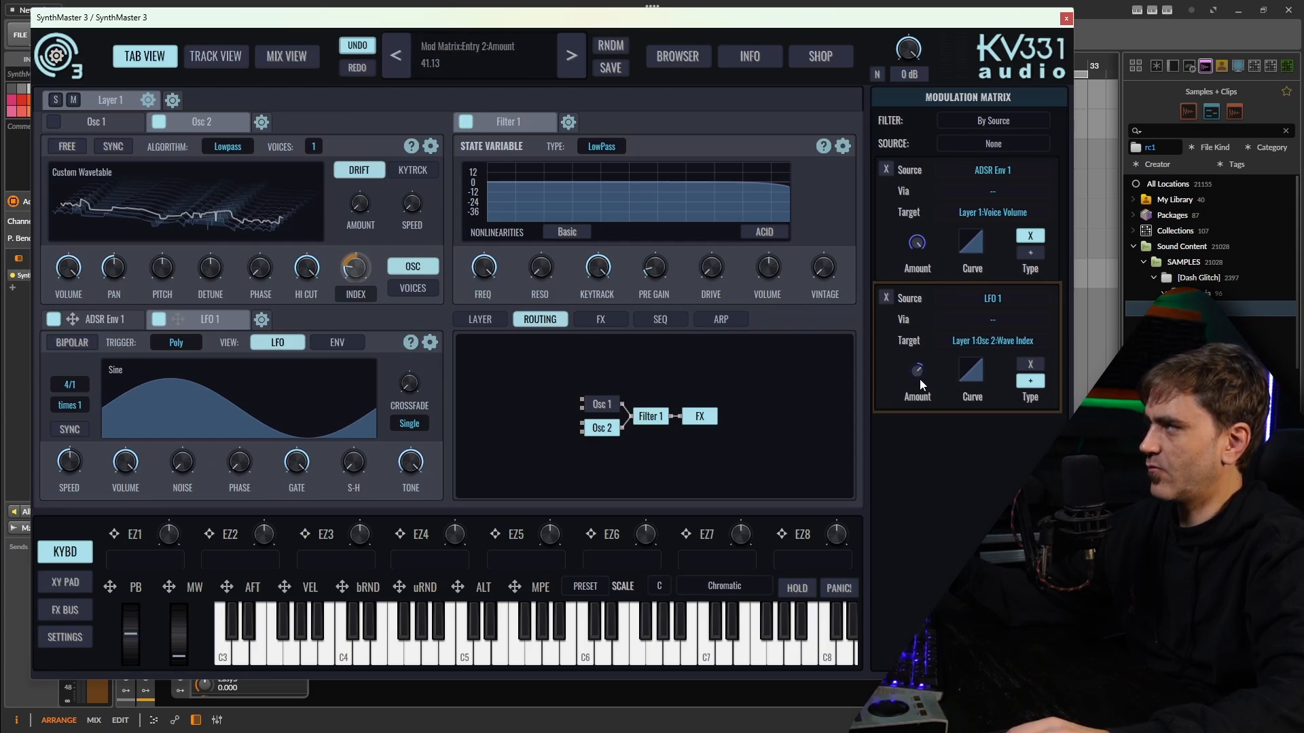
drag(918, 370, 918, 383)
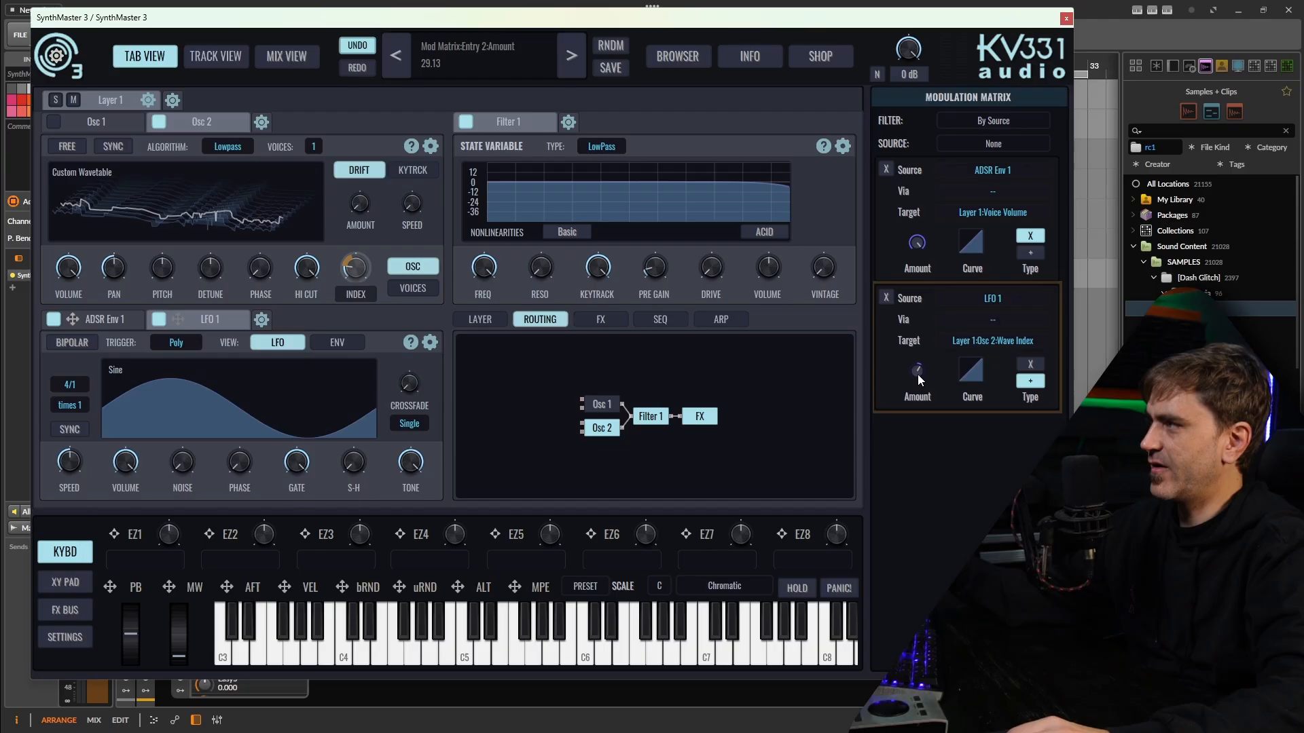
drag(917, 374, 918, 370)
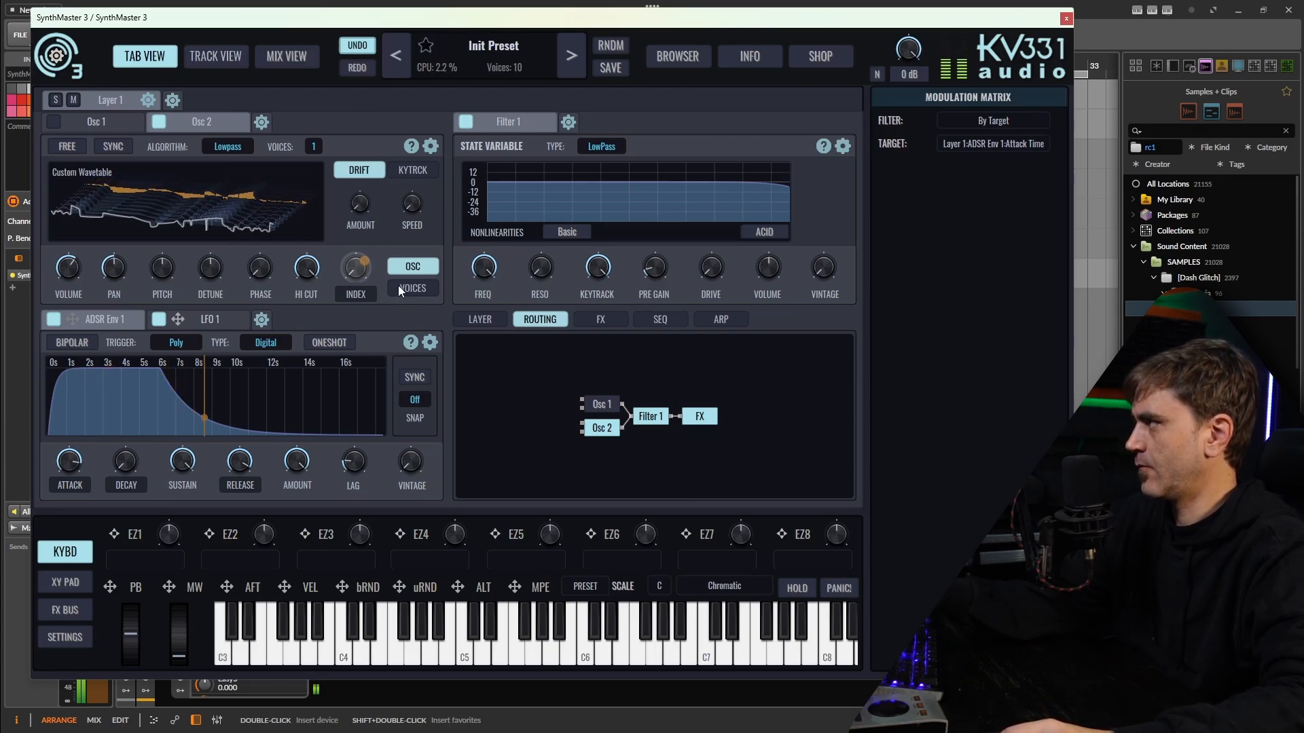
Set Osc 2's unison voice count to 9.
click(412, 288)
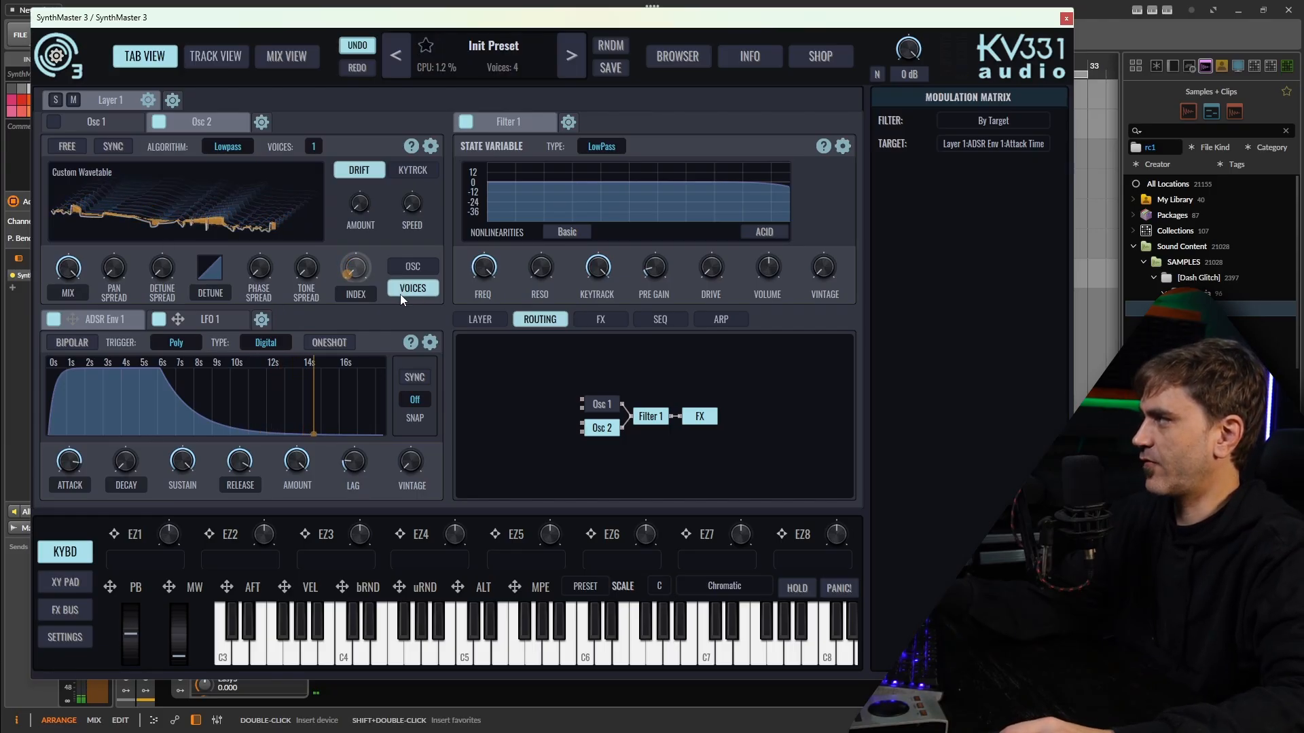
click(313, 146)
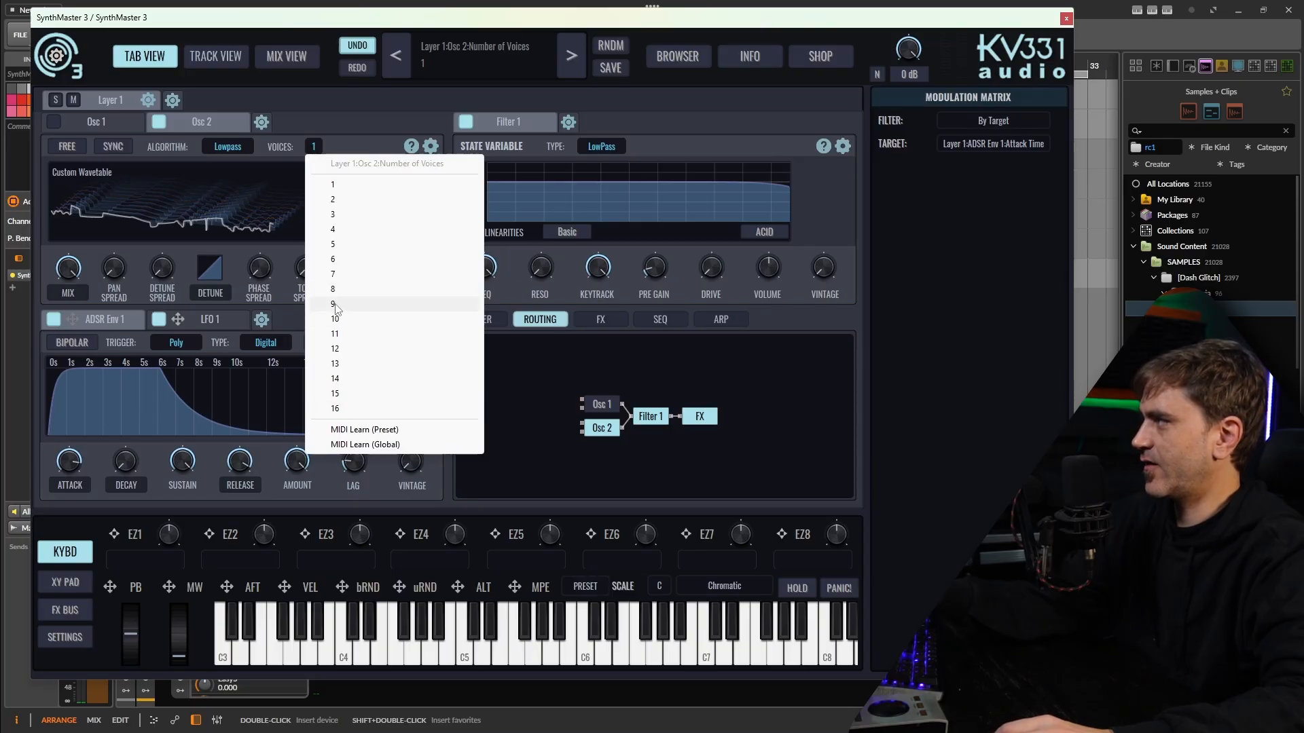
click(332, 303)
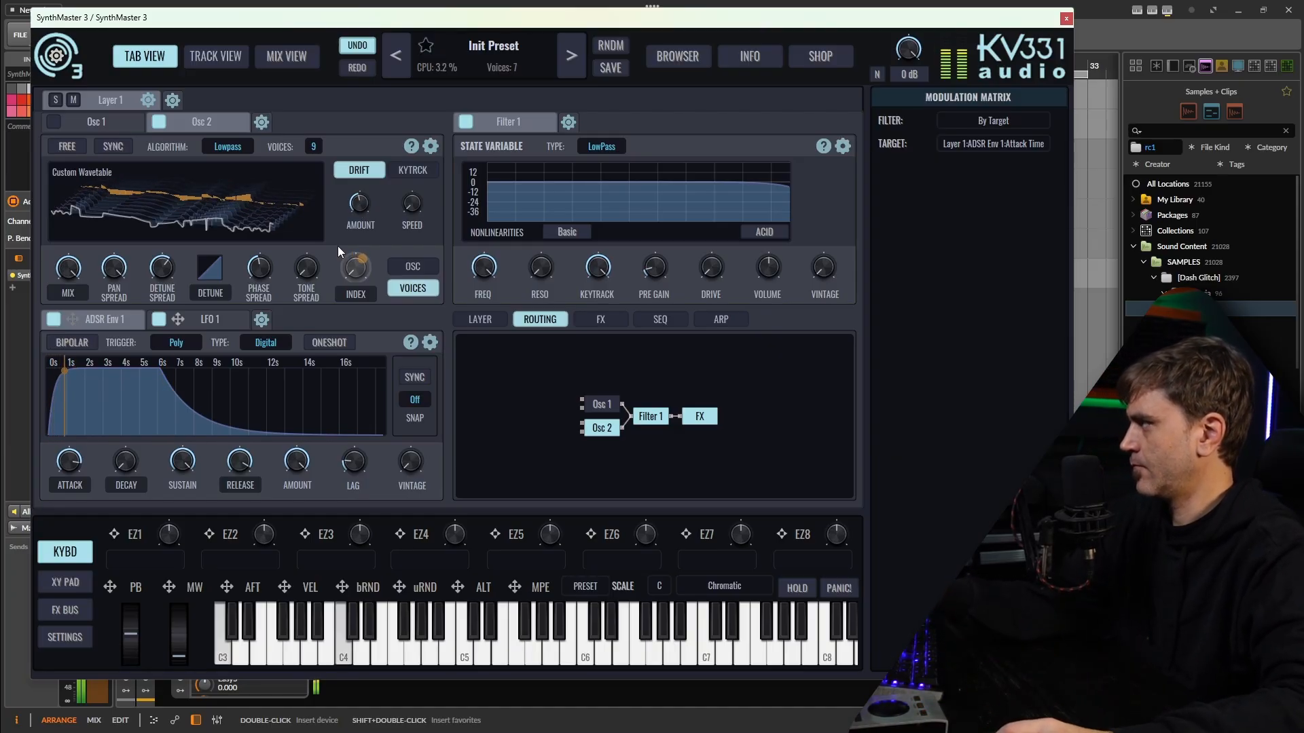
Adjust Osc 2's wave index and the pitch drift amount.
drag(355, 266, 354, 249)
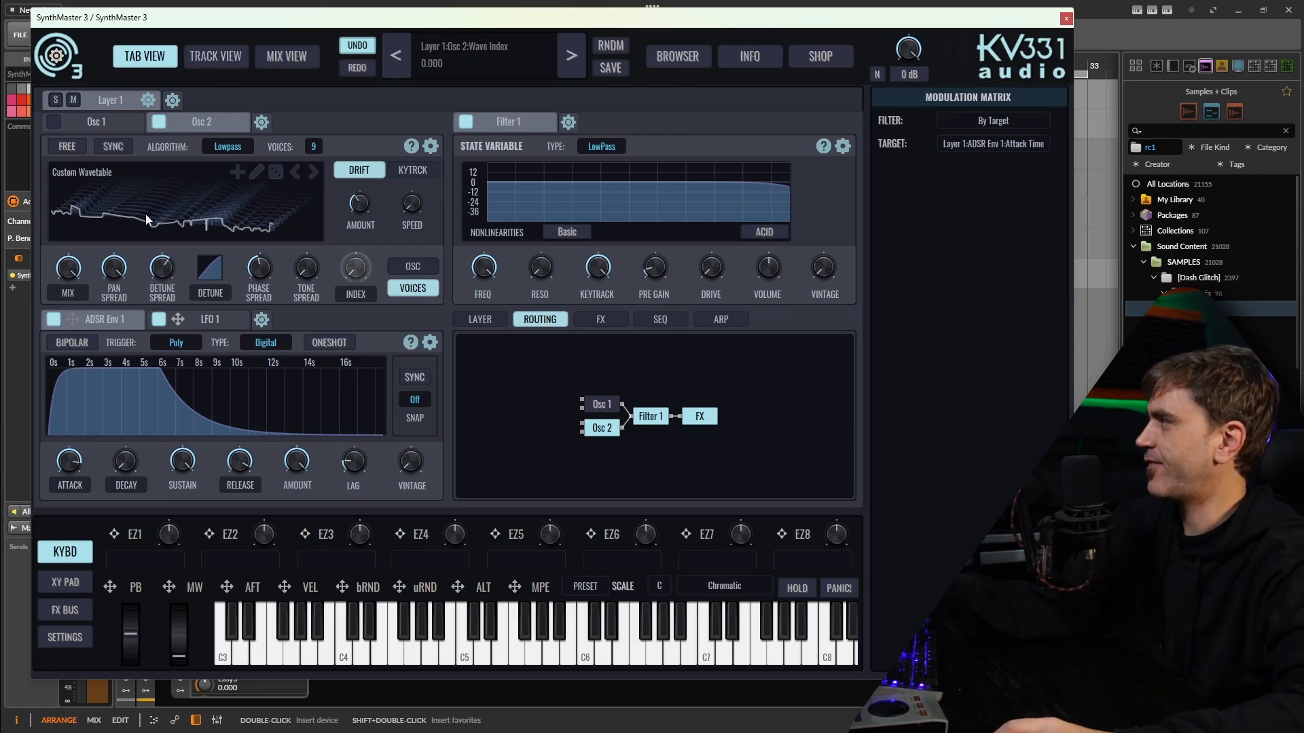
drag(162, 266, 161, 249)
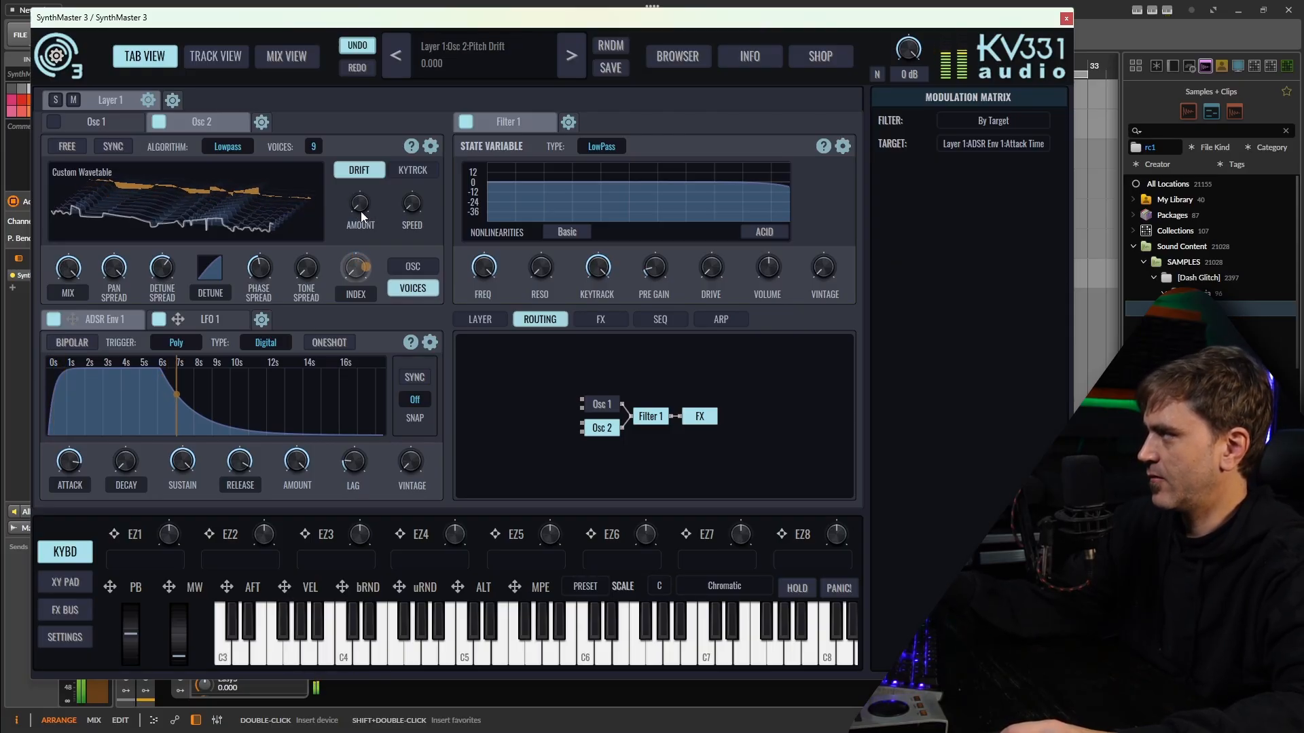
drag(360, 203, 360, 183)
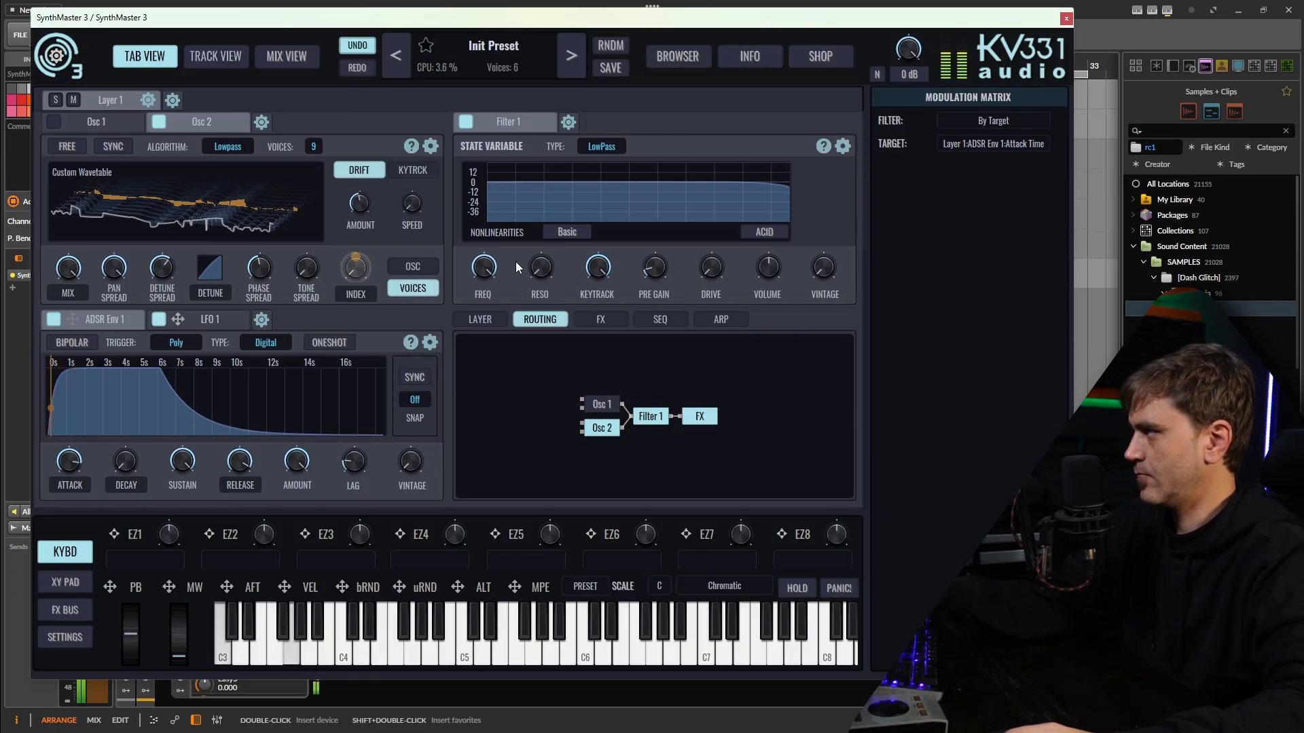
Set Filter 1 resonance to 0.5 and drop the cutoff to about 166 Hz.
drag(360, 203, 360, 233)
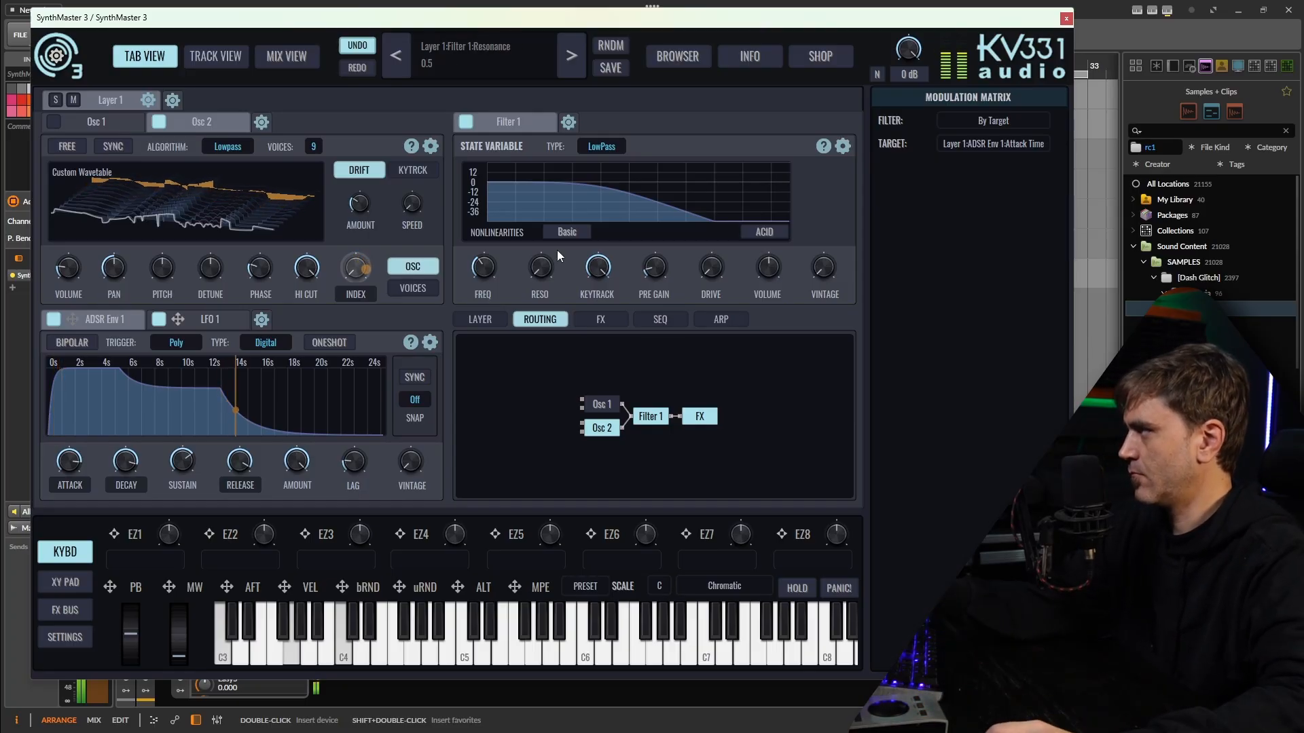
drag(482, 264, 482, 274)
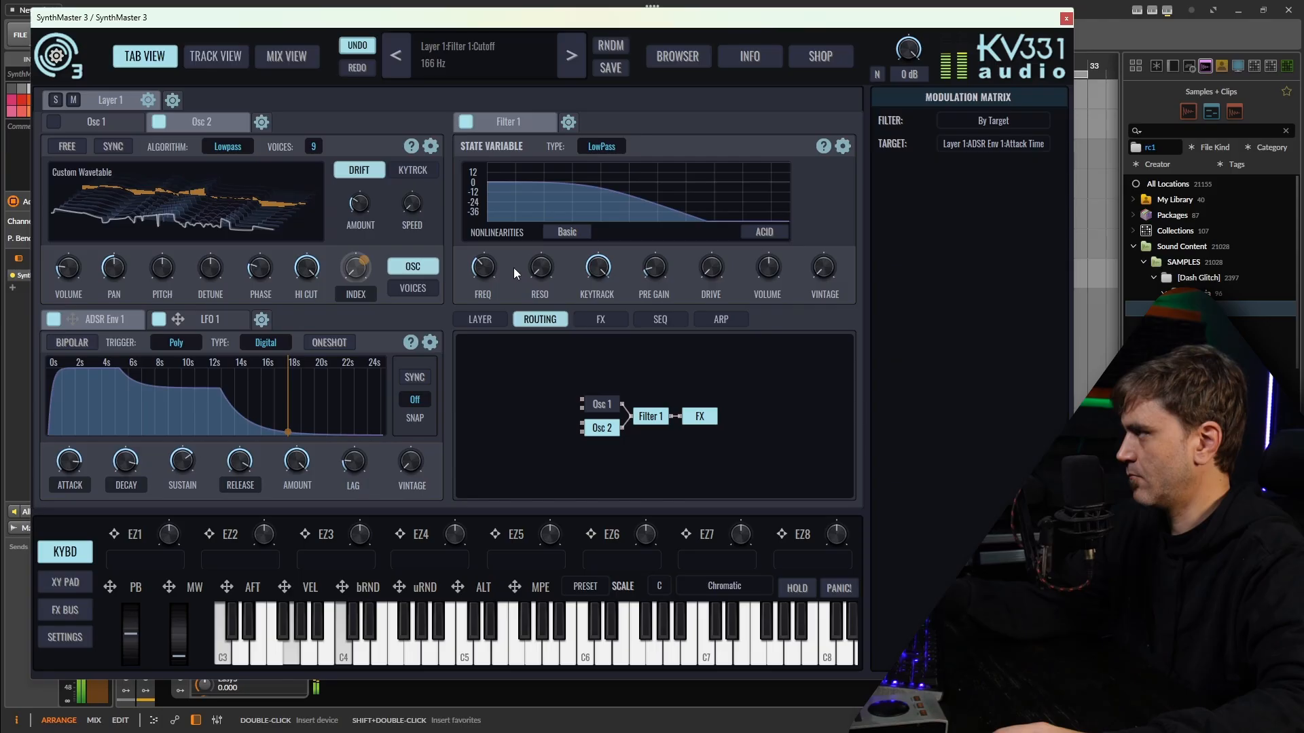
click(540, 320)
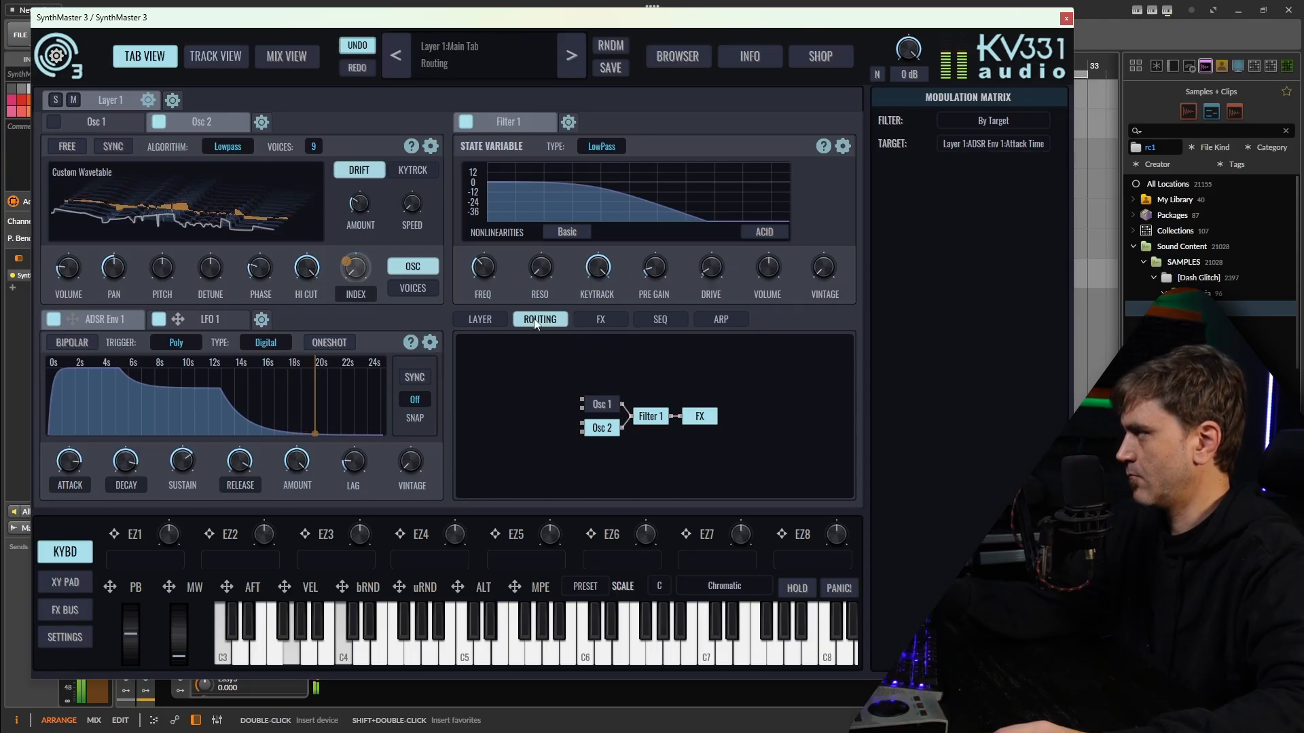
Insert a Reverb as the first effect in Layer 1's FX chain.
click(600, 318)
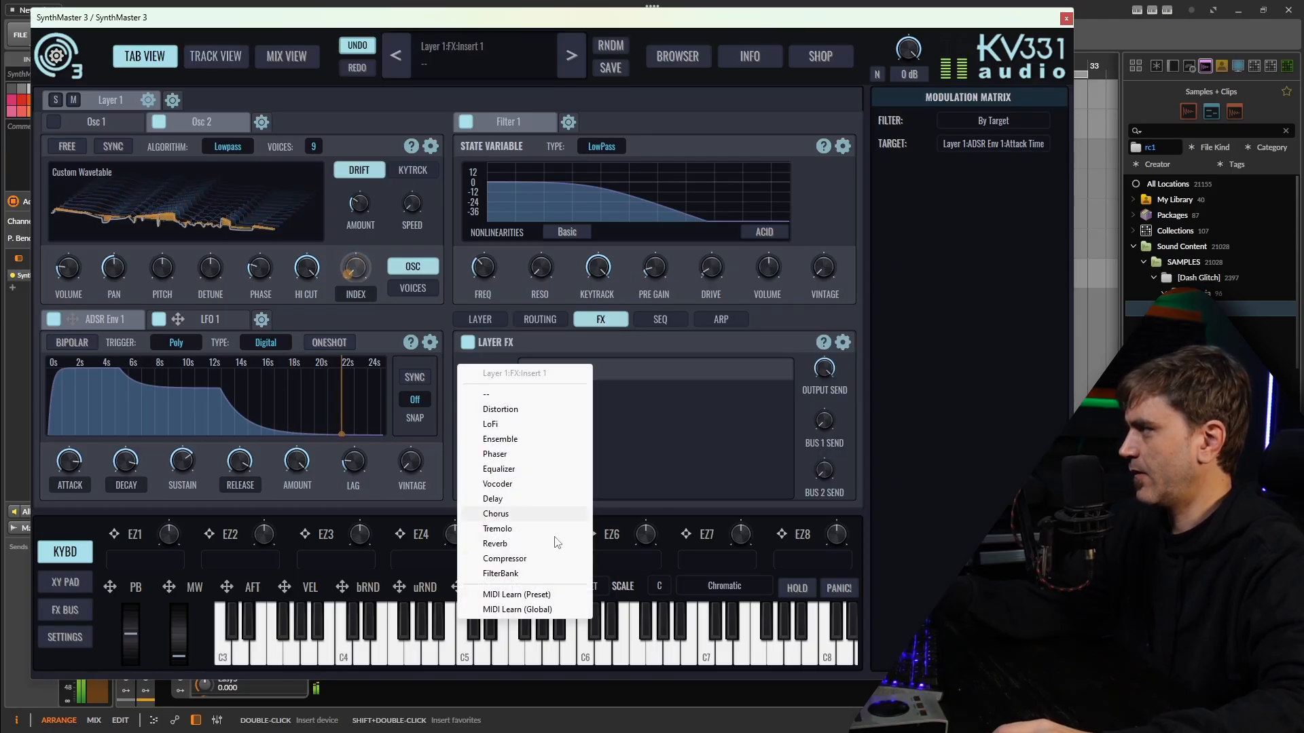
click(494, 544)
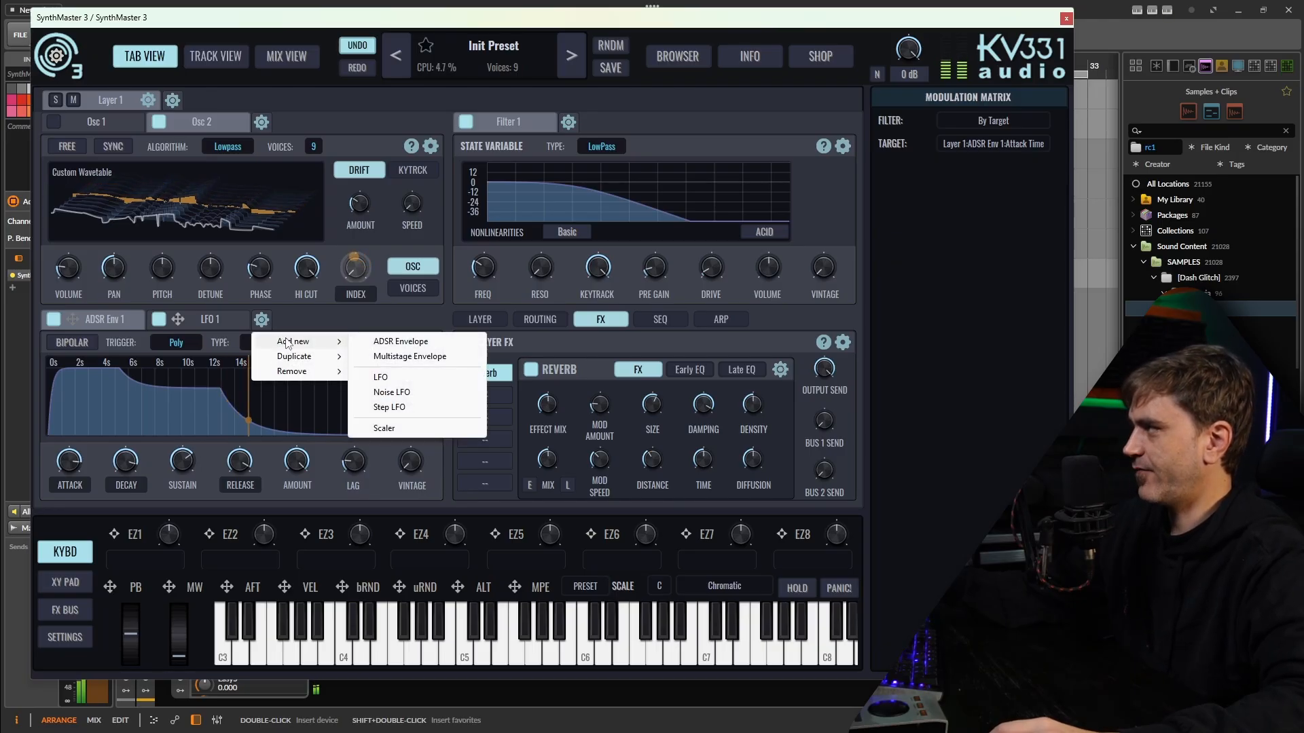
Add LFO 2 on filter cutoff and adjust the reverb's Damping and Mod Amount.
click(381, 377)
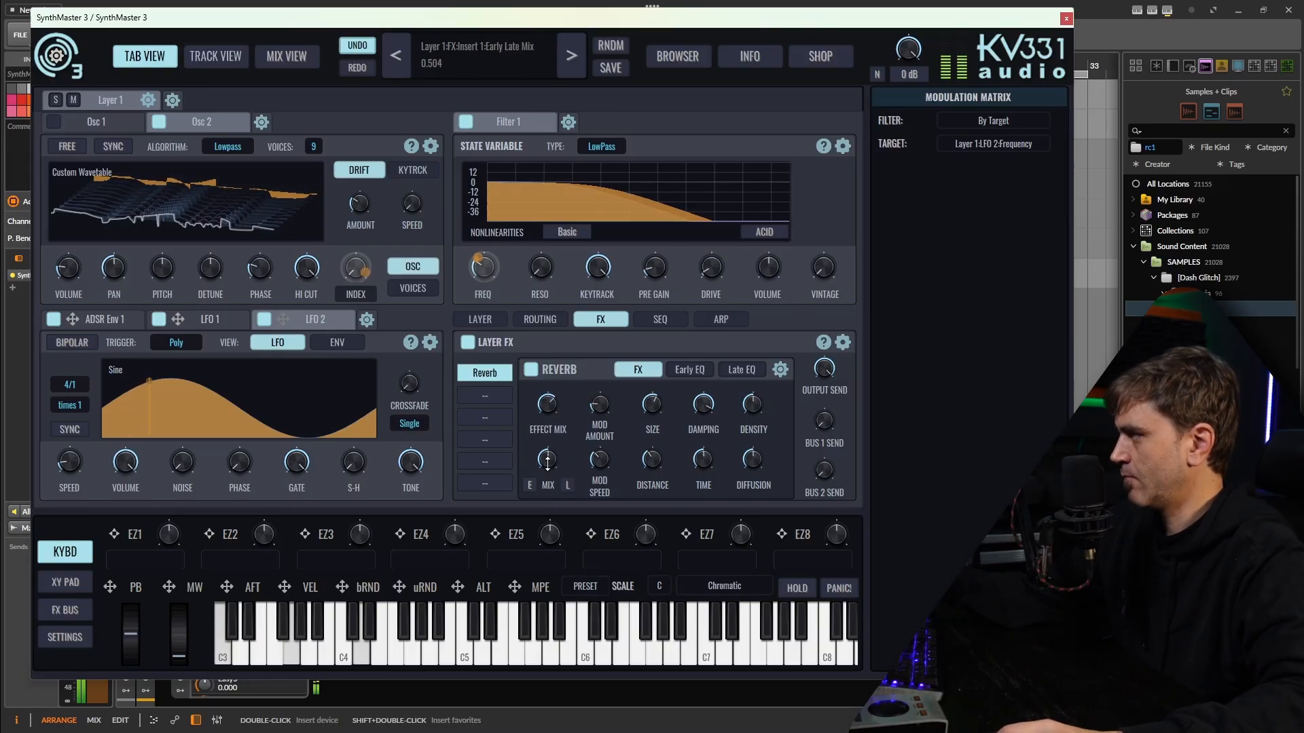
drag(599, 404, 599, 416)
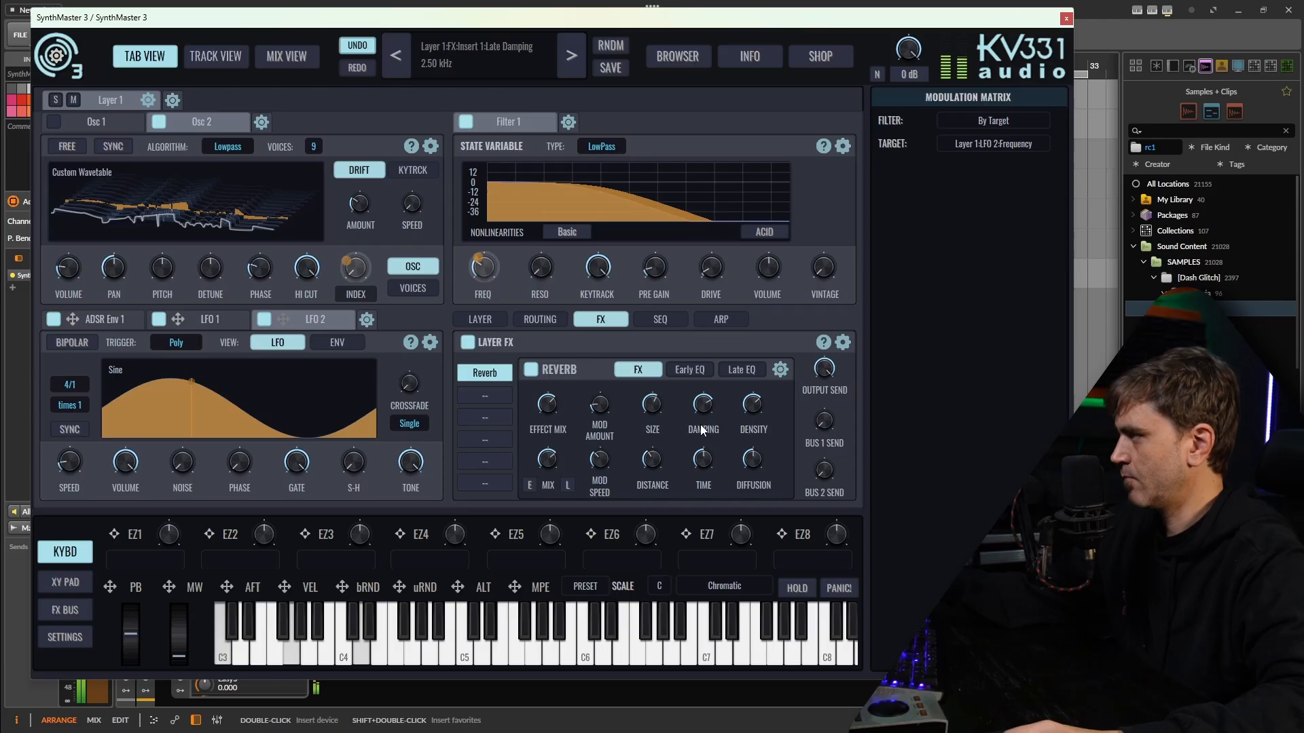
drag(703, 458, 703, 441)
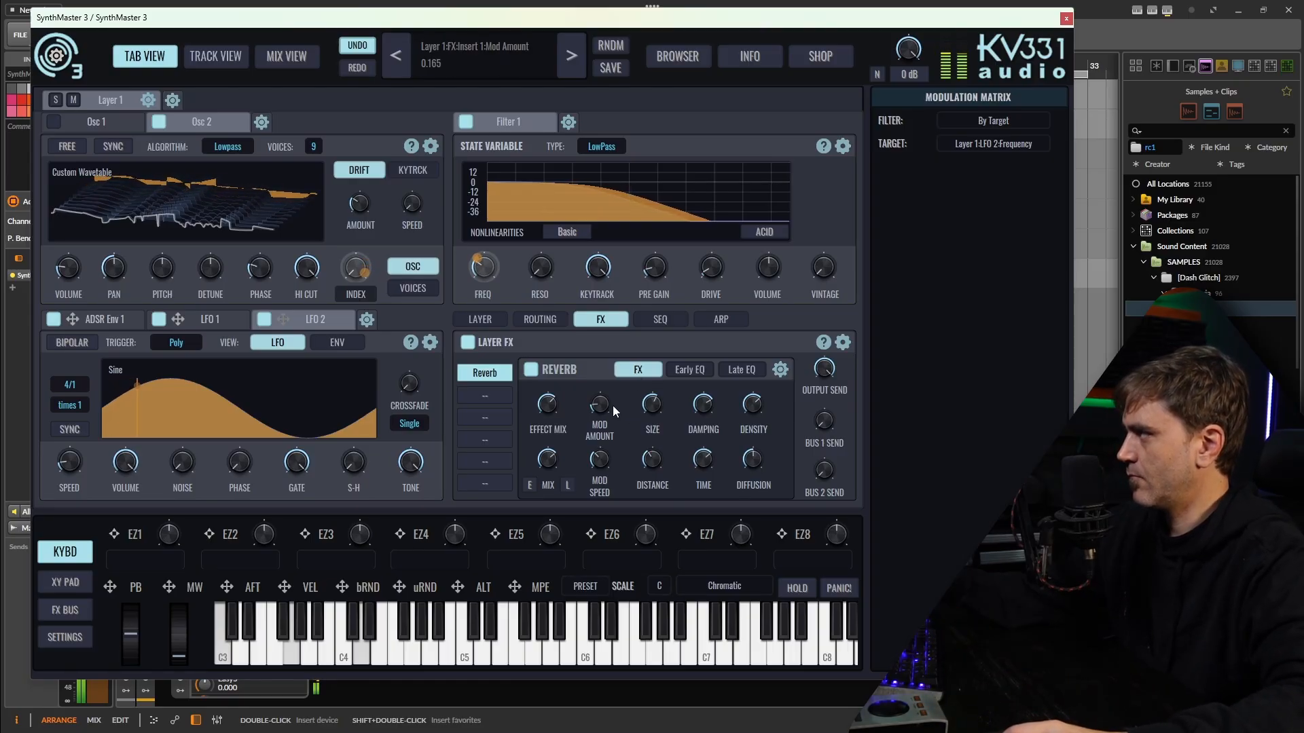
click(95, 122)
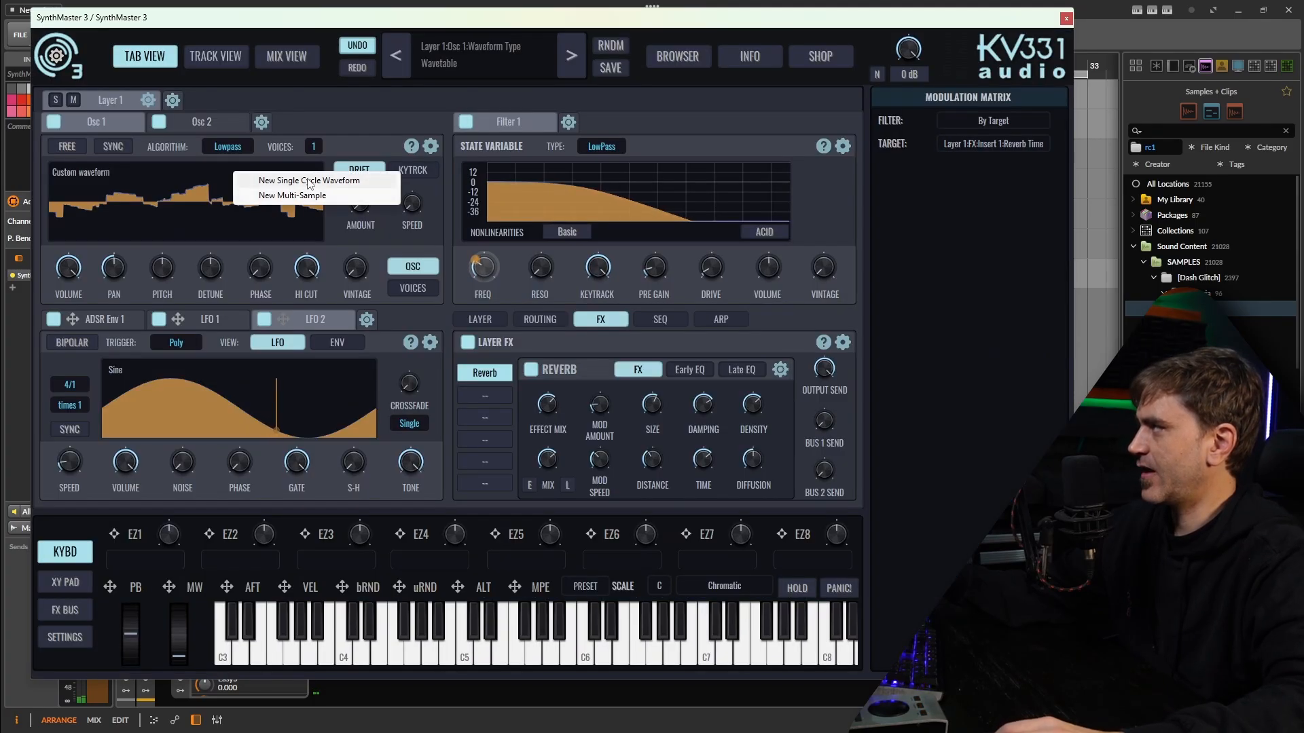
Create a smooth sine-like single-cycle waveform for Osc 1 and lower its volume.
click(308, 180)
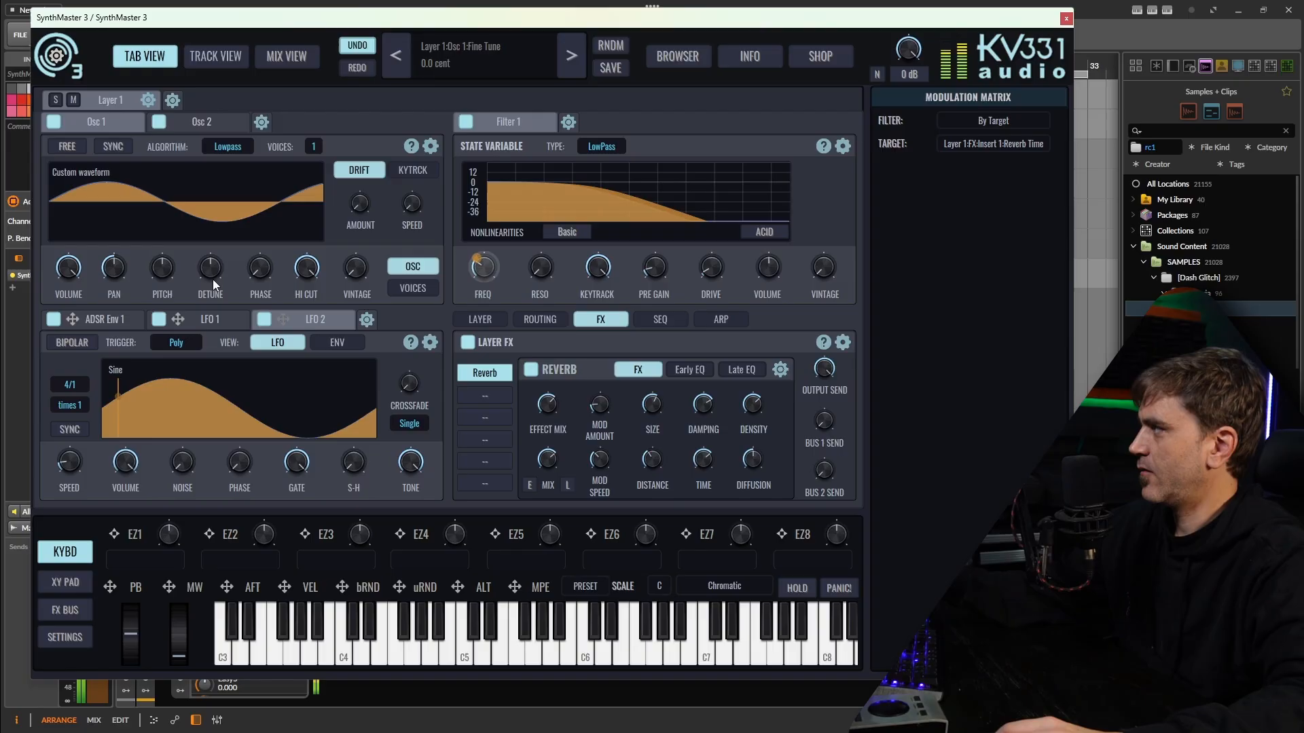
drag(162, 266, 162, 250)
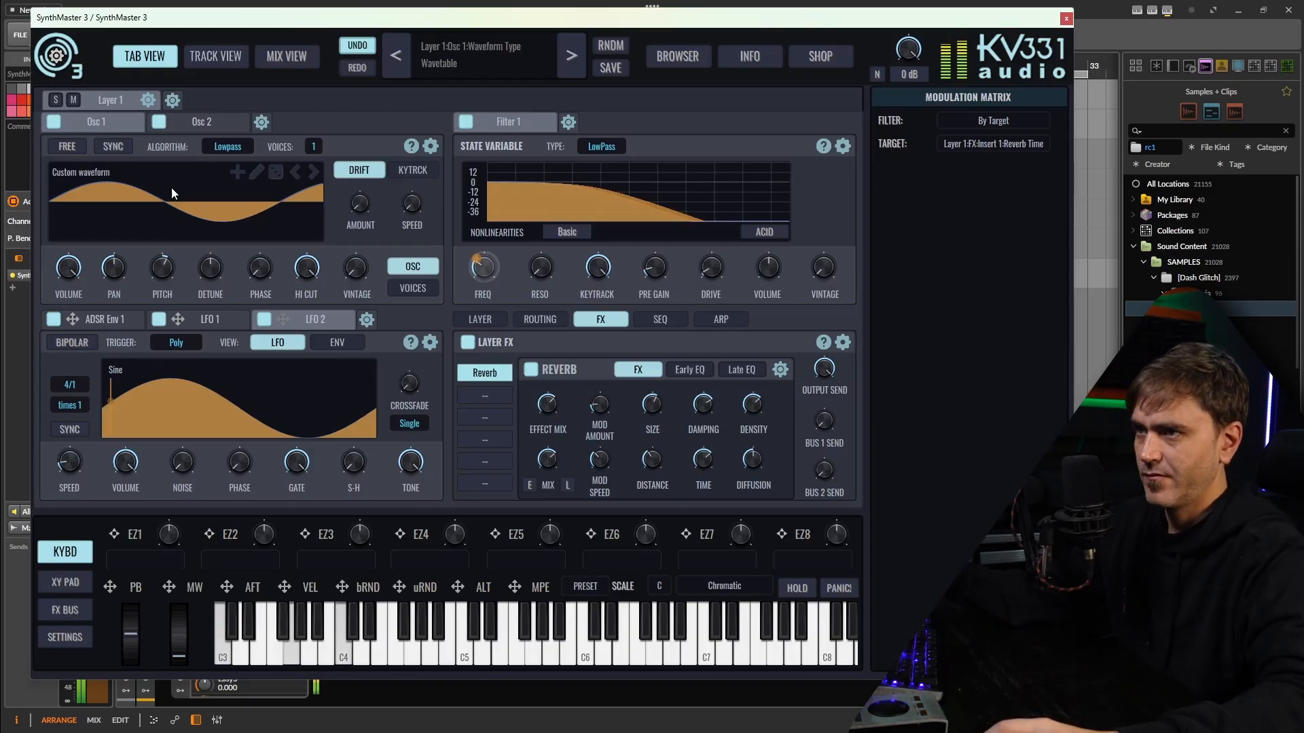
click(68, 269)
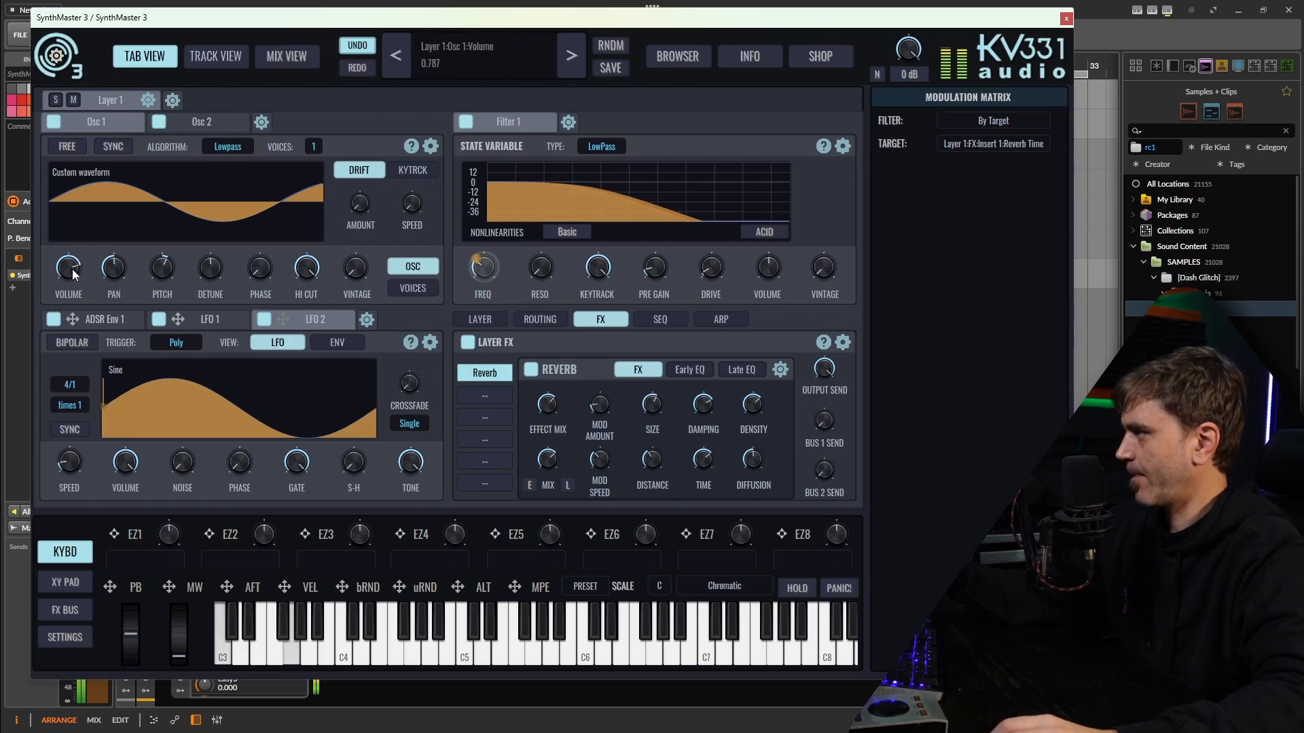
drag(68, 266, 68, 274)
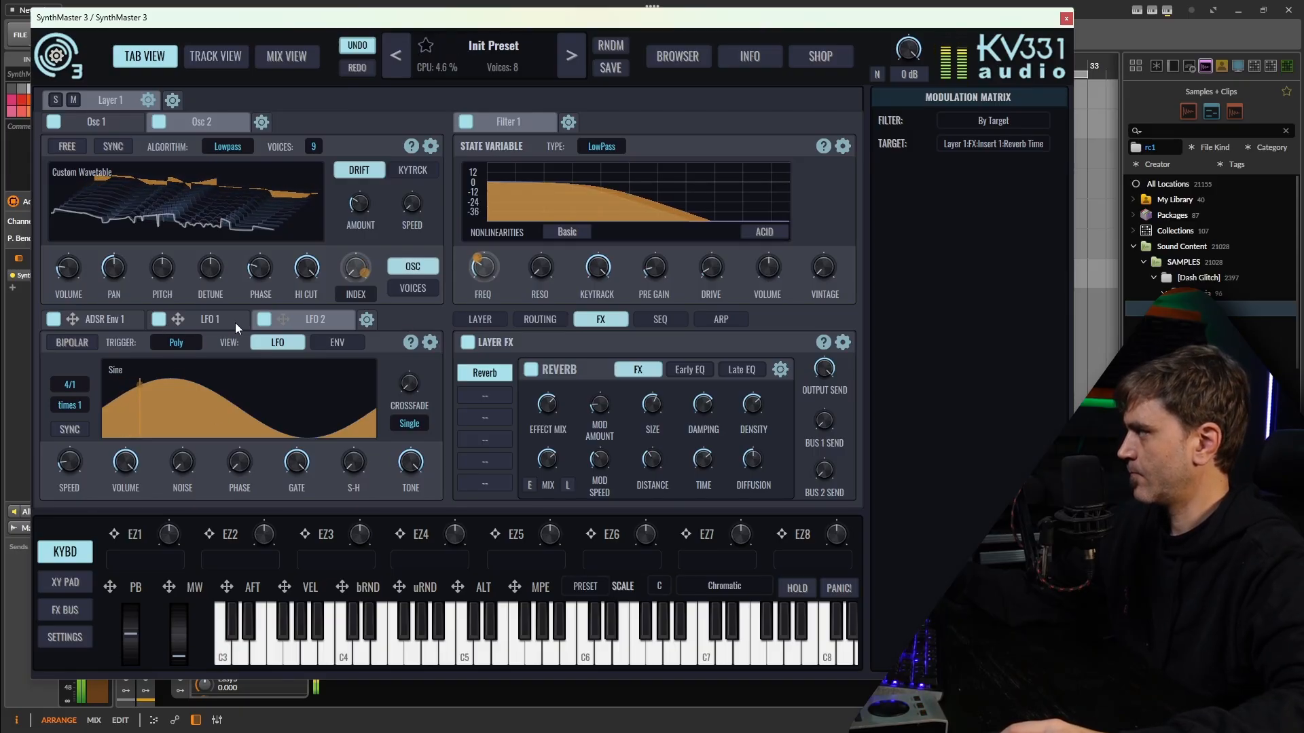
Open Osc 2's 16-frame custom wavetable in the Wavetable Editor.
click(210, 319)
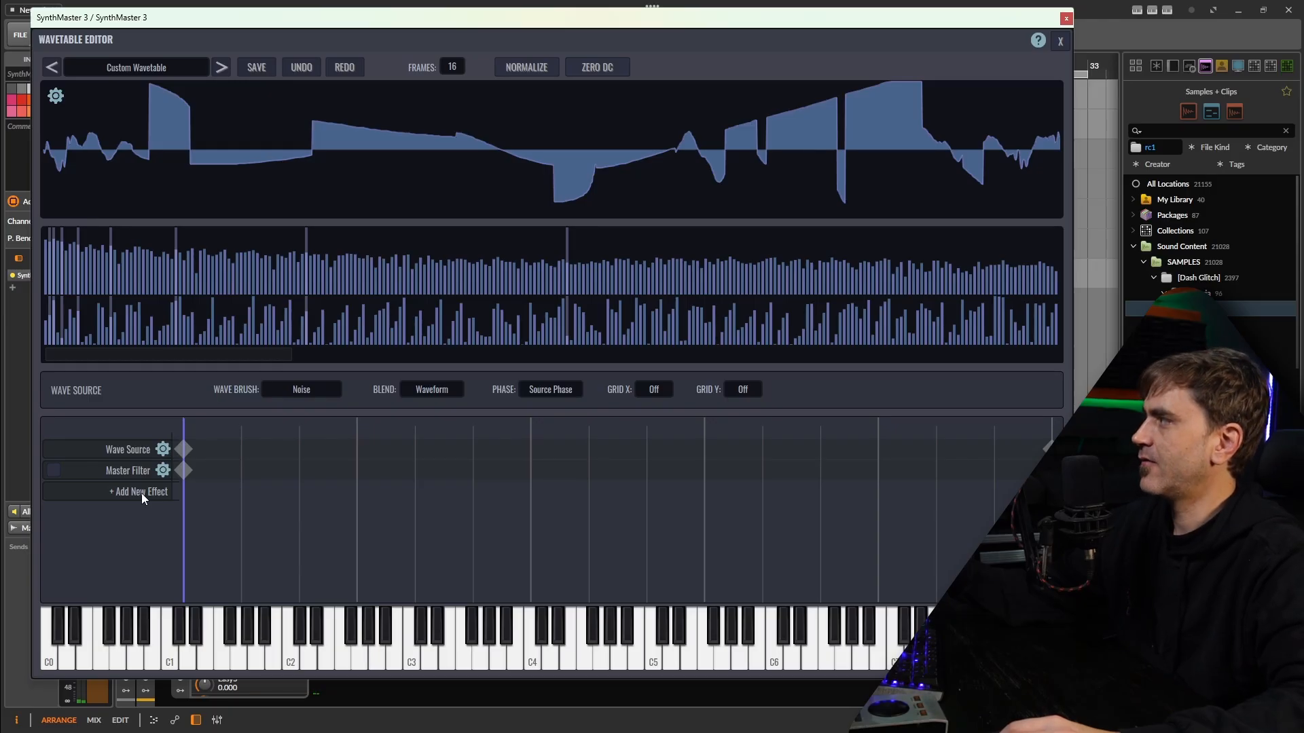
Add a Shifter effect with a keyframe to Osc 2's wavetable, then return to the main view.
click(137, 492)
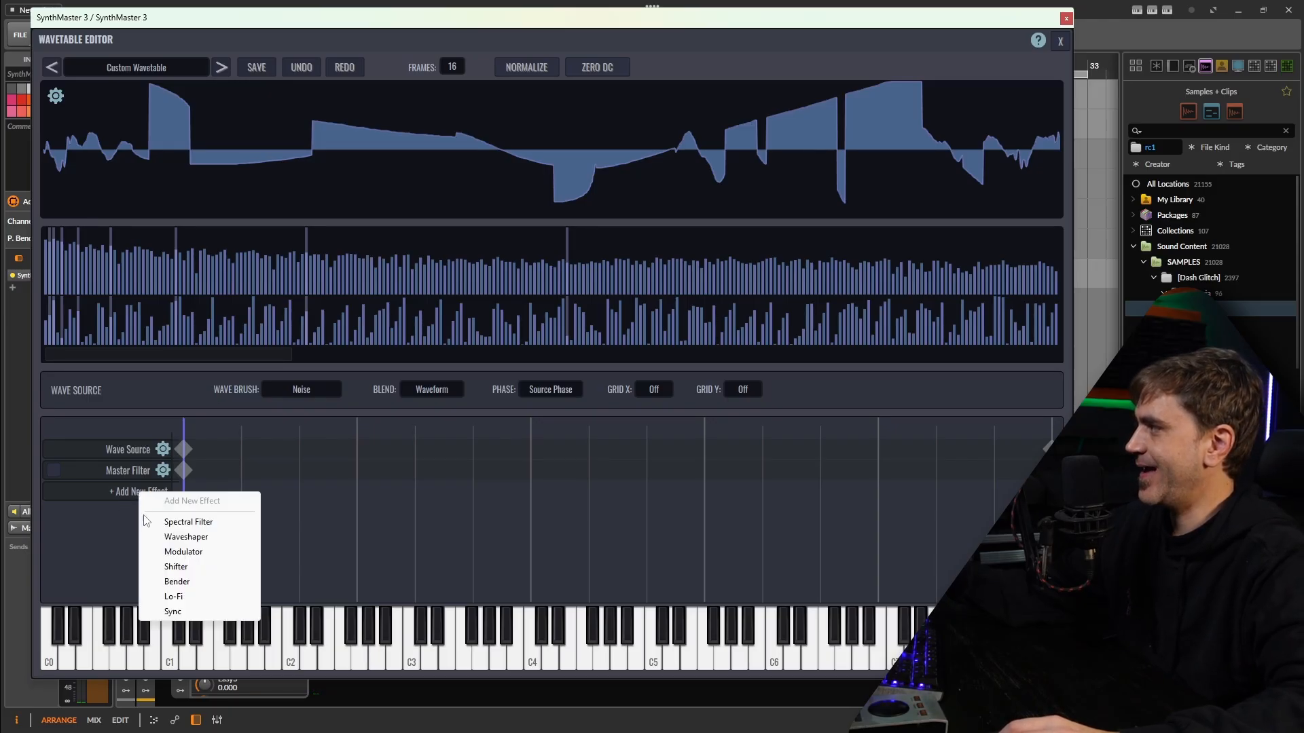
mouse_move(177, 581)
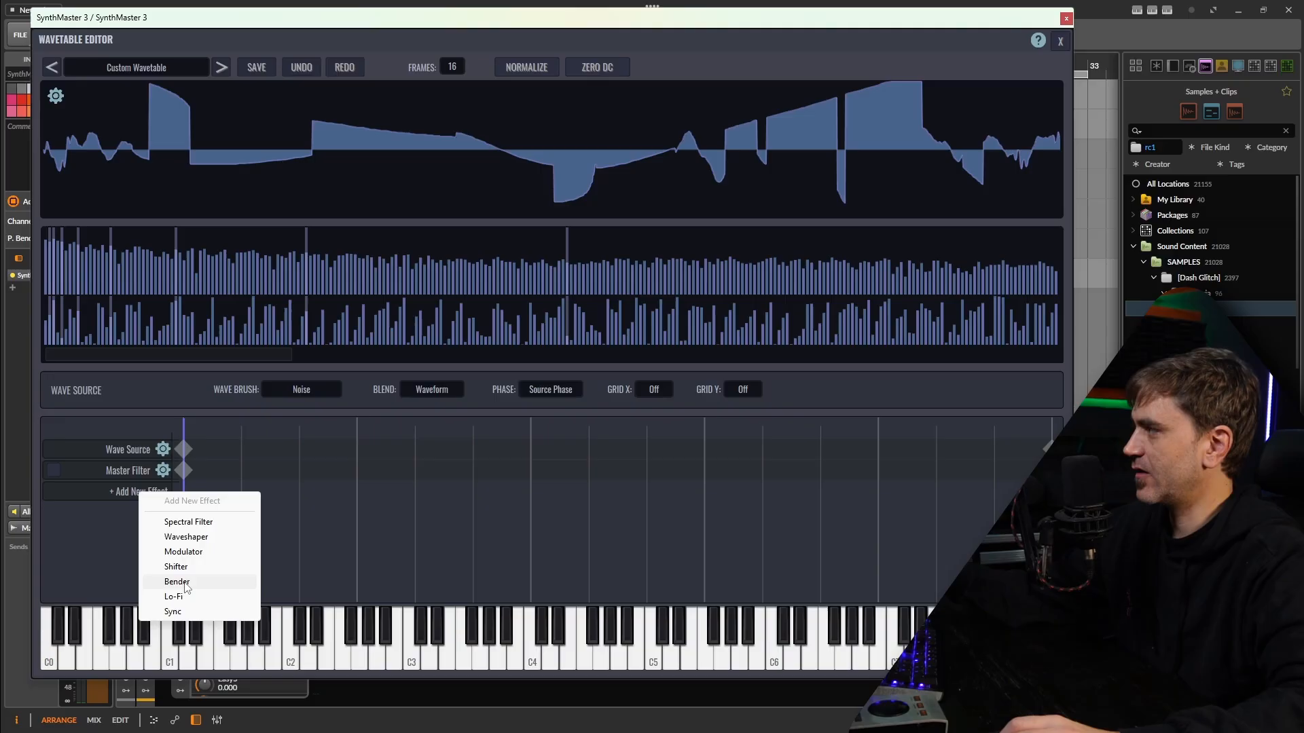
click(176, 566)
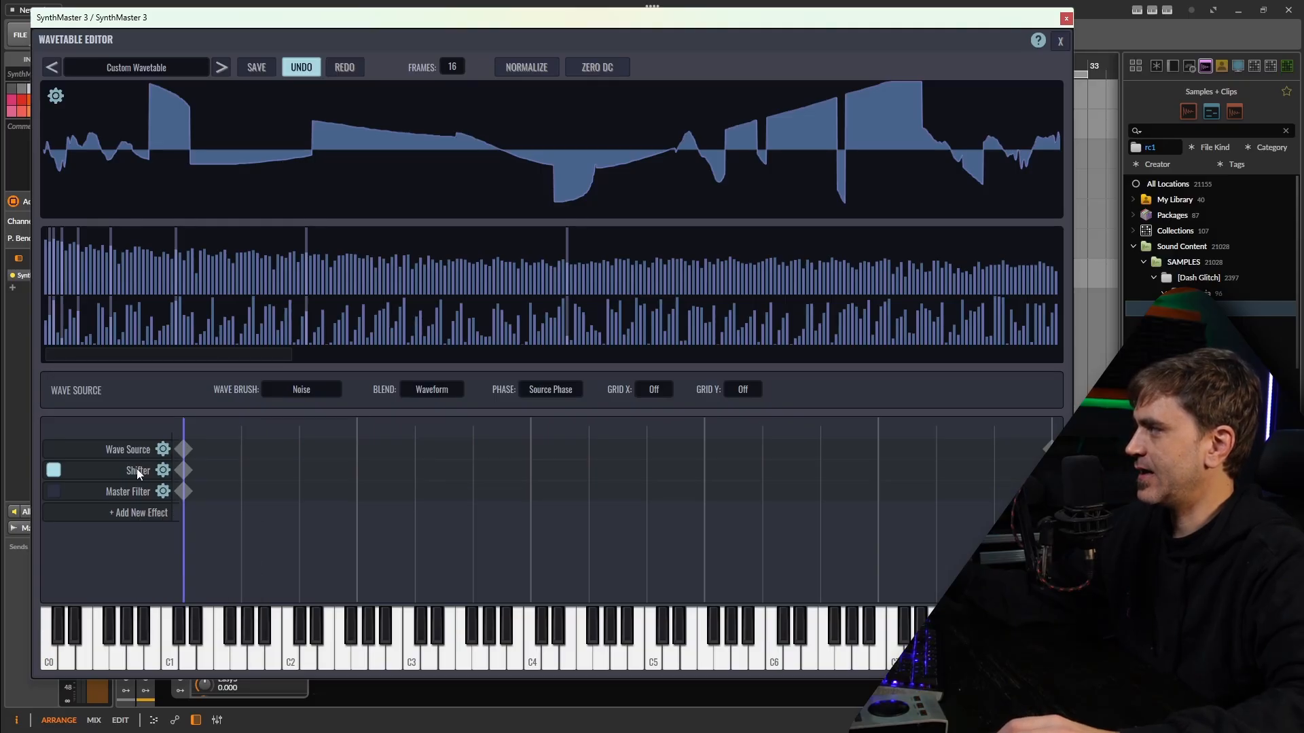
click(137, 471)
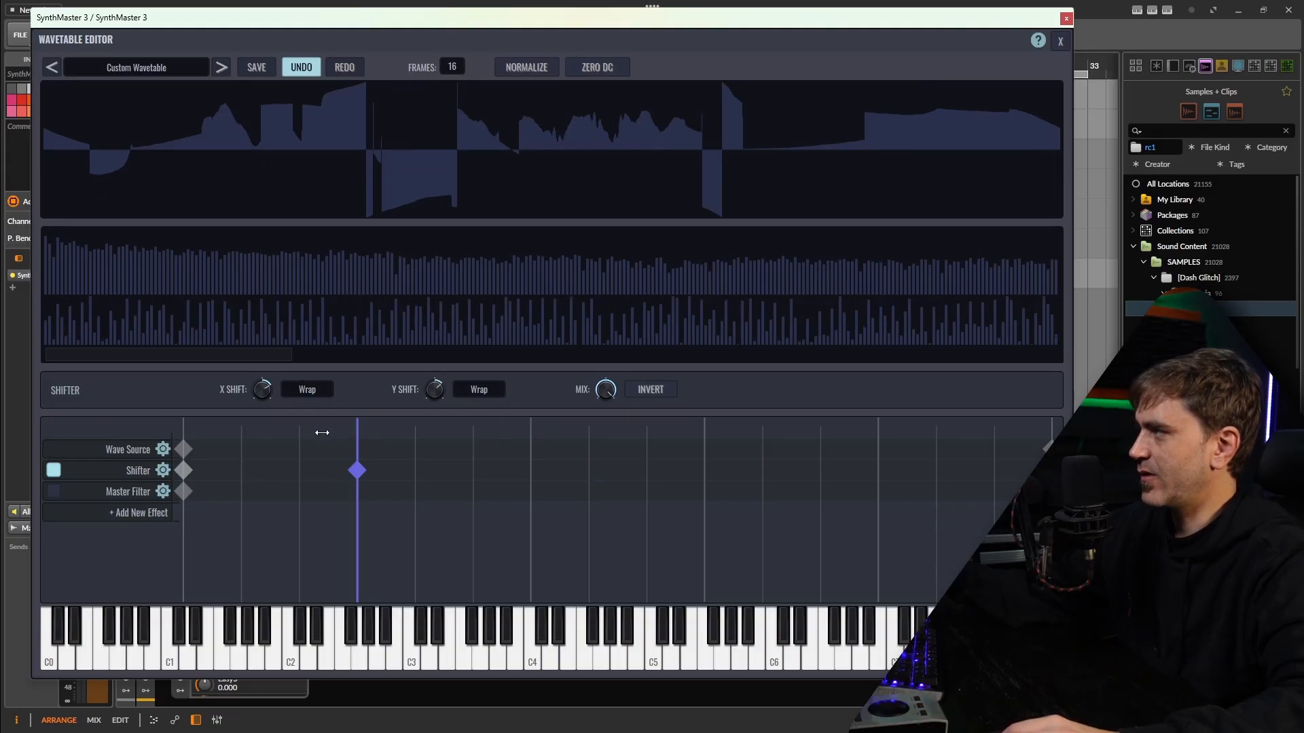
drag(321, 432, 183, 424)
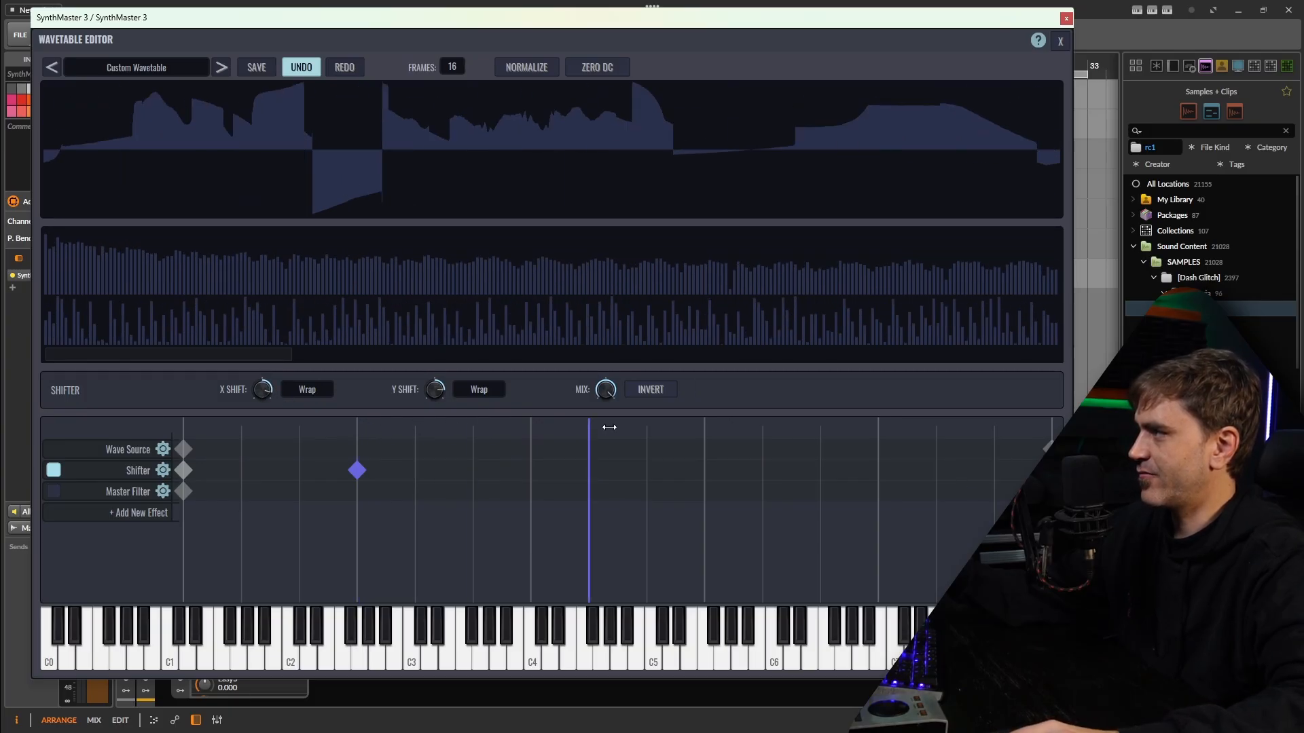
click(1060, 40)
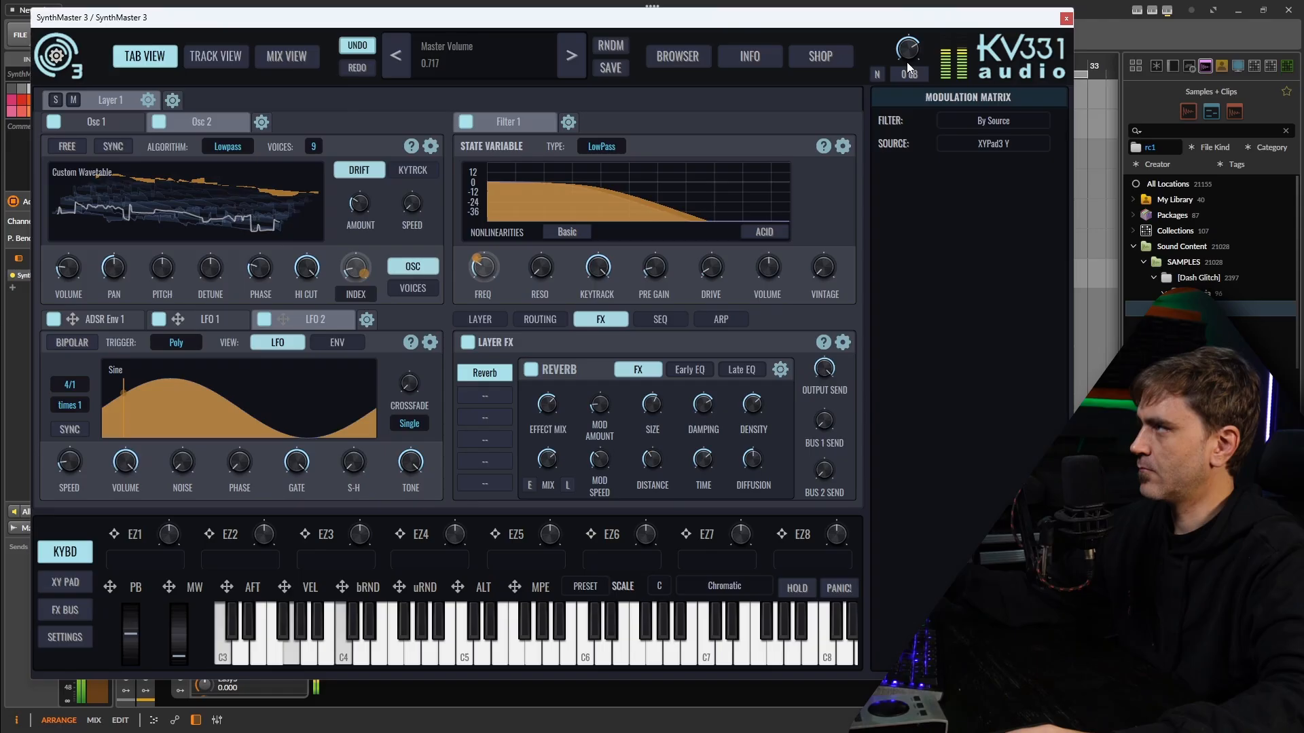
drag(908, 48, 907, 62)
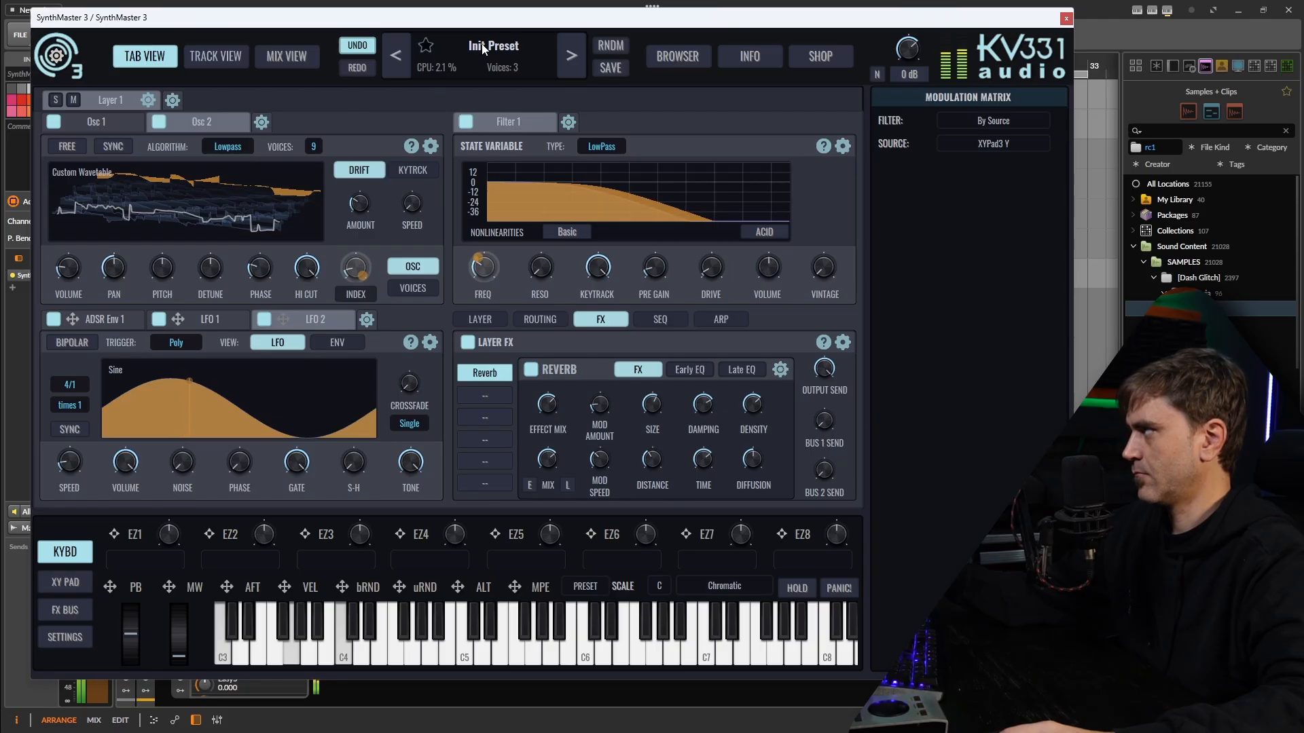
Save the patch as the preset 'Cinematic Wavetables'.
click(610, 67)
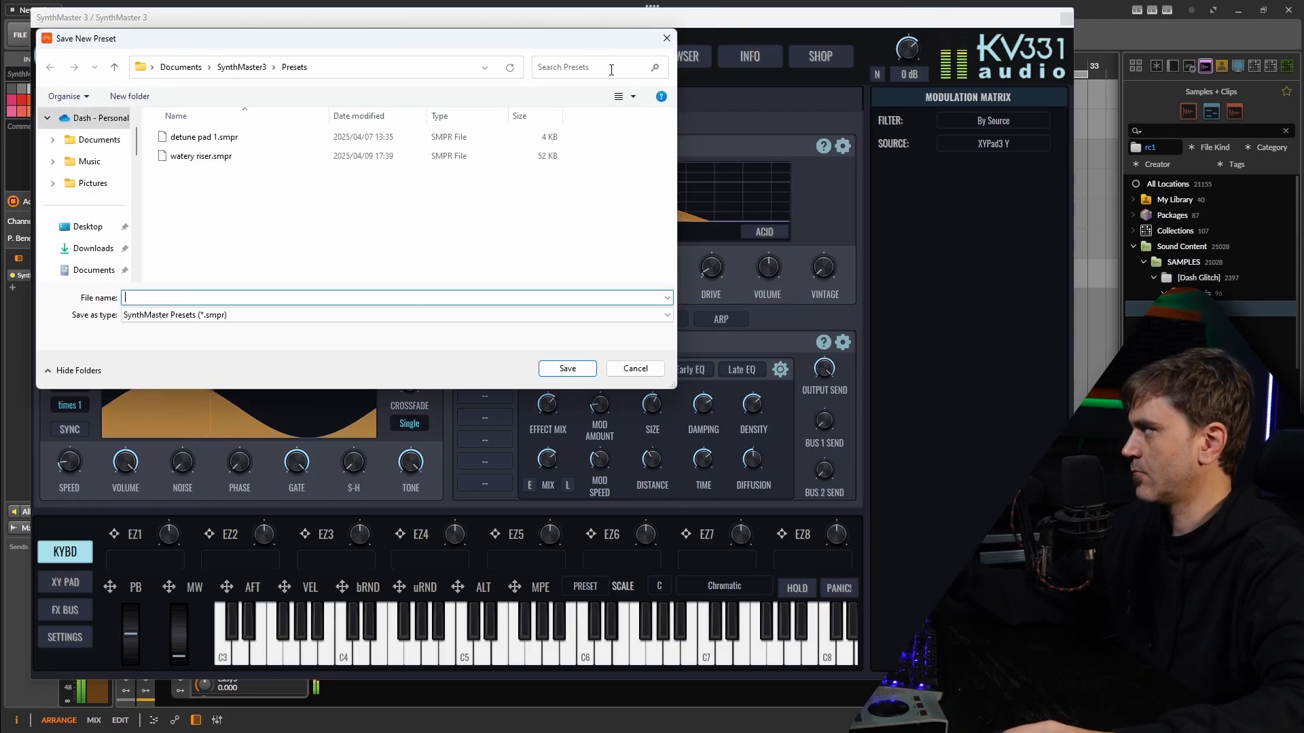
text(Cin)
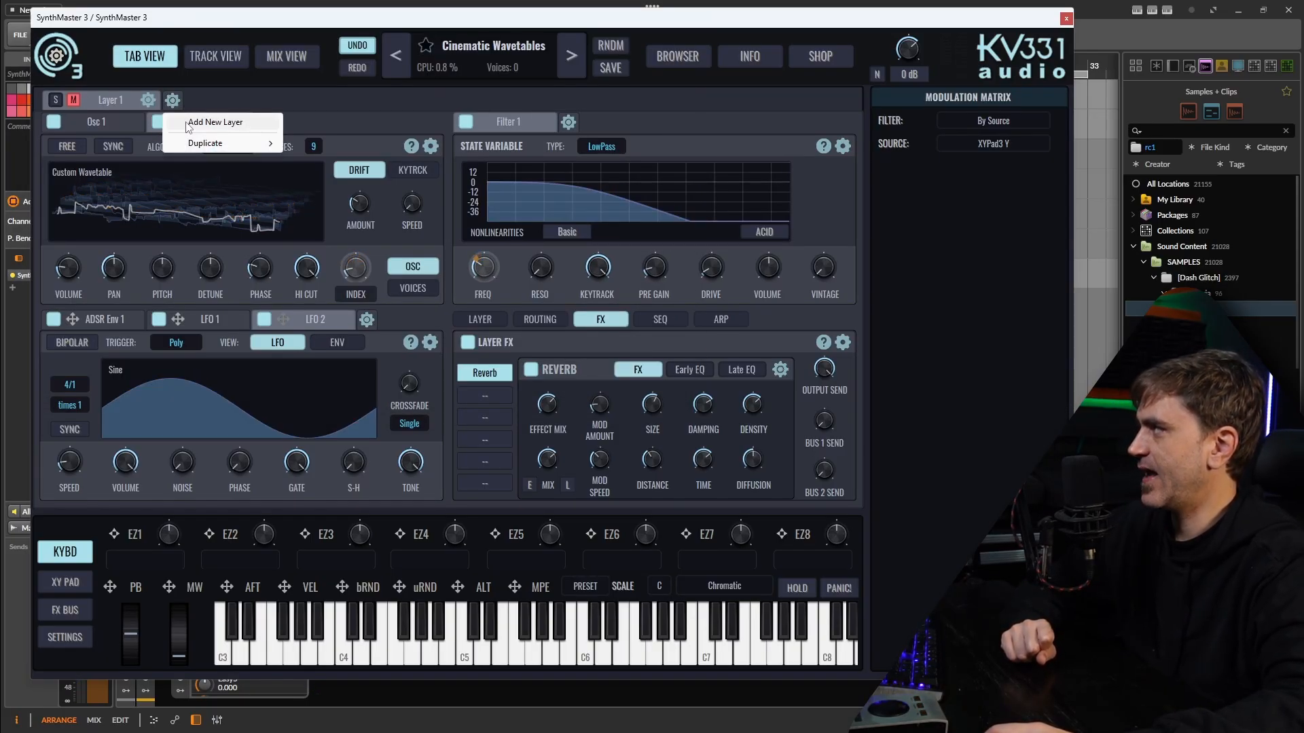
Add a new layer and remove one of its two oscillators.
click(214, 123)
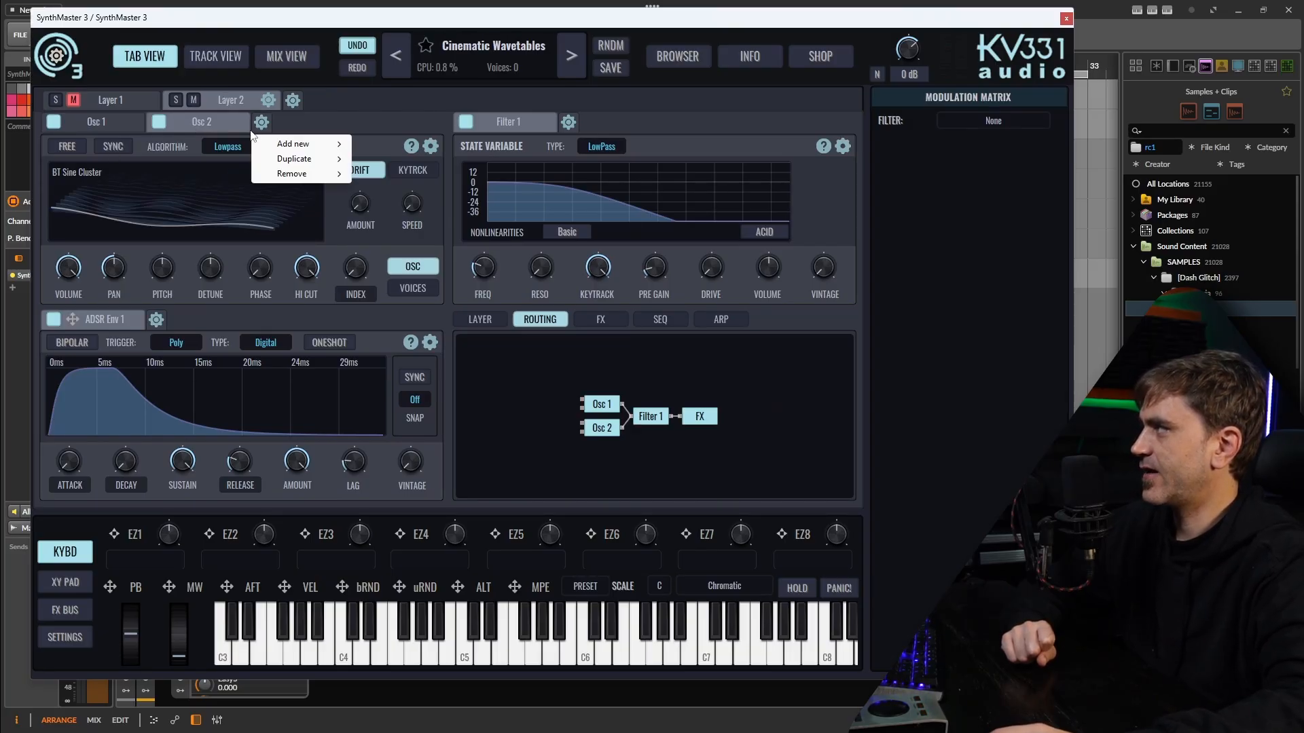
click(292, 174)
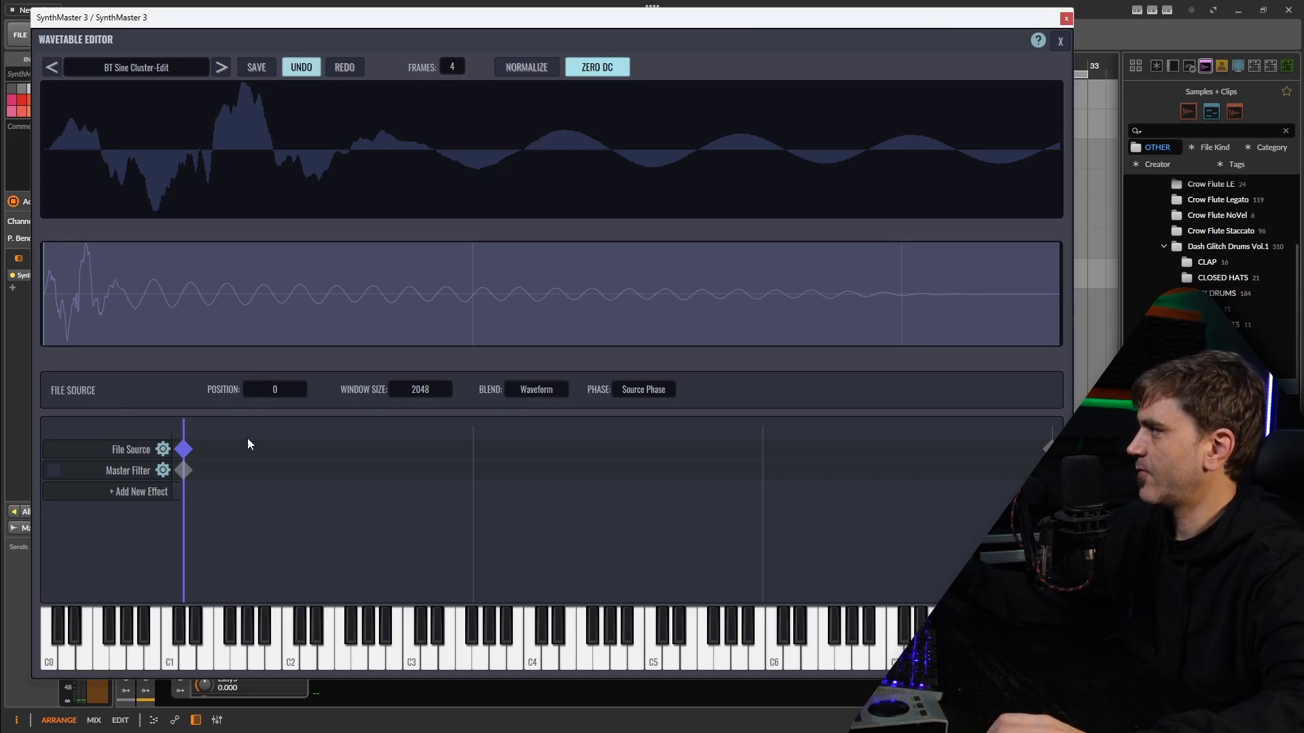
Import a percussion sample as wavetable source, split into 256 frames, and shift the read position.
click(1058, 41)
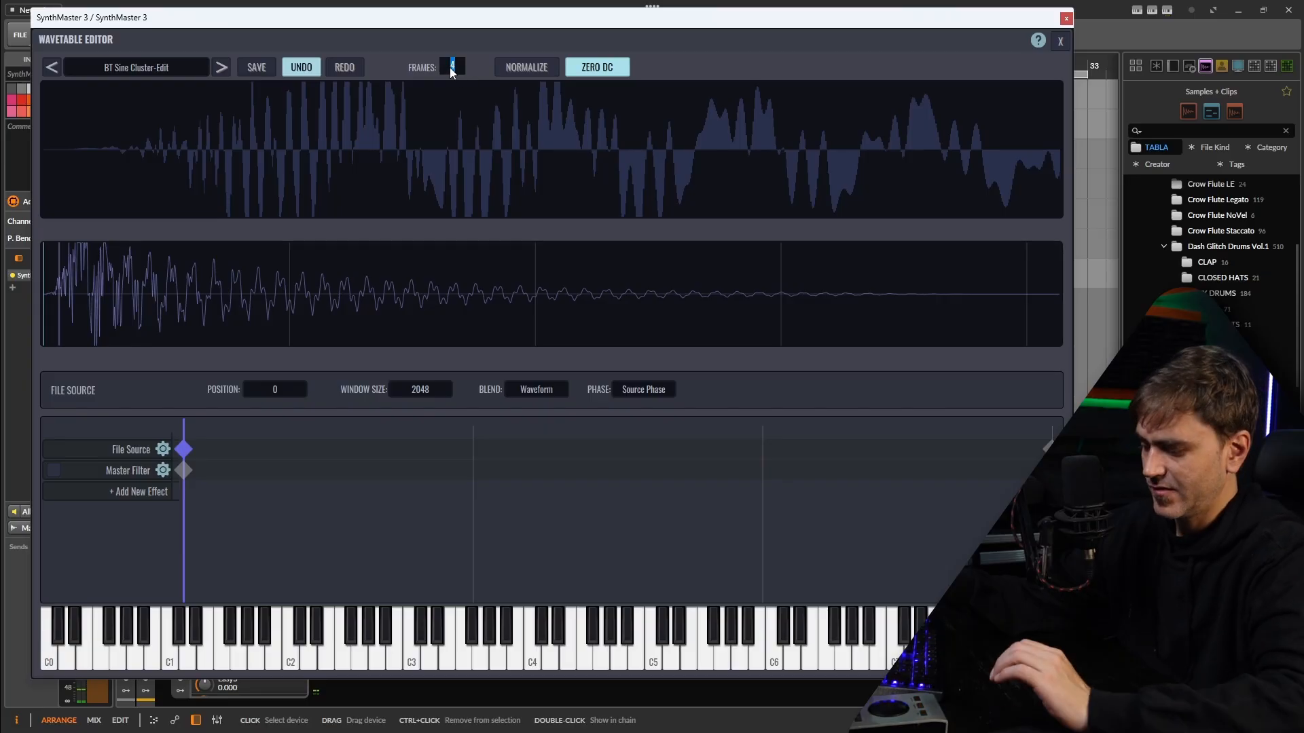
text(256)
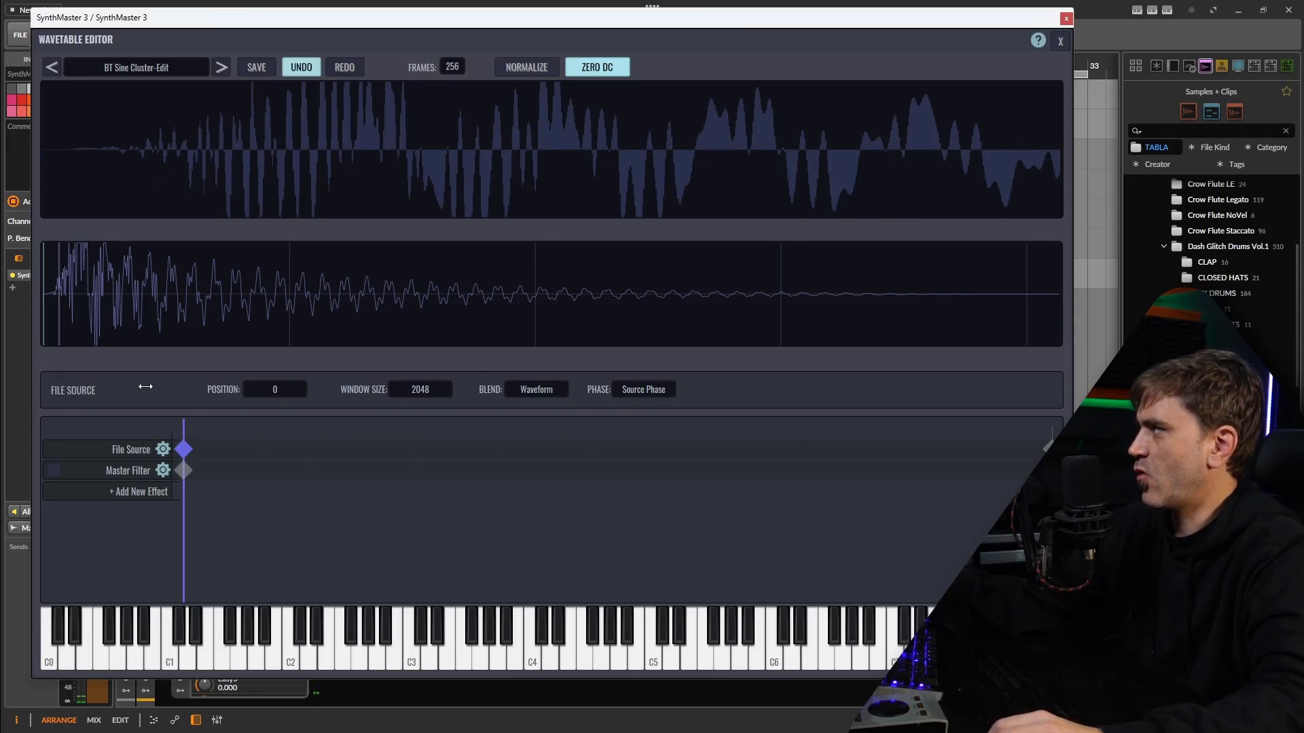
mouse_move(248, 181)
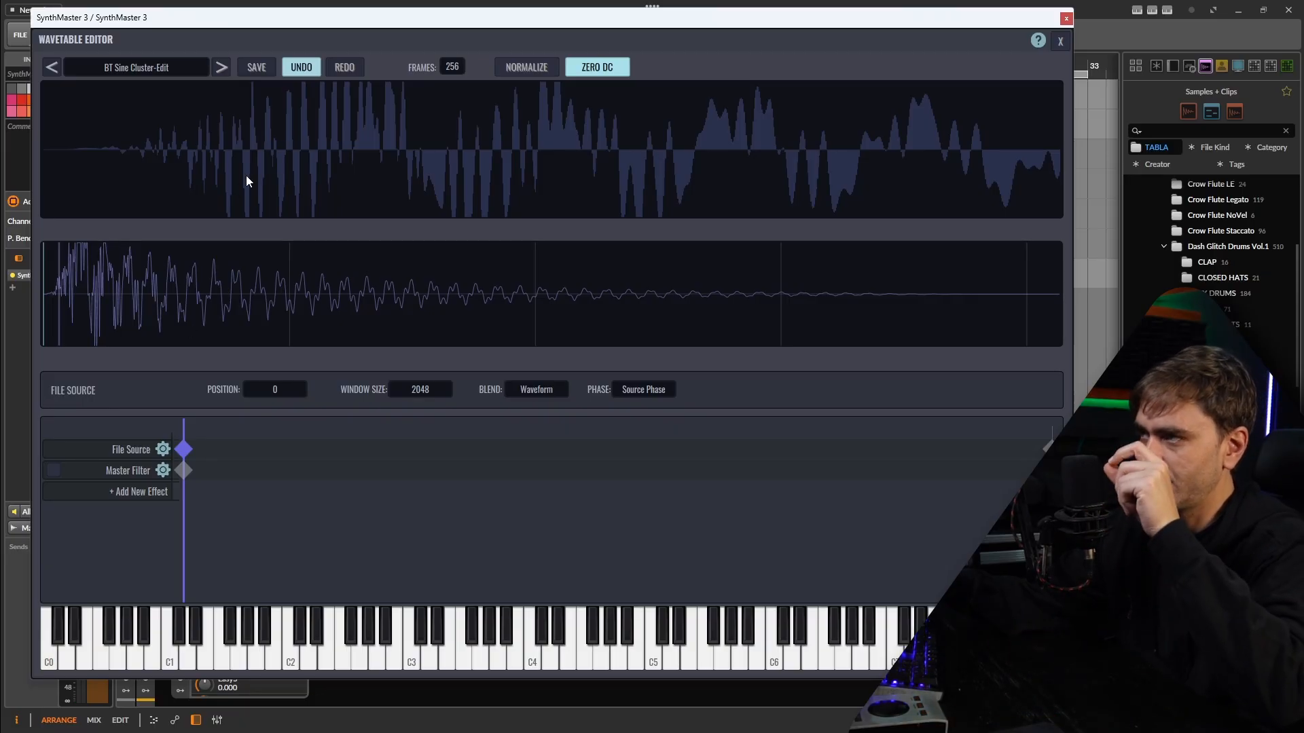
mouse_move(185, 429)
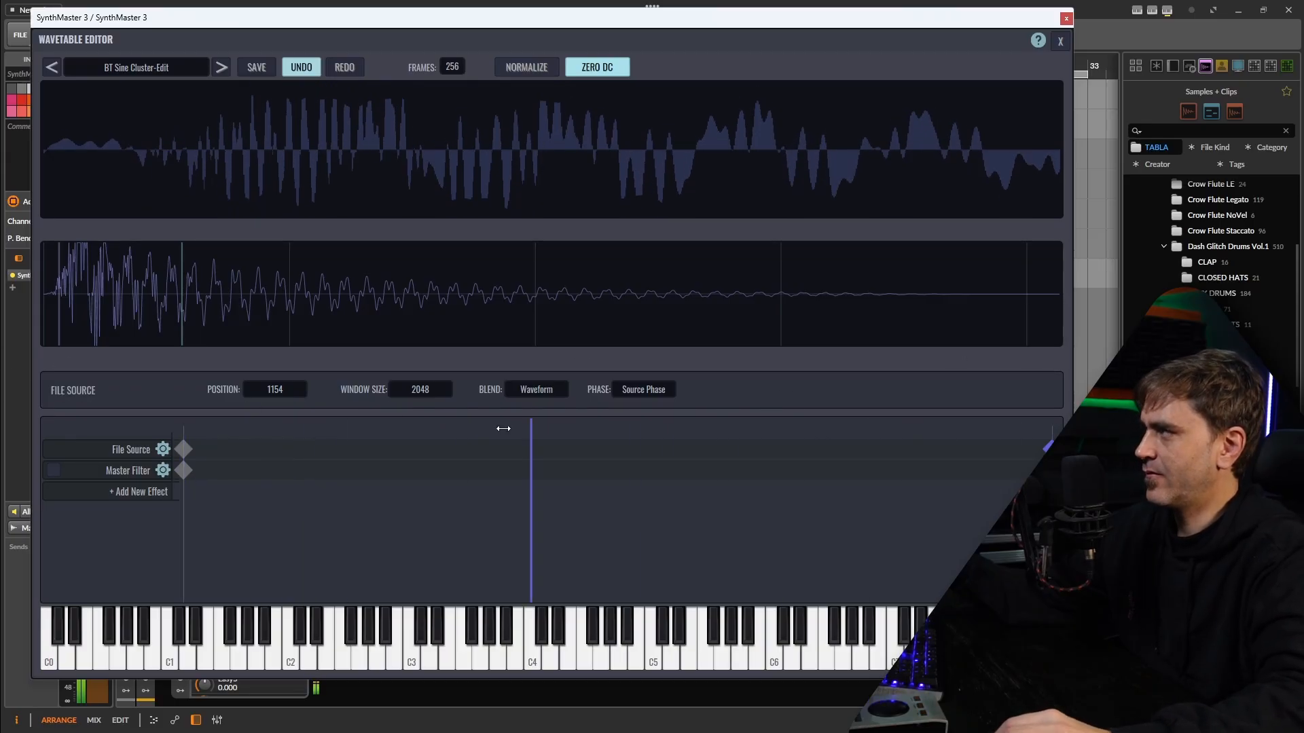
drag(533, 449, 182, 449)
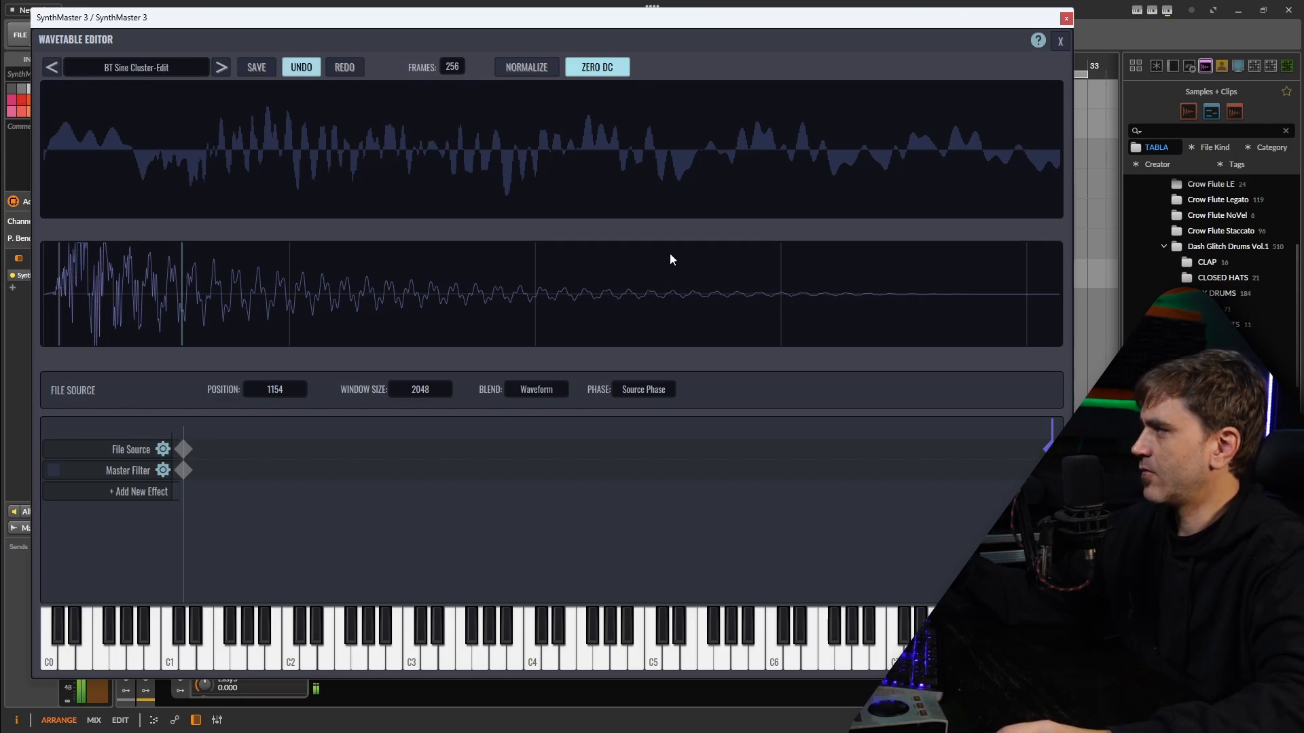
click(1059, 41)
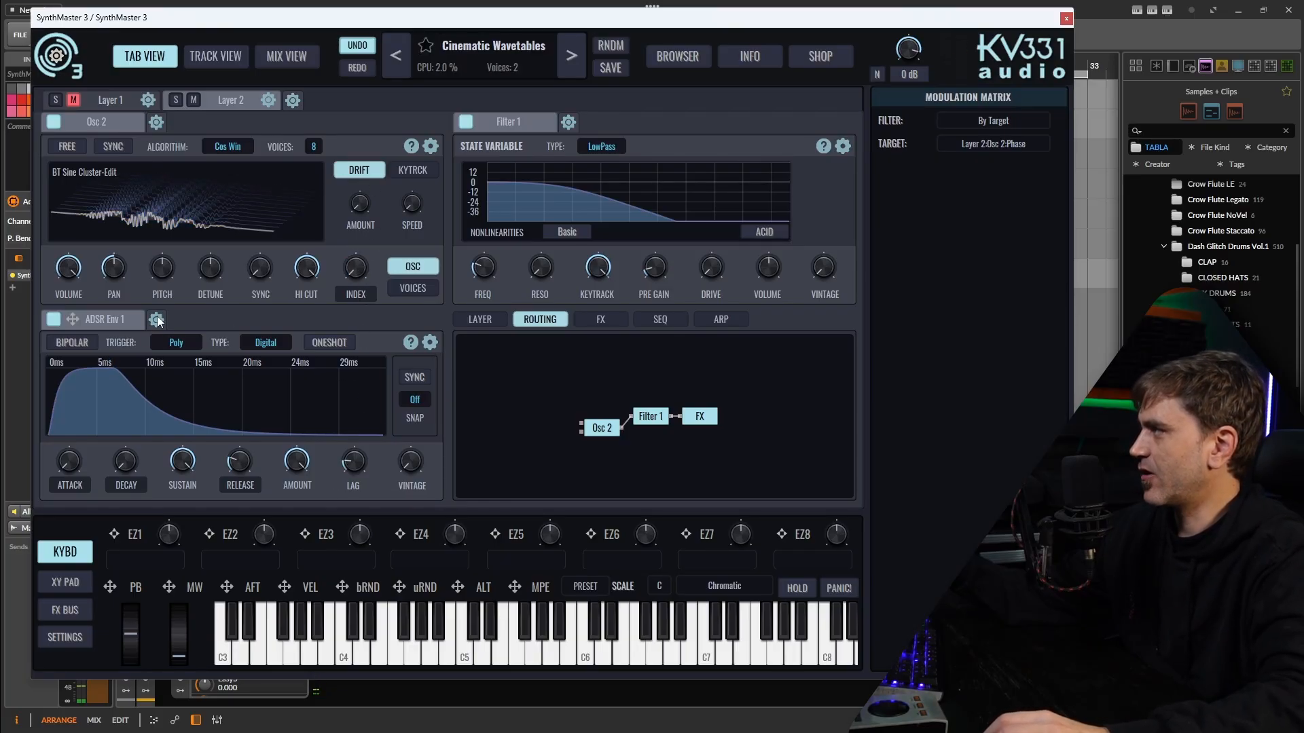
Add LFO 1 to Layer 2, modulating Osc 2's wavetable index.
click(156, 320)
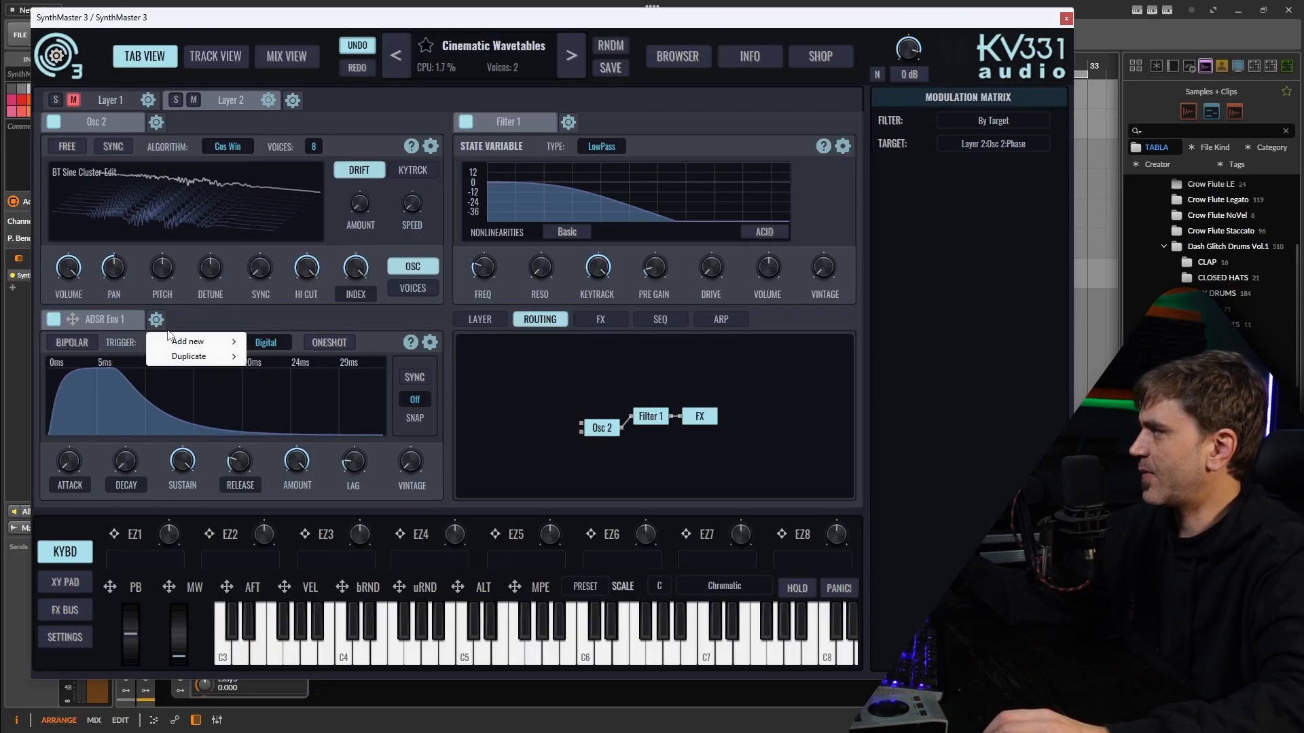
click(187, 341)
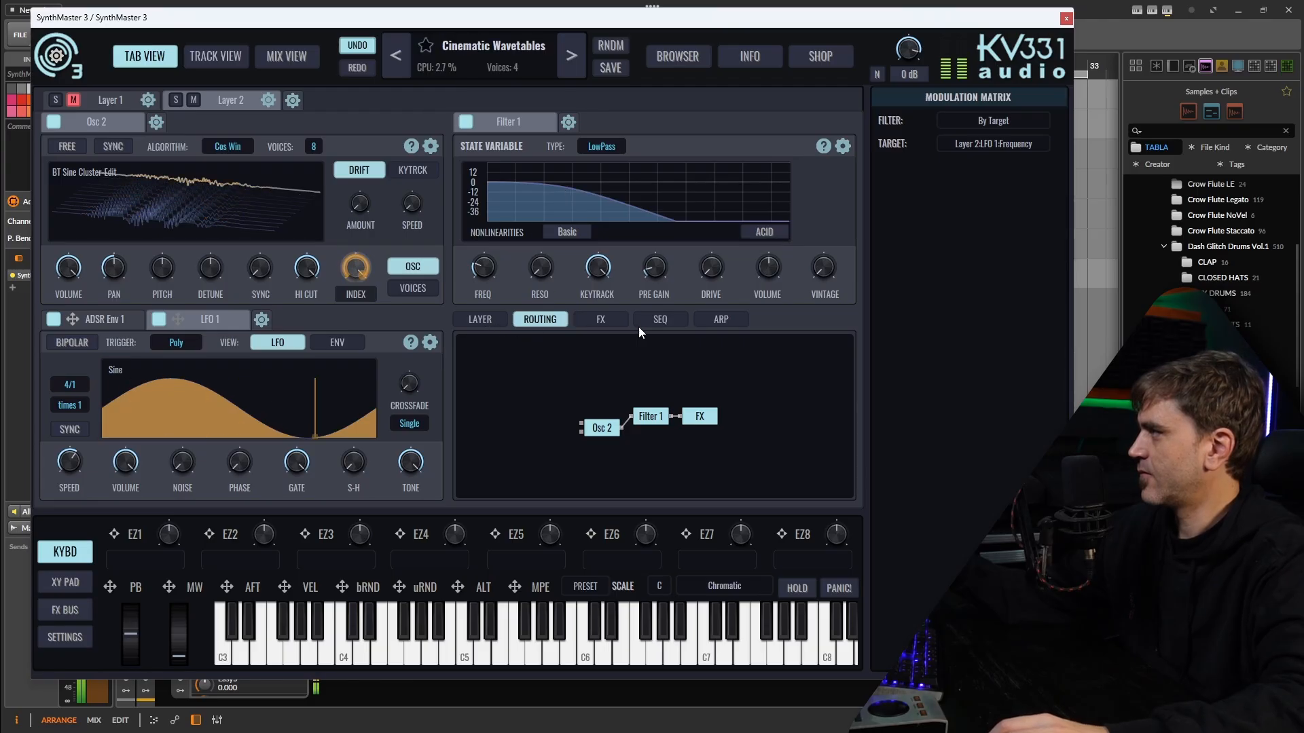
click(600, 319)
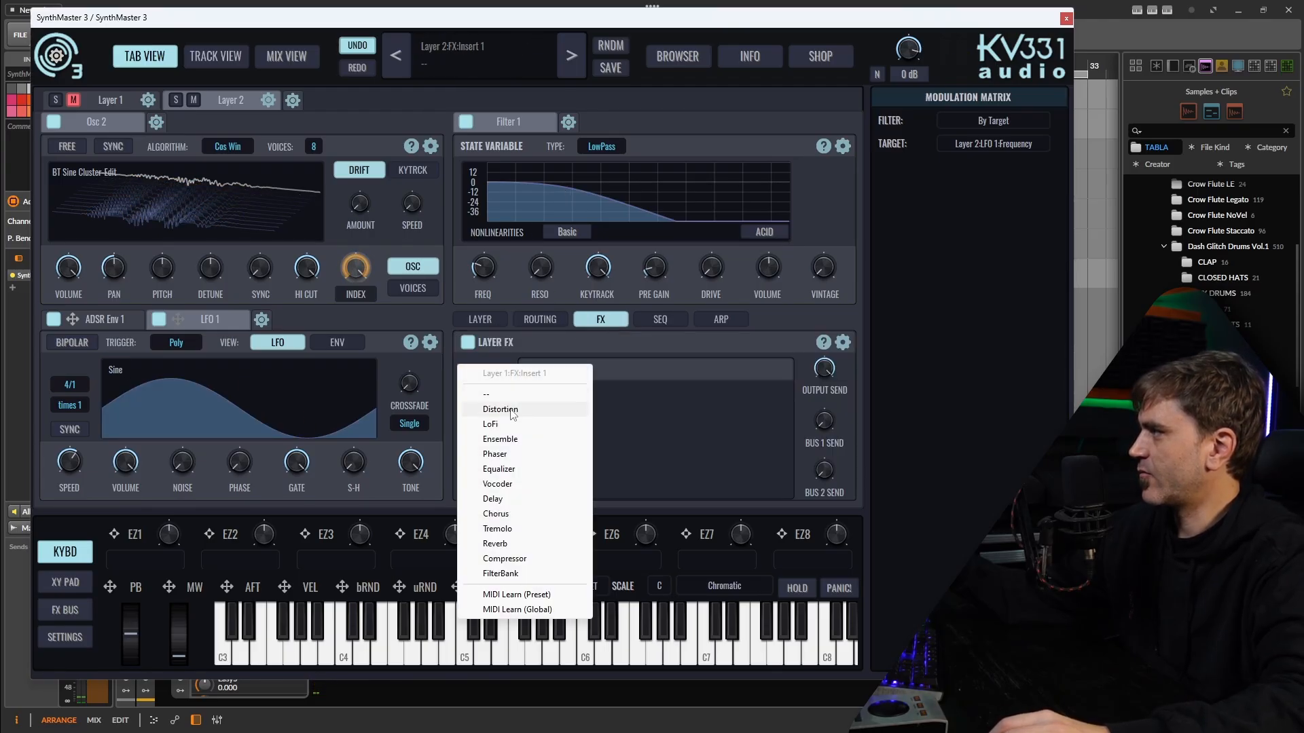
Add Distortion to Layer 2, reshape its curve, set drive about 10.7 dB and mix about half.
click(500, 409)
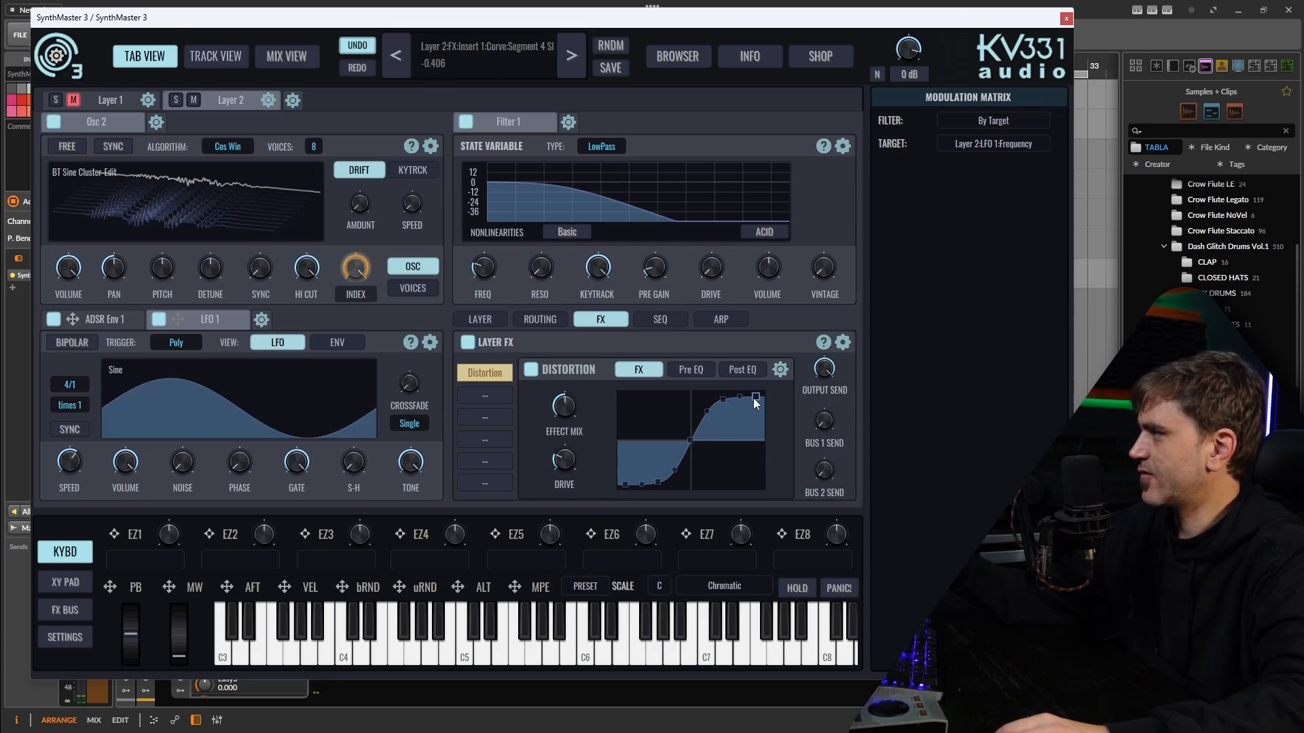
drag(756, 399, 723, 401)
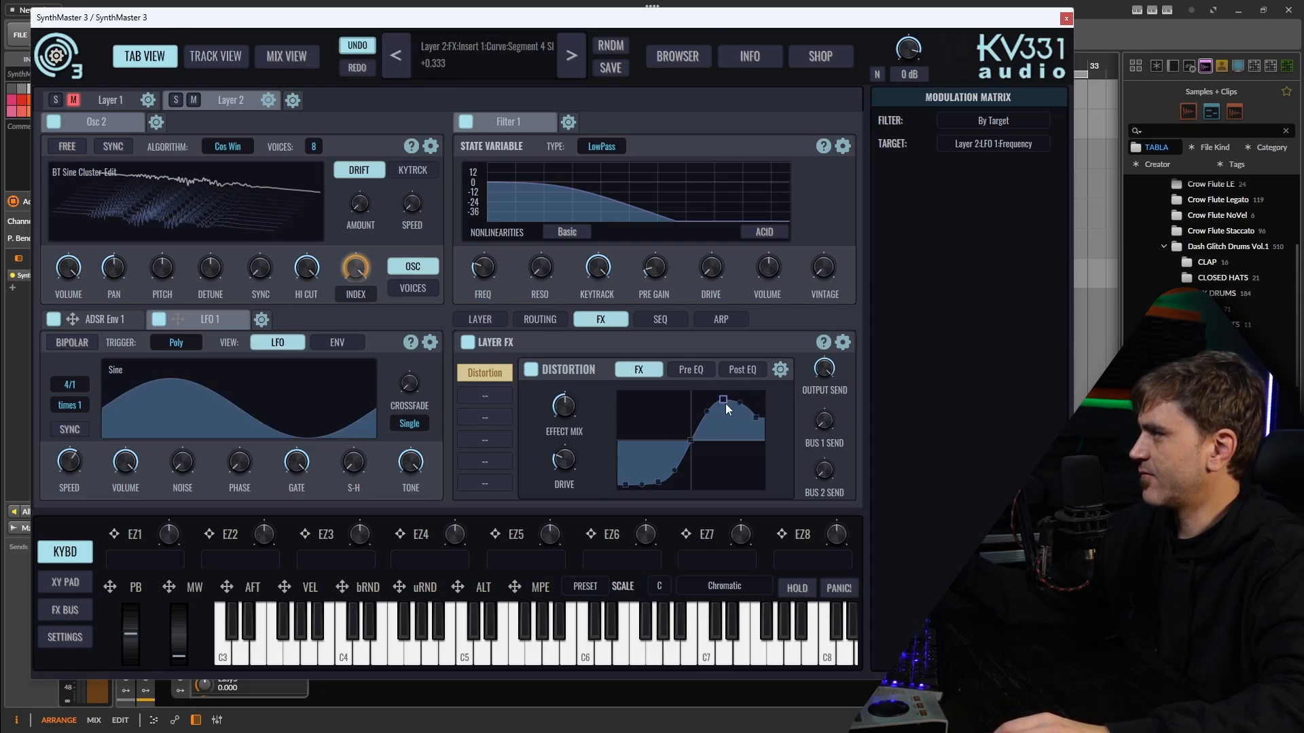
drag(723, 400, 626, 457)
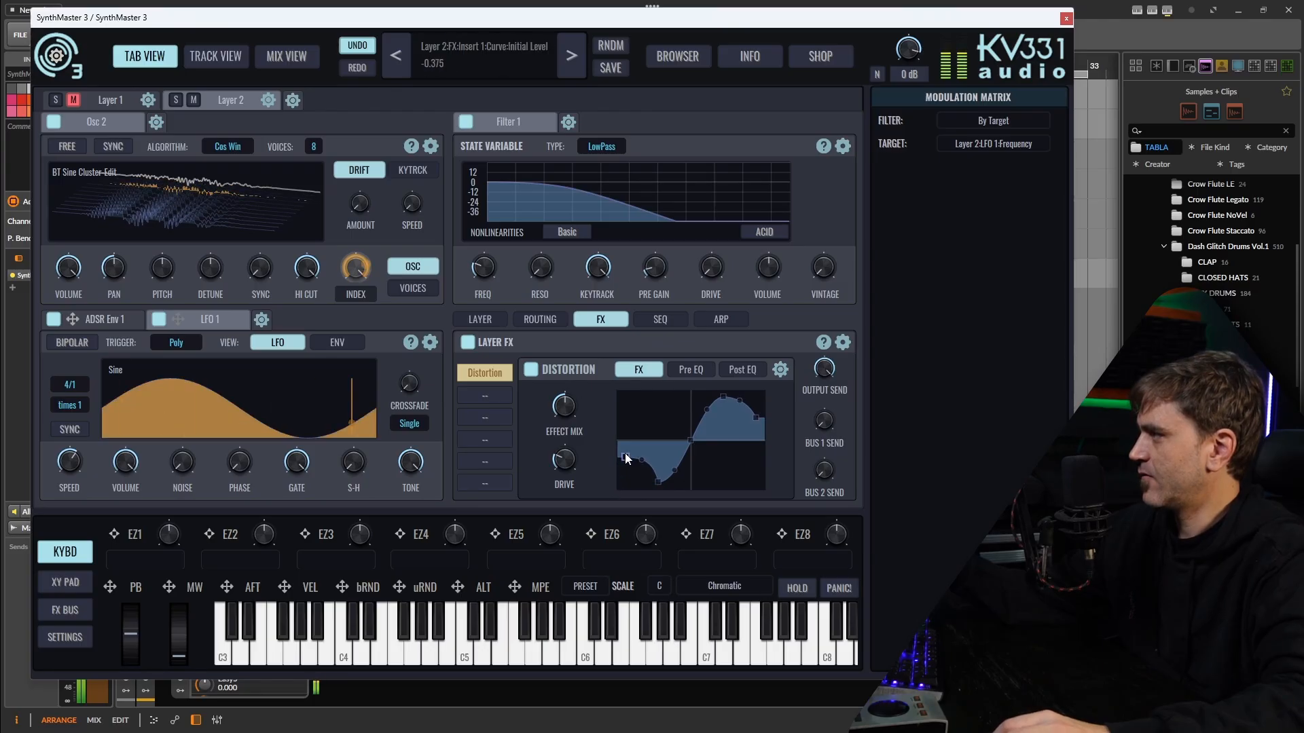
drag(563, 459, 563, 466)
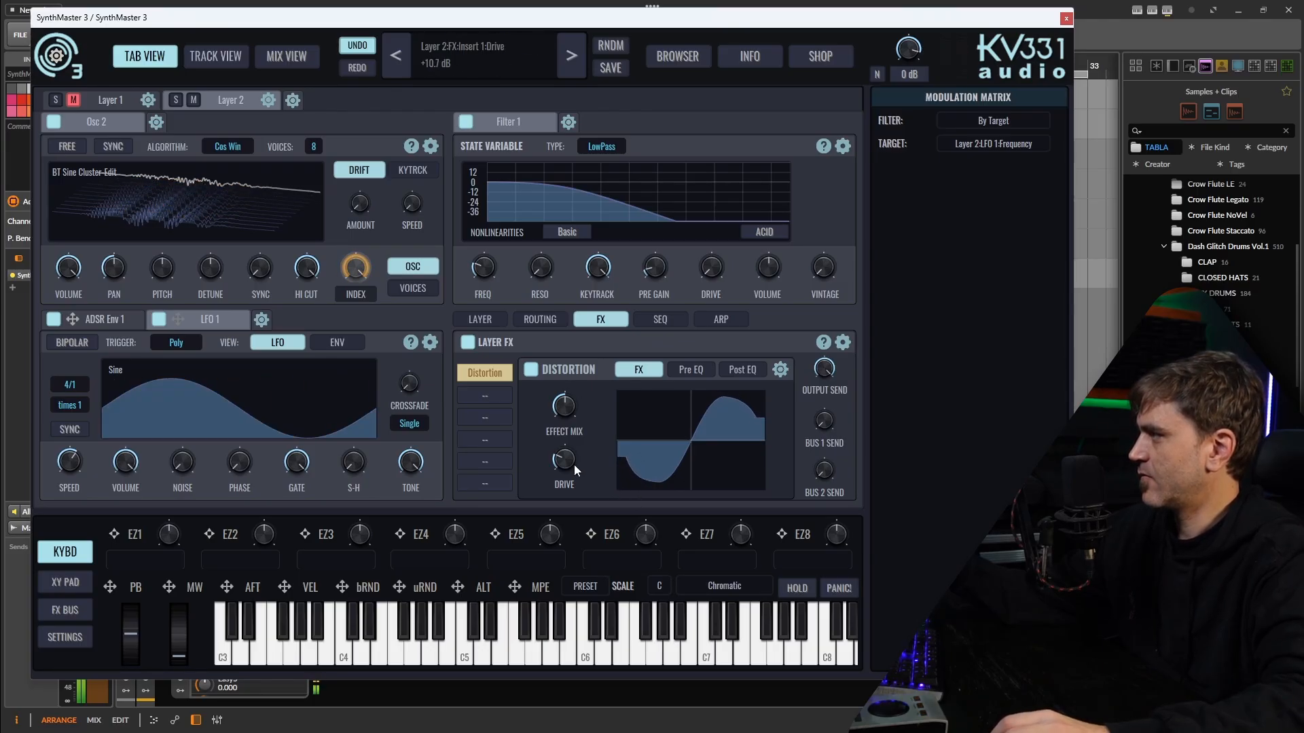
drag(564, 406, 564, 416)
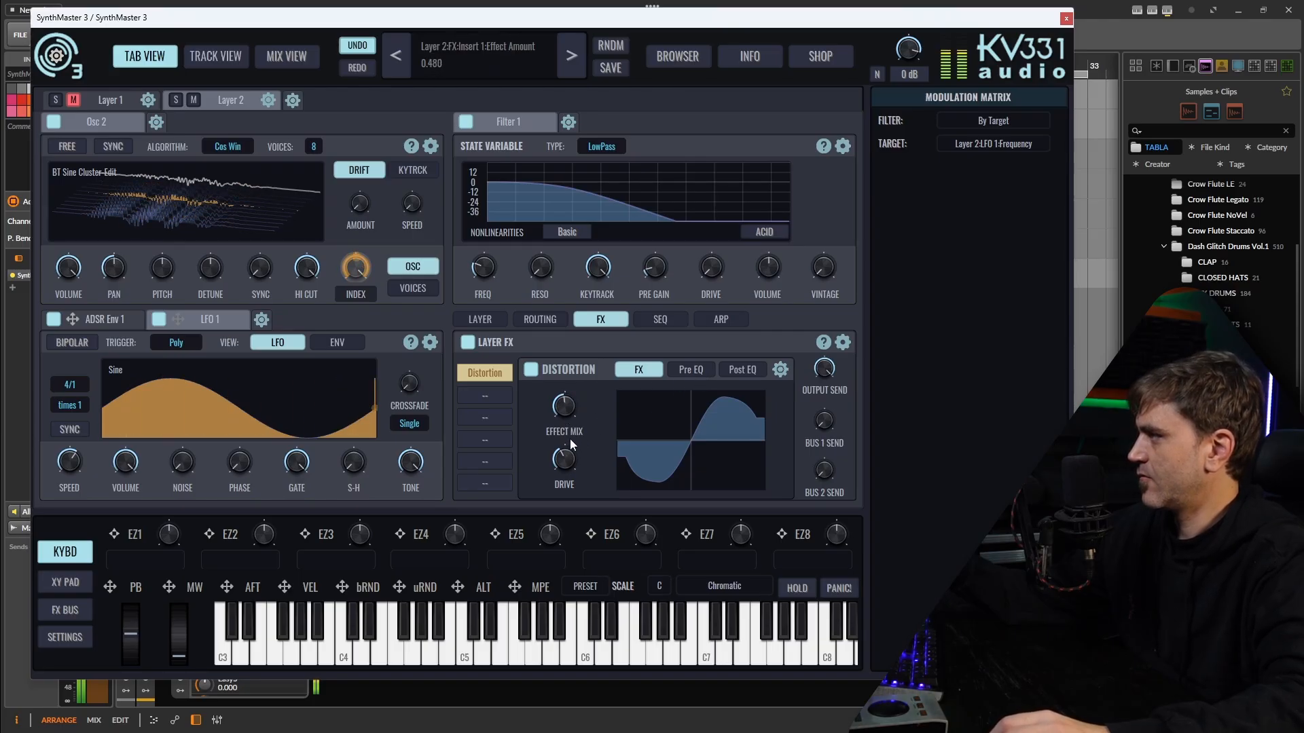
drag(689, 449, 711, 421)
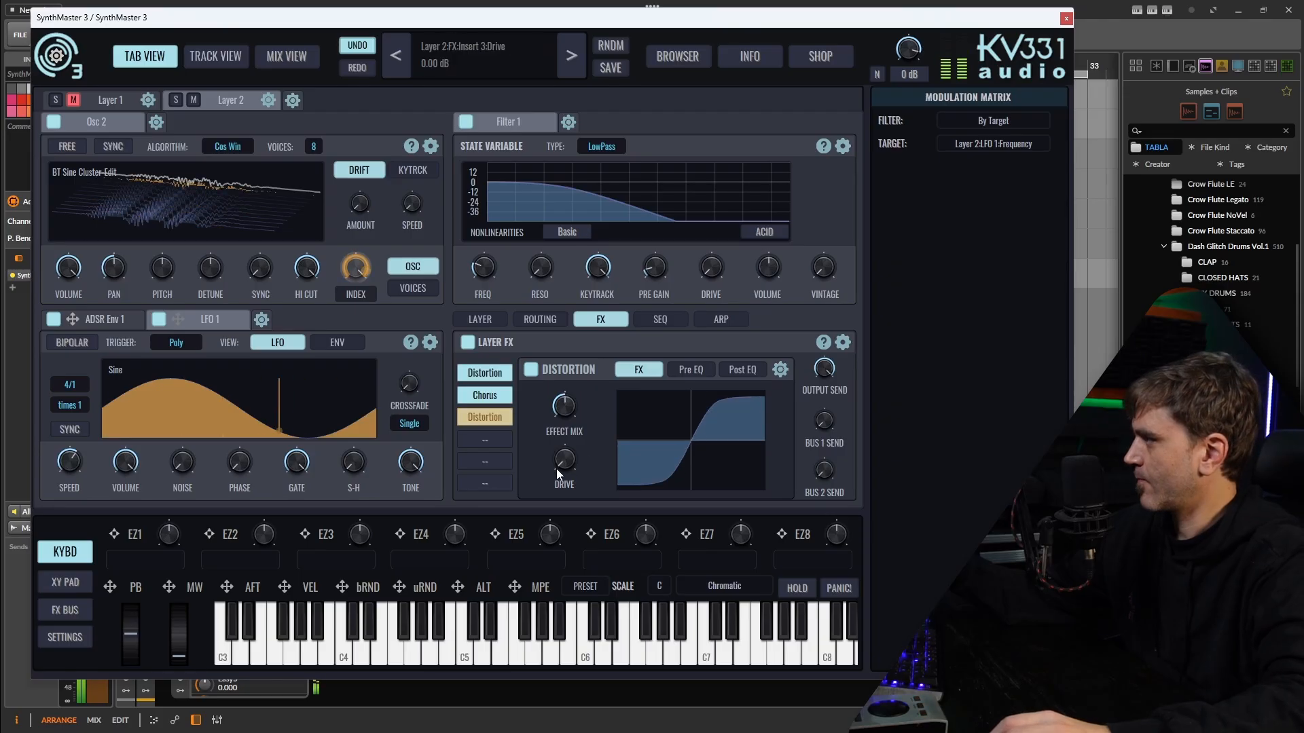
Set the second distortion's drive to 0 dB, LFO speed 0.50 Hz, reverb late damping 12.6 kHz.
drag(564, 459, 570, 415)
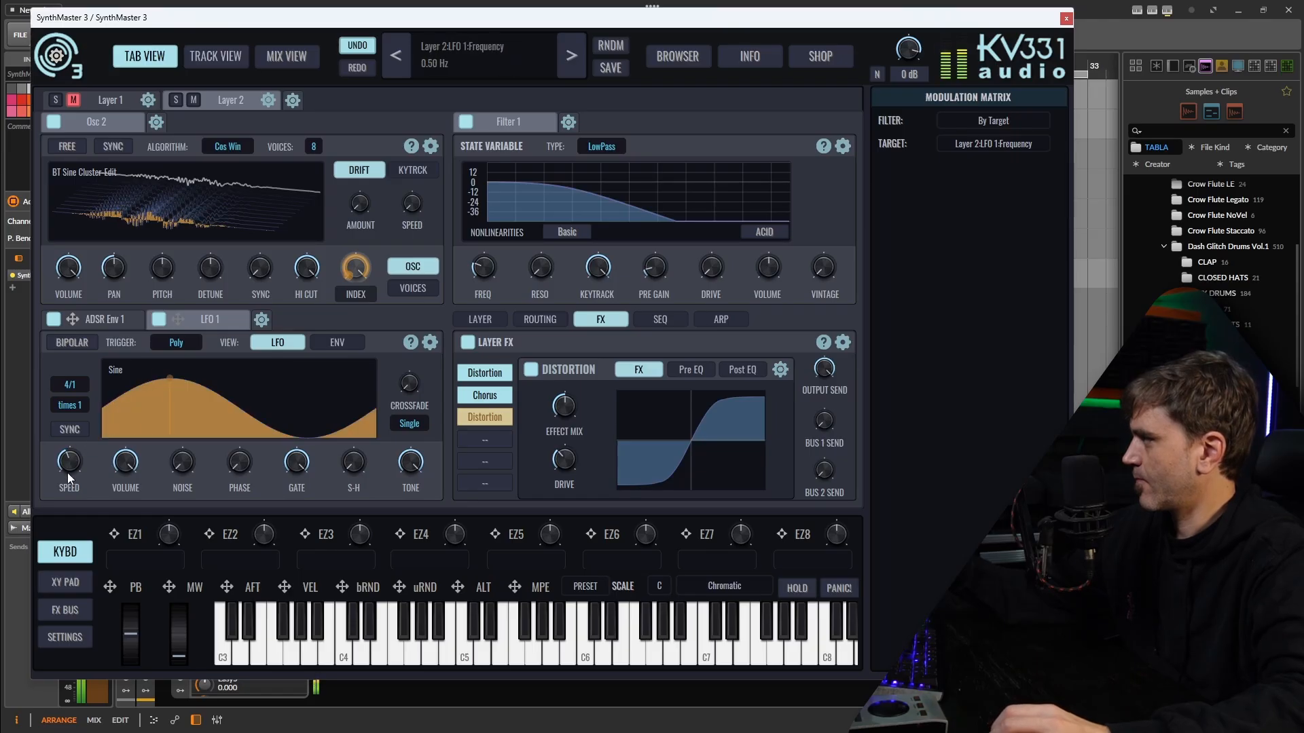
drag(238, 462, 250, 442)
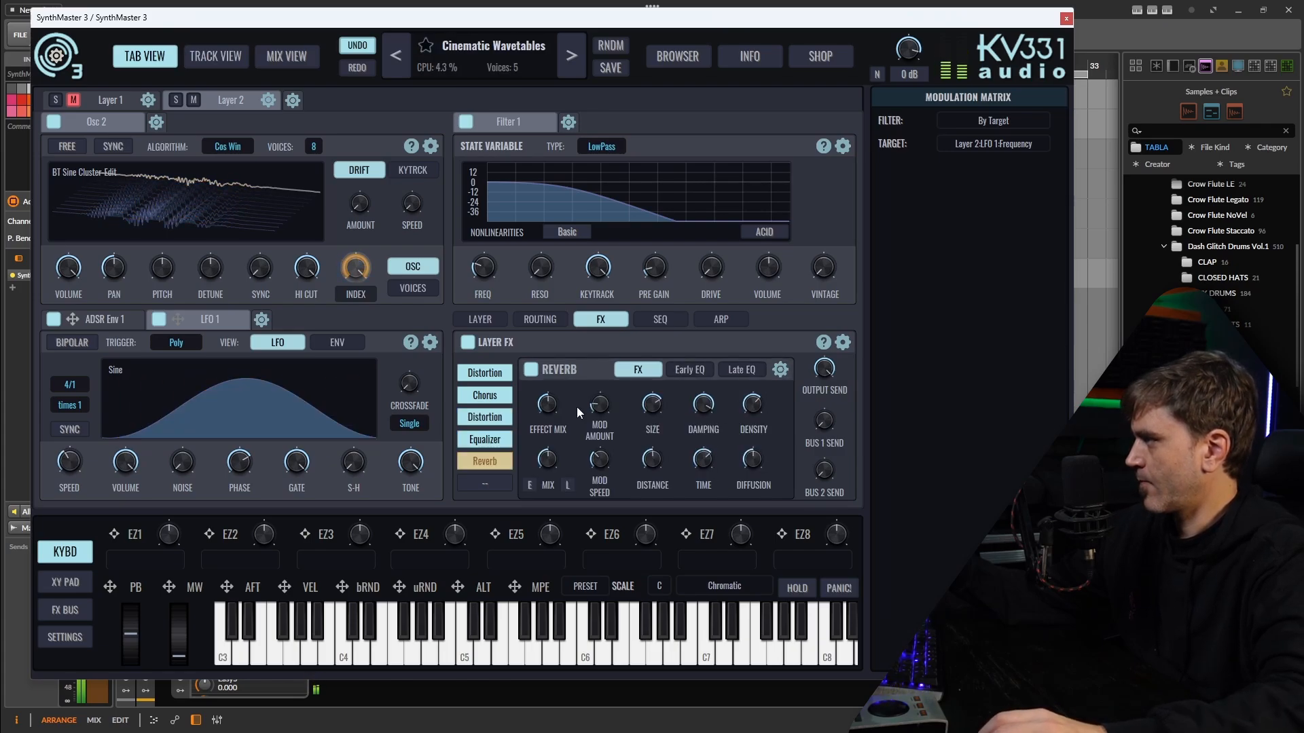
drag(701, 403, 702, 408)
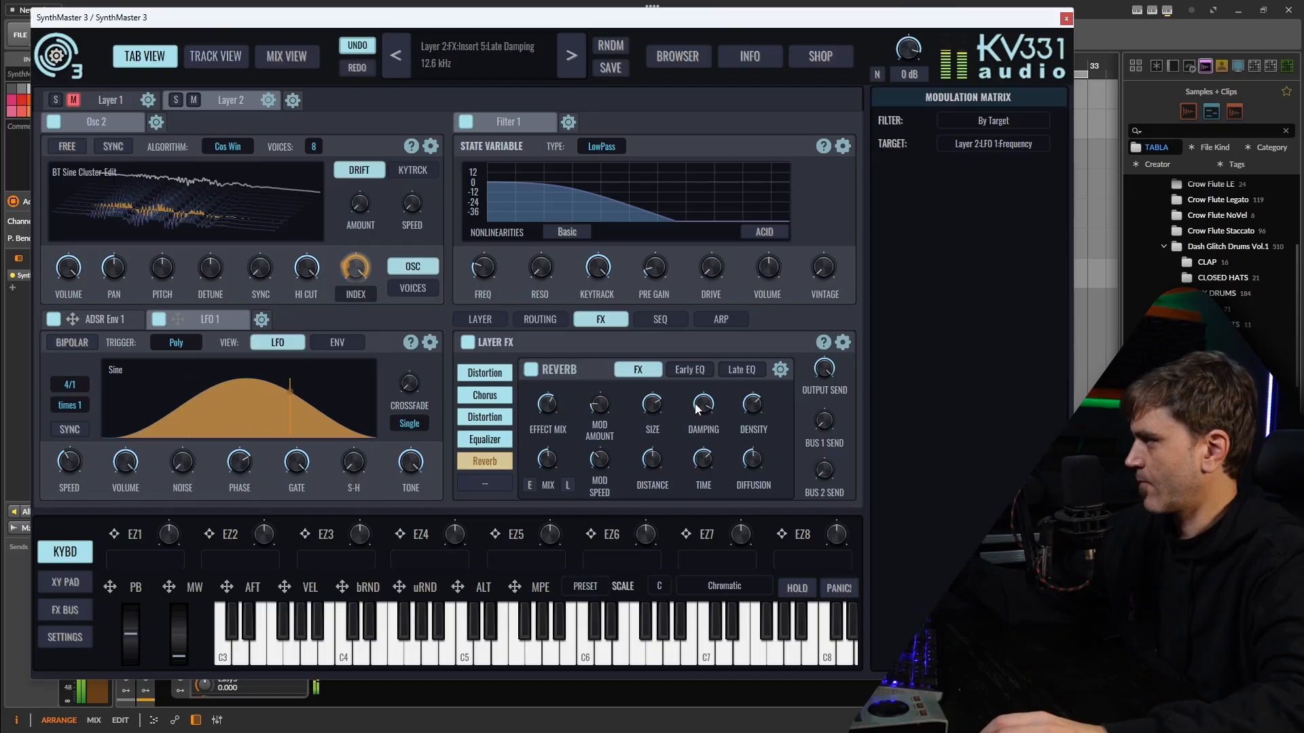